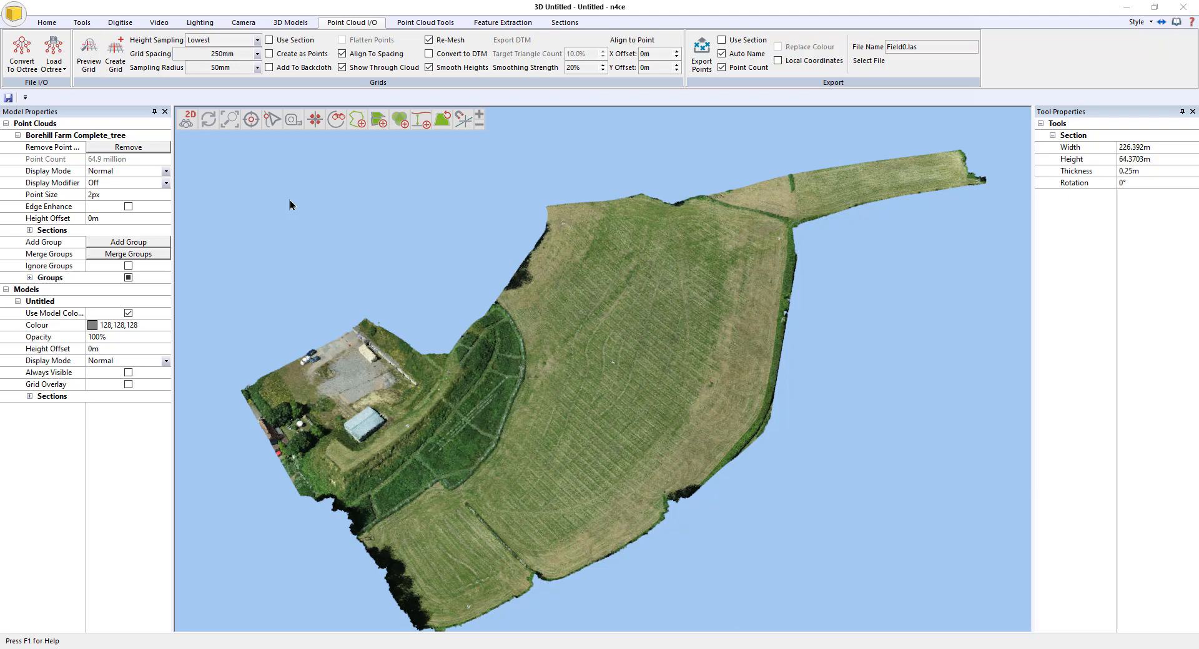
mouse_move(306, 223)
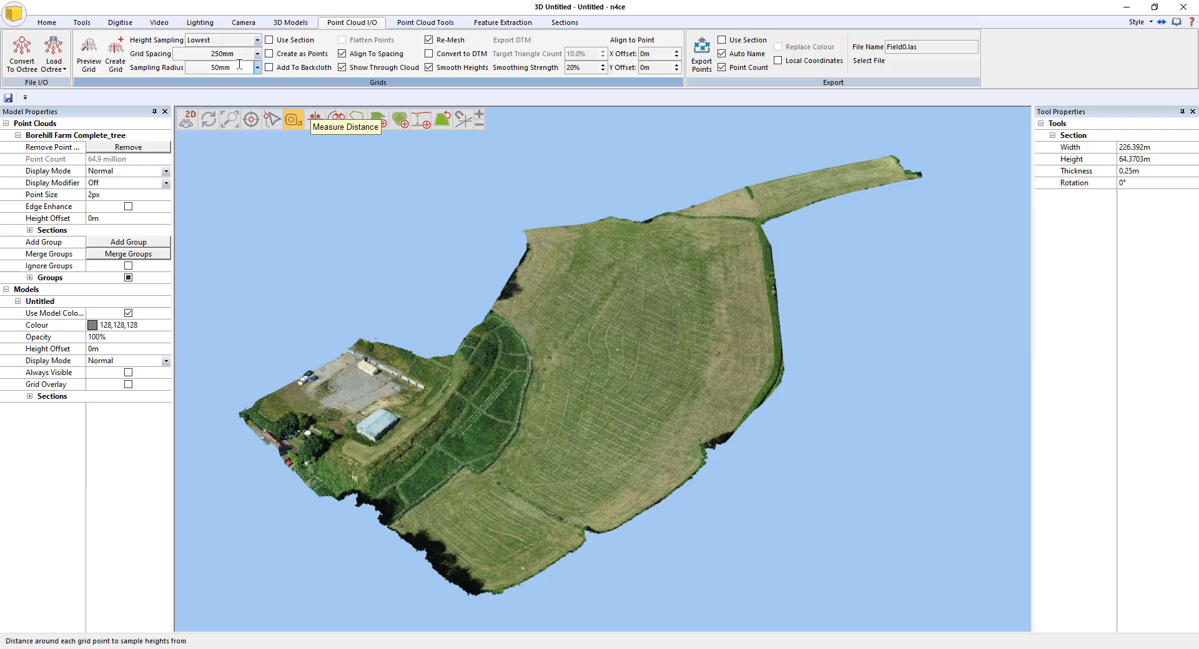
Step: Keep the 50mm sampling radius with Re-Mesh ticked, and switch Smooth Heights off
triple_click(218, 67)
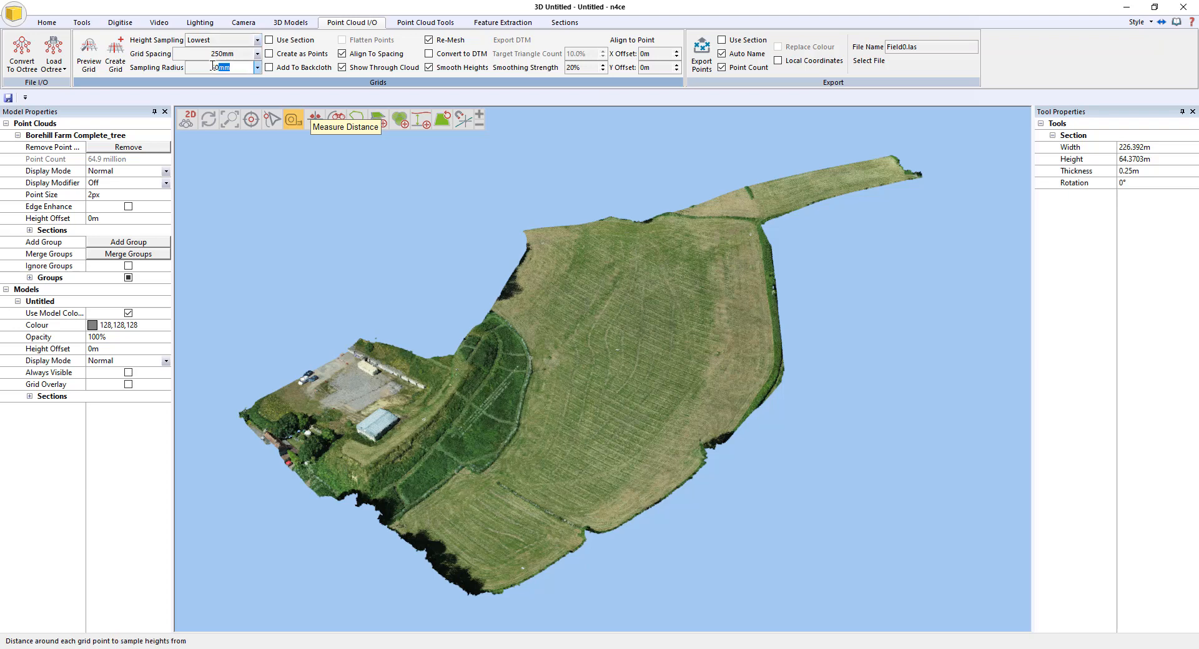
left_click(222, 54)
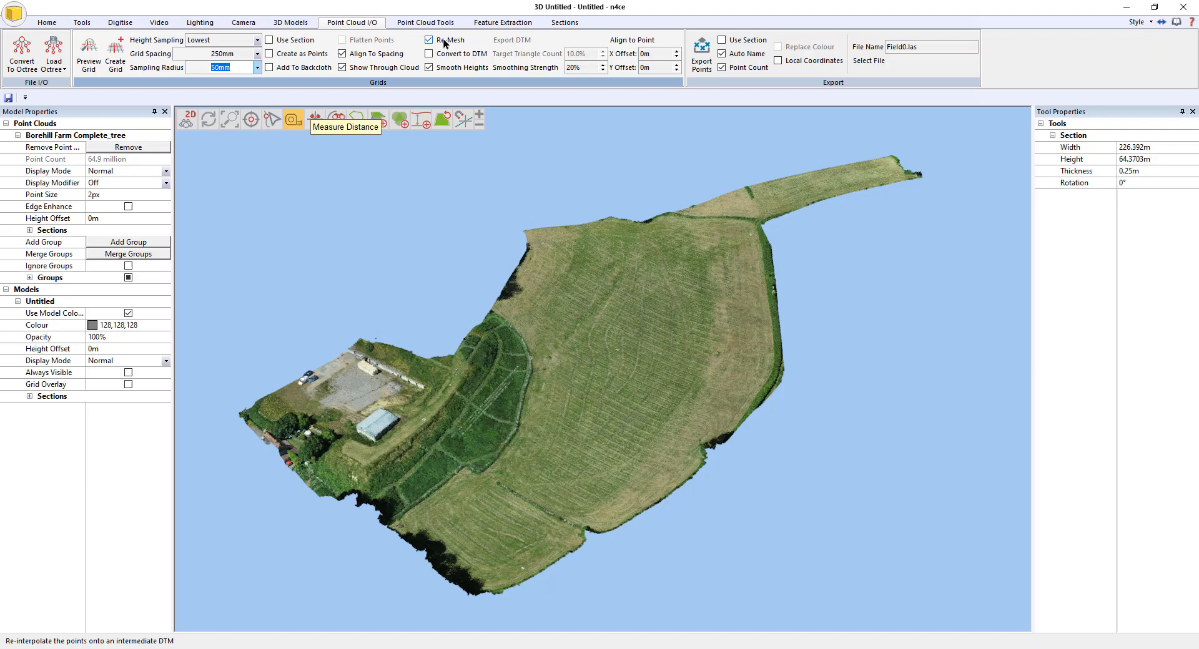
mouse_move(429, 68)
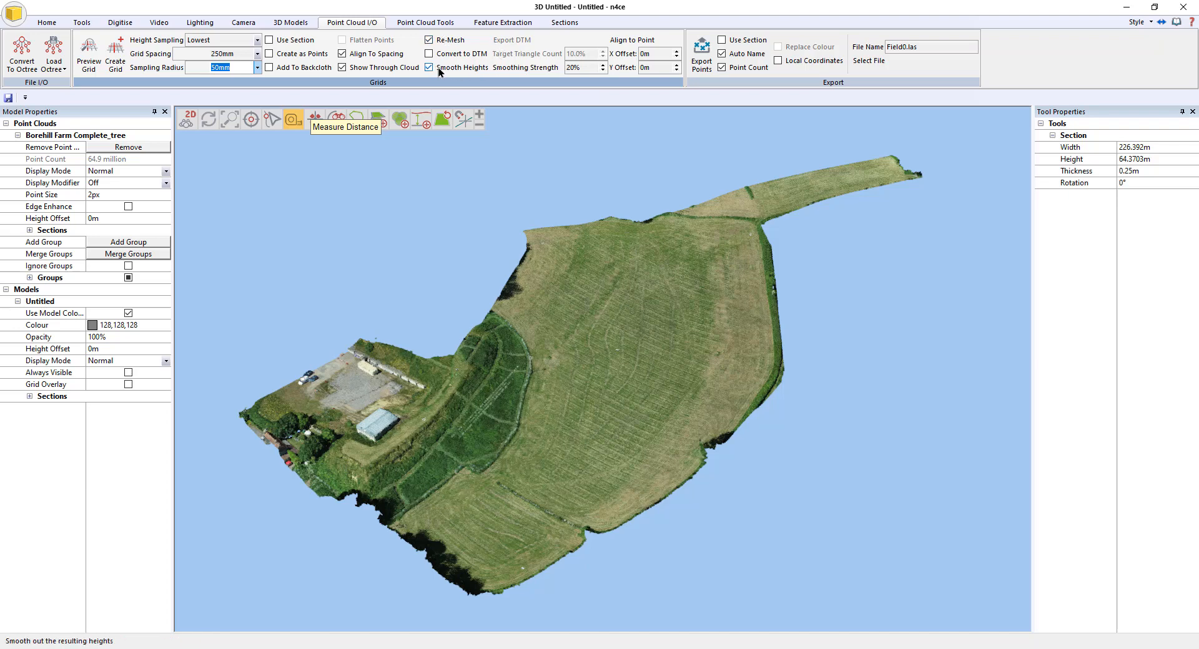
mouse_move(459, 69)
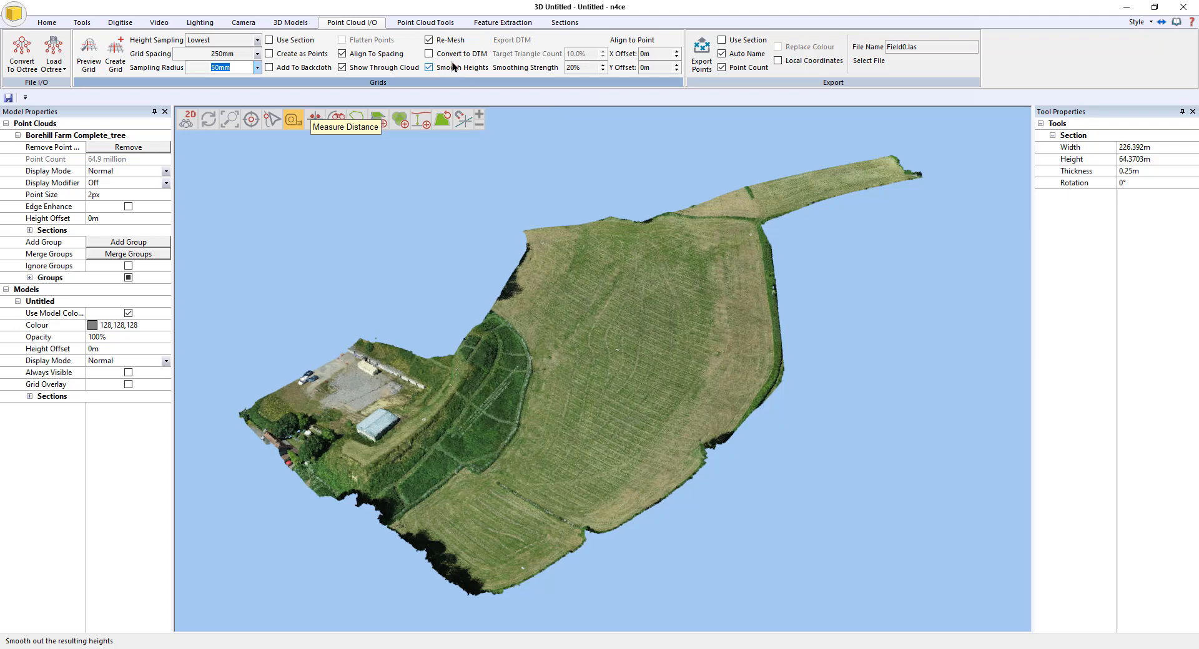
mouse_move(463, 68)
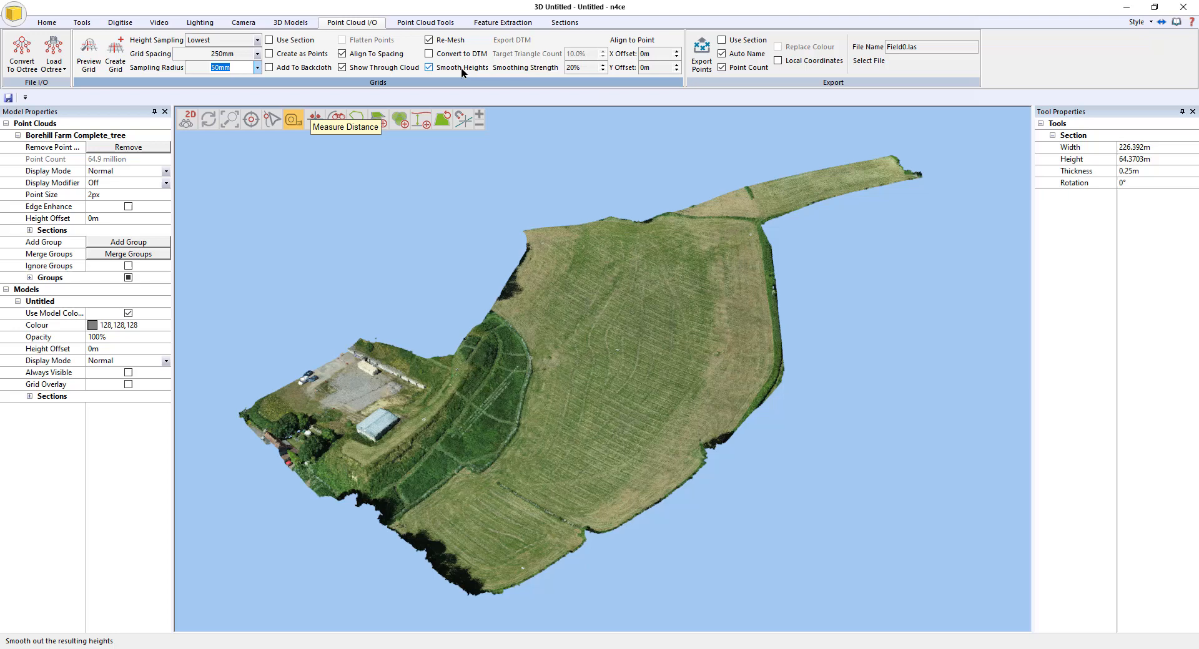
mouse_move(453, 74)
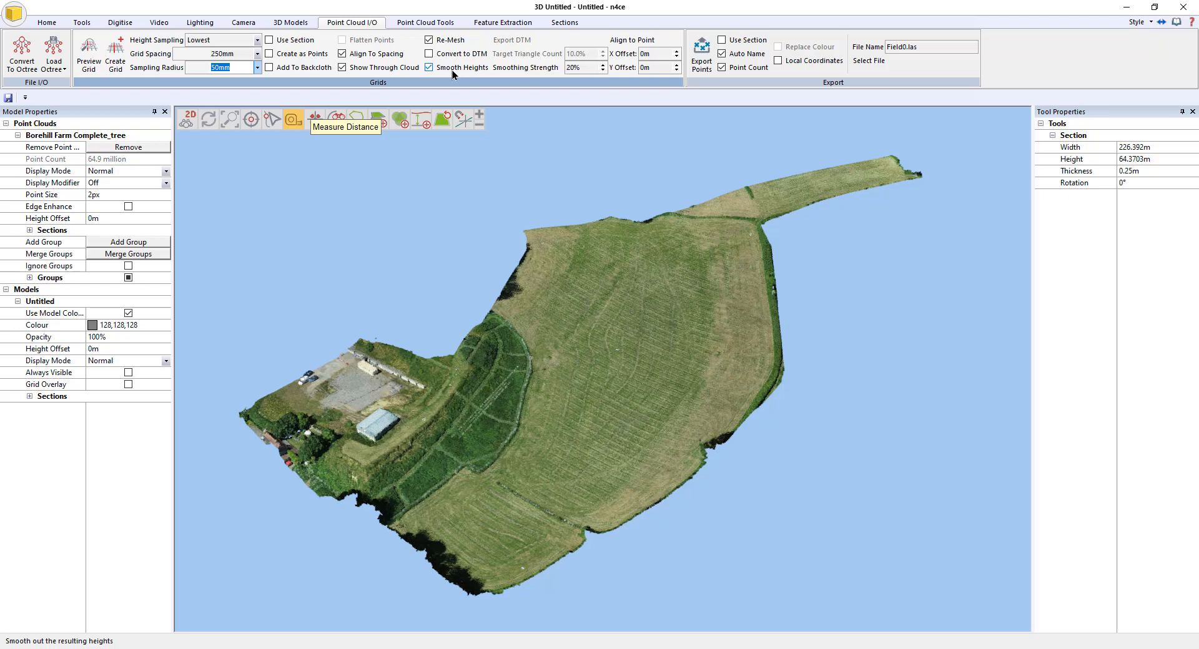
left_click(429, 67)
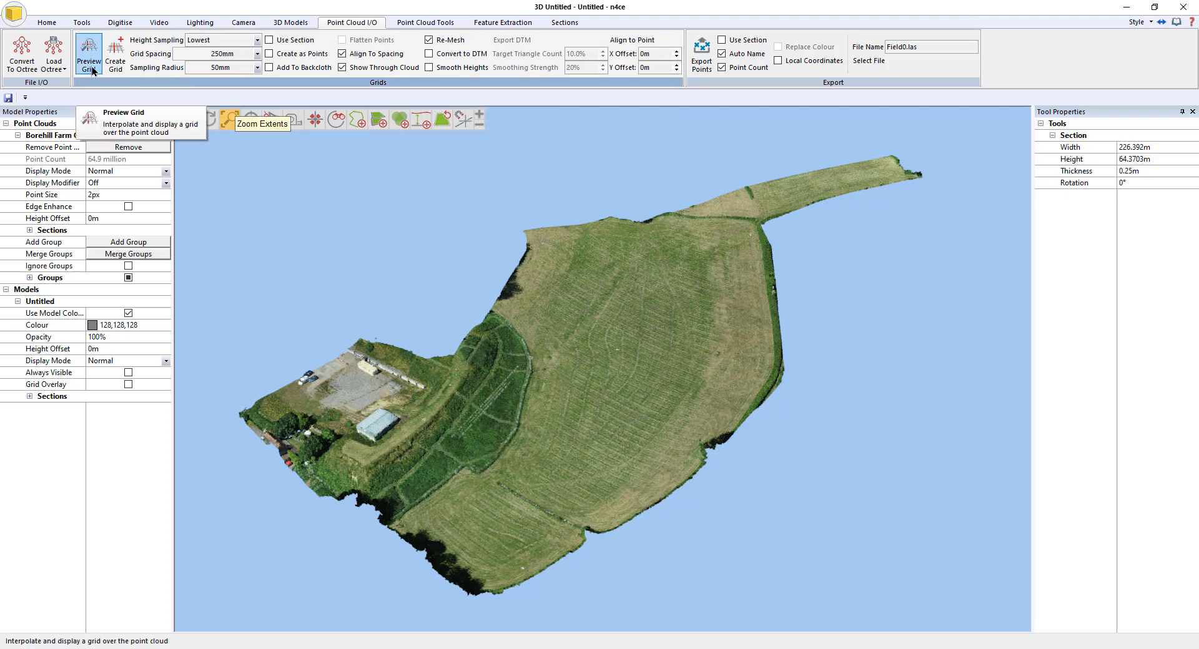
Step: Preview the interpolated grid over the farm and bring up the Grid DTM Creation dialog
left_click(88, 54)
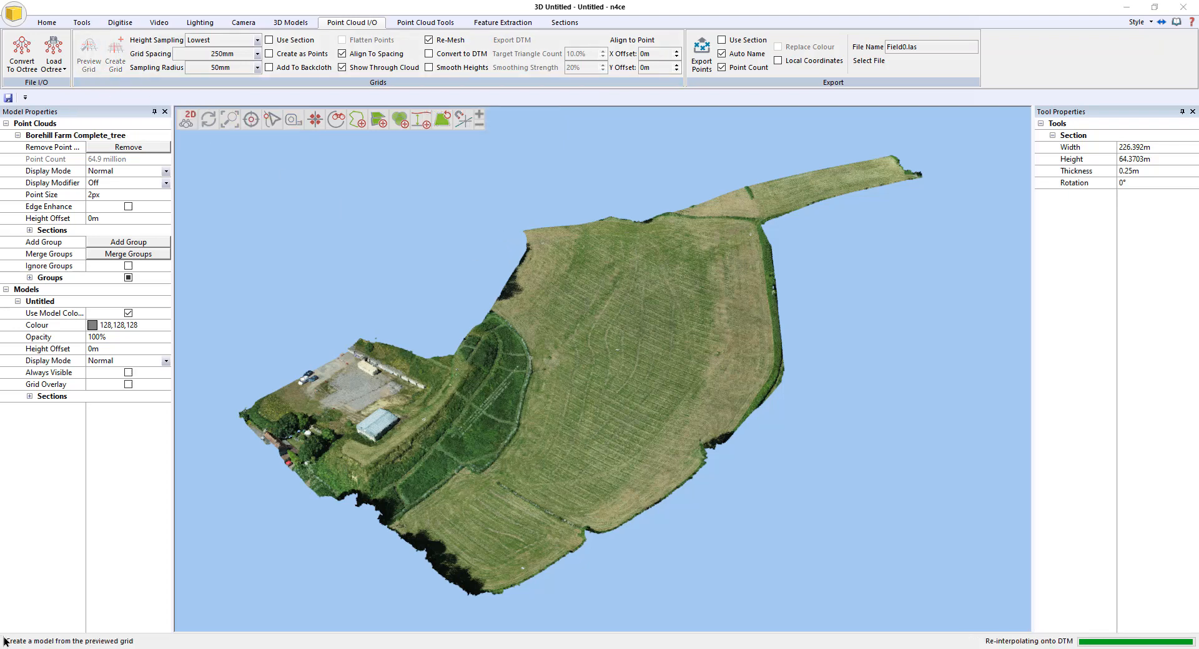
left_click(88, 54)
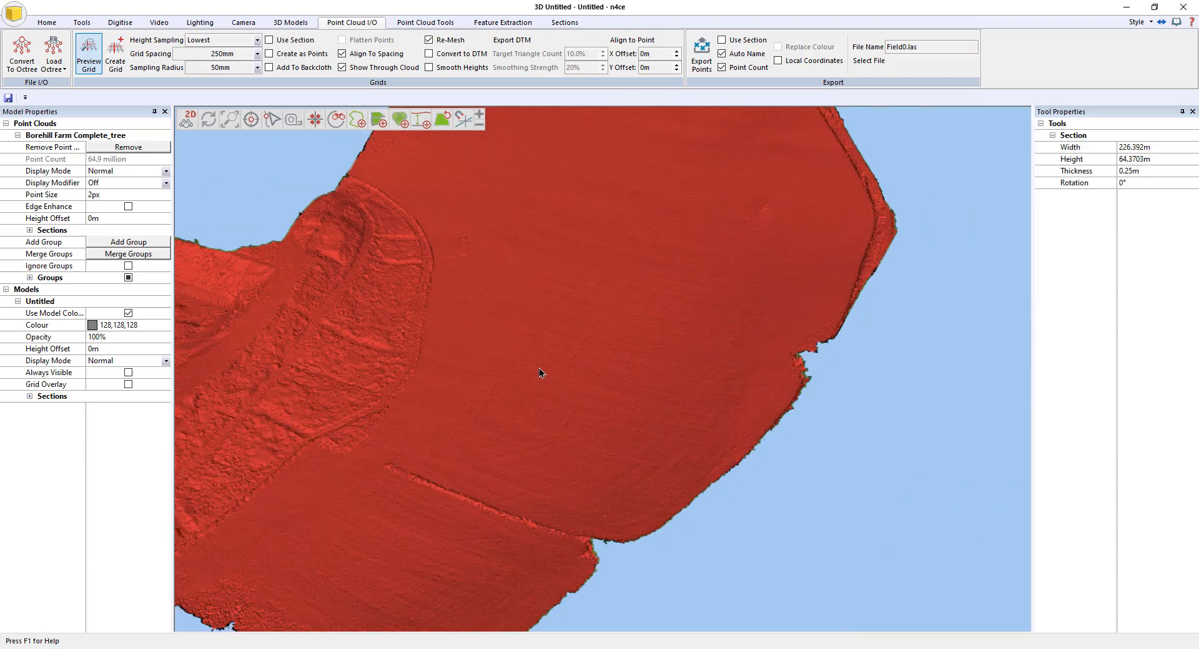
left_click(114, 53)
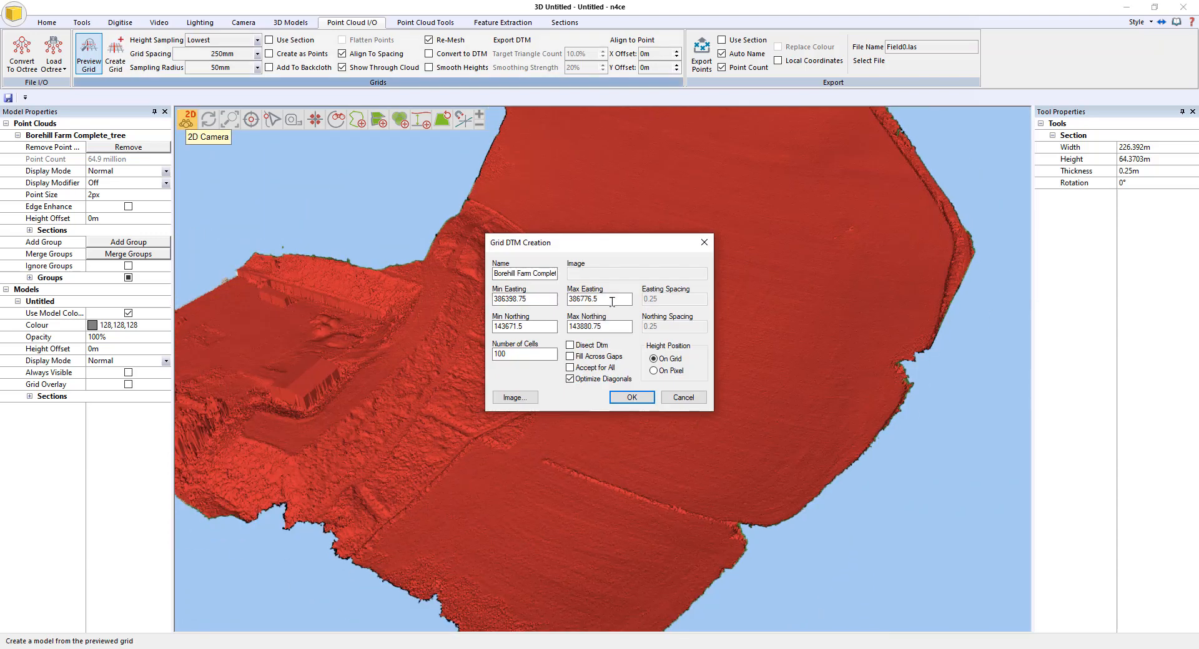
Step: Name the new grid DTM model '250mm Grid' and create it
left_click(524, 273)
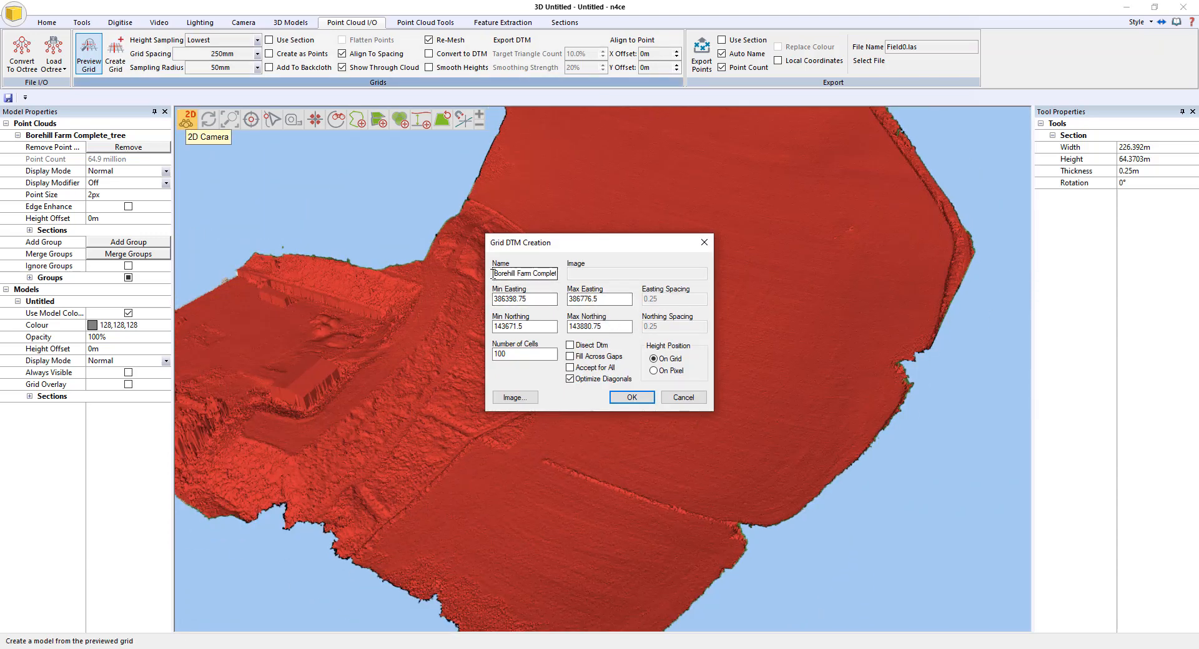
triple_click(524, 273)
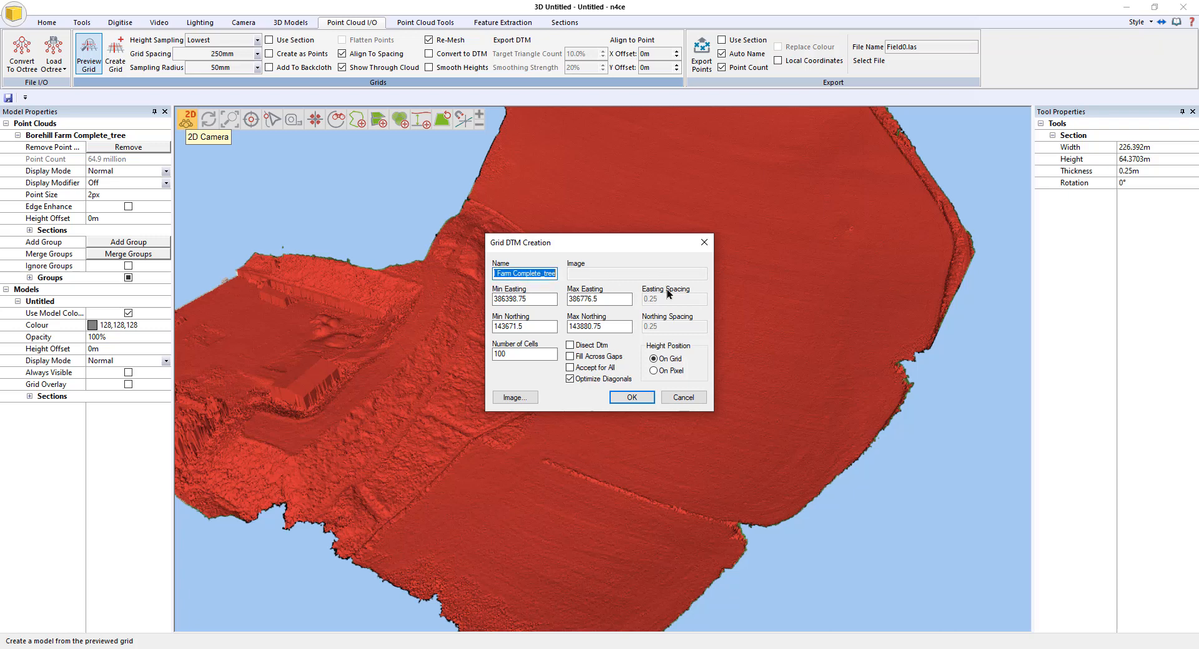
type("U")
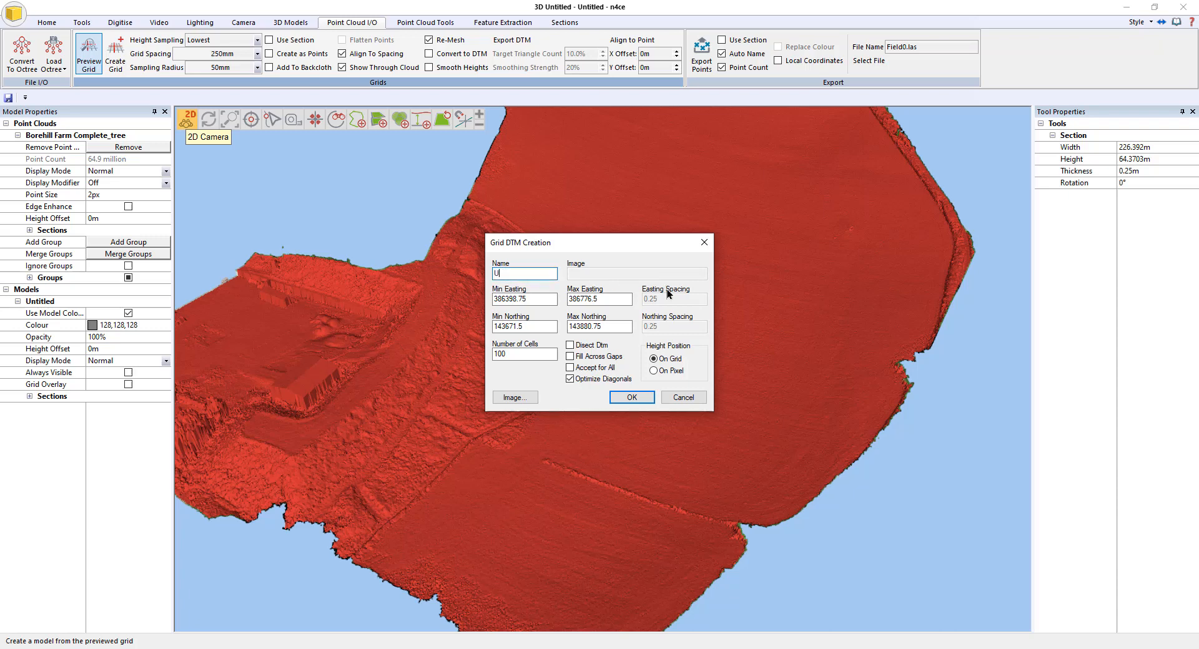
key("BackSpace")
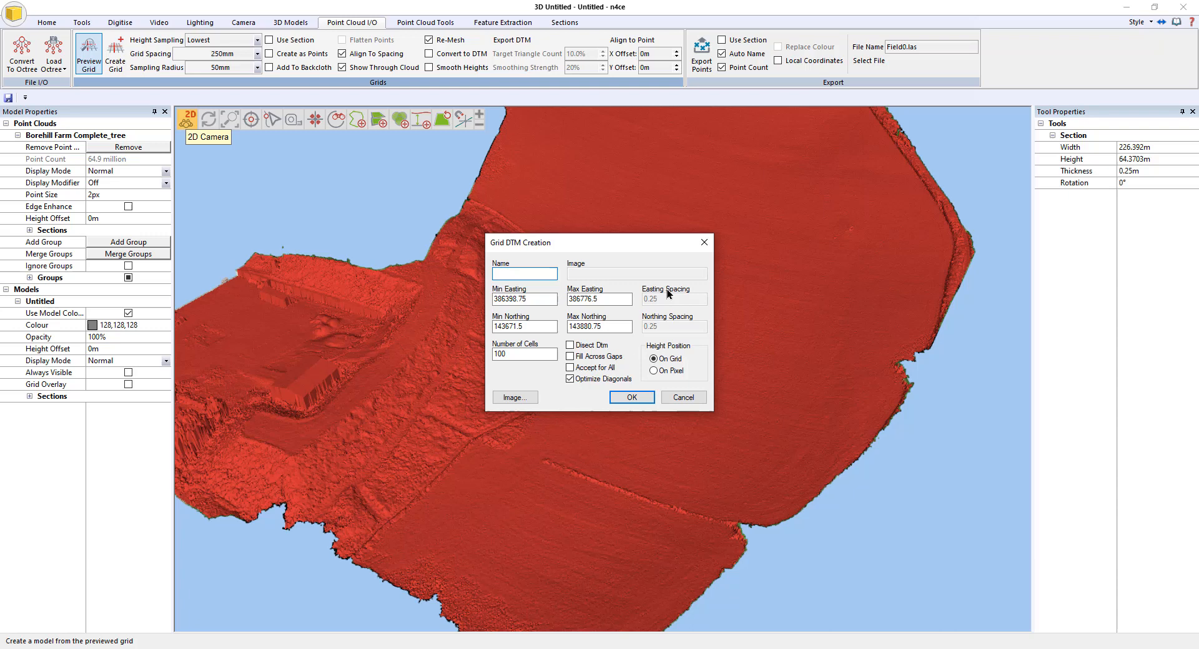
type("250mm Grid")
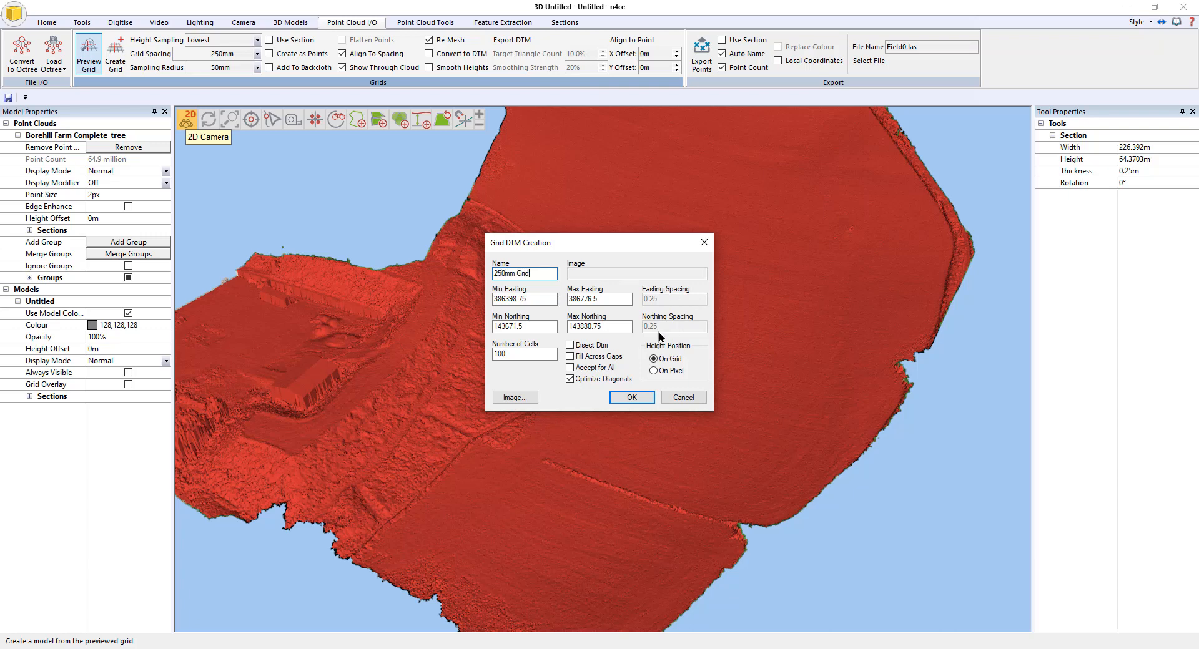
left_click(631, 397)
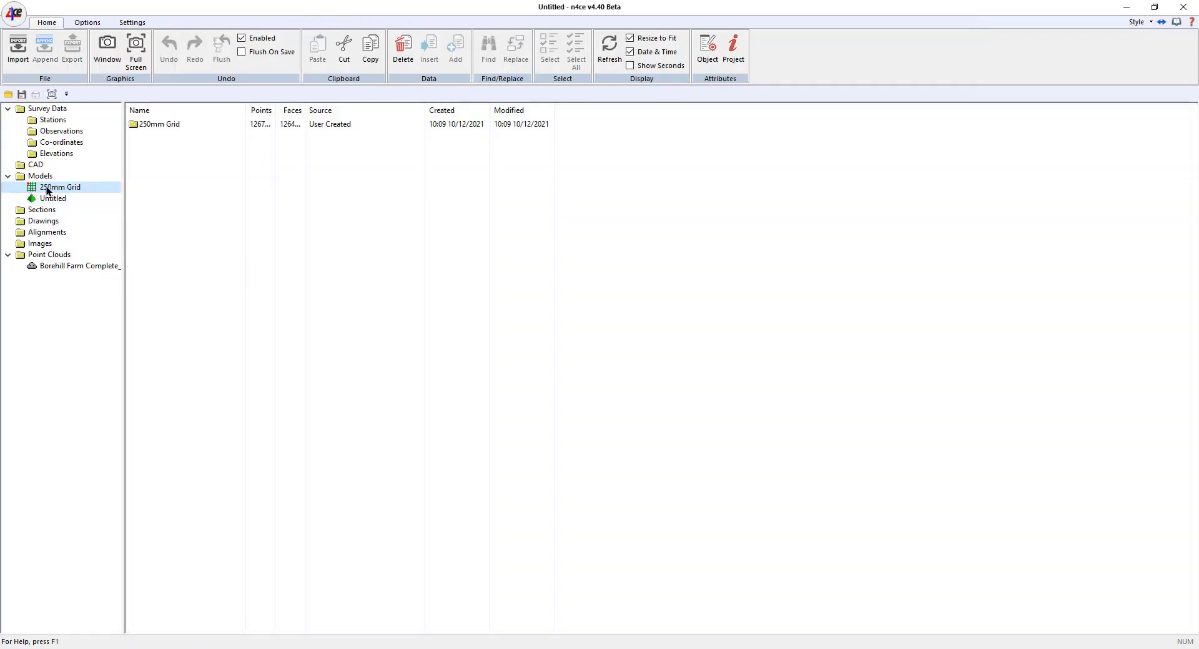
Step: Open the 250mm Grid model maximised in plan view, with the contouring tools shown
double_click(59, 187)
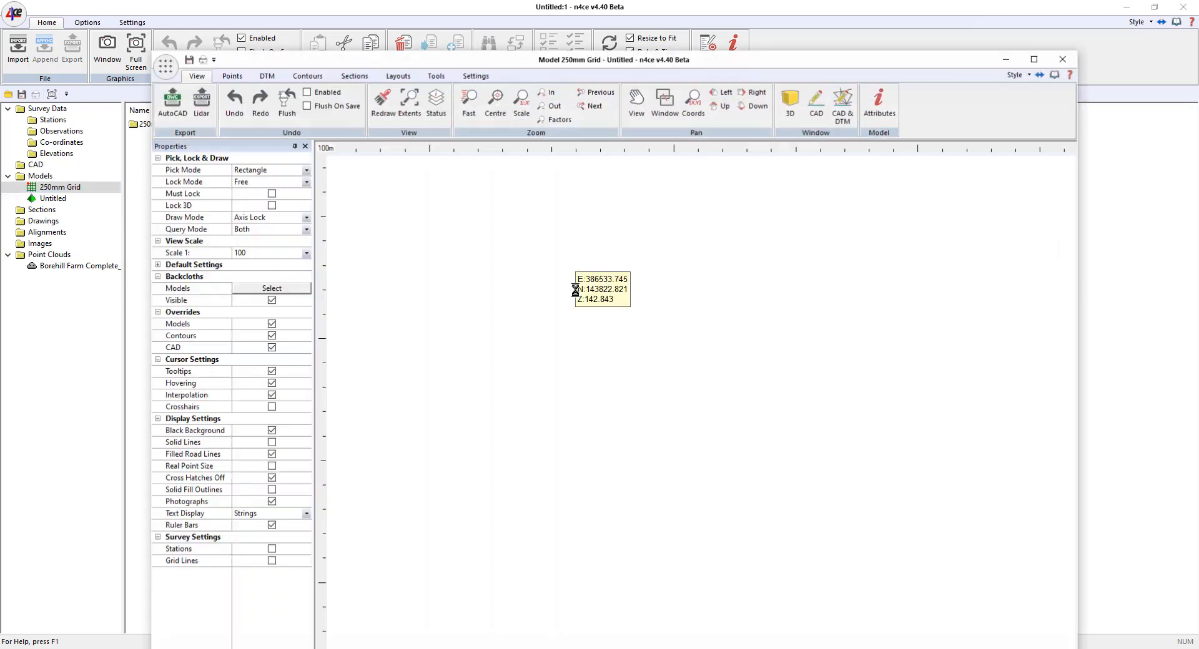
left_click(1032, 58)
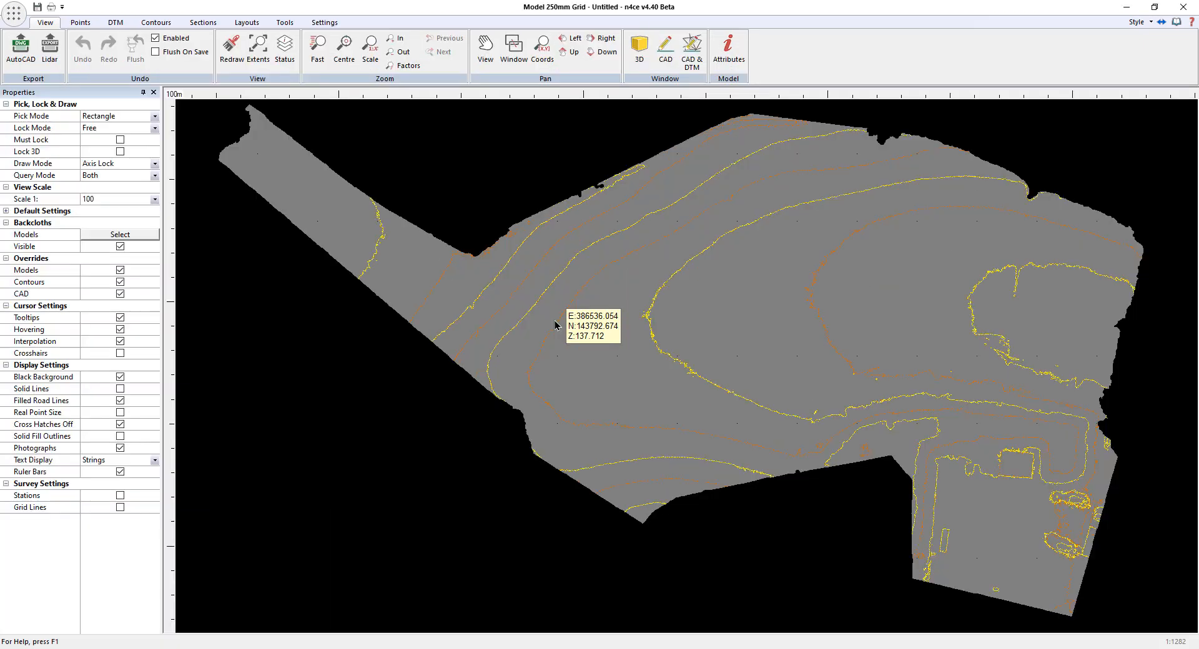
mouse_move(613, 317)
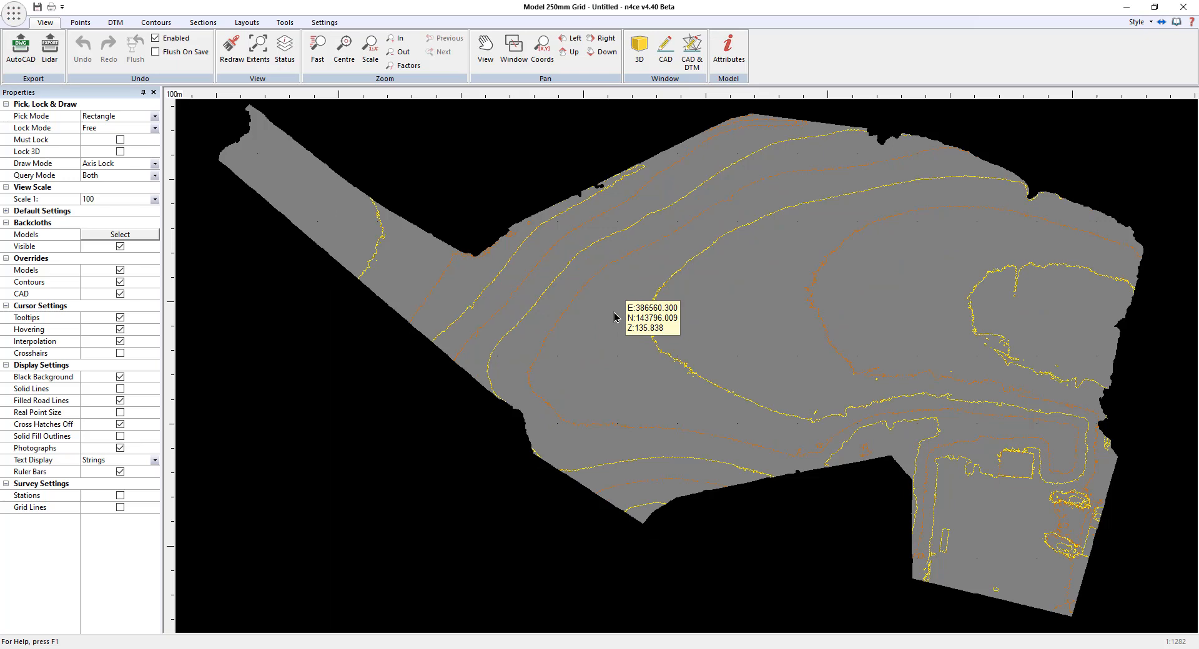
left_click(343, 48)
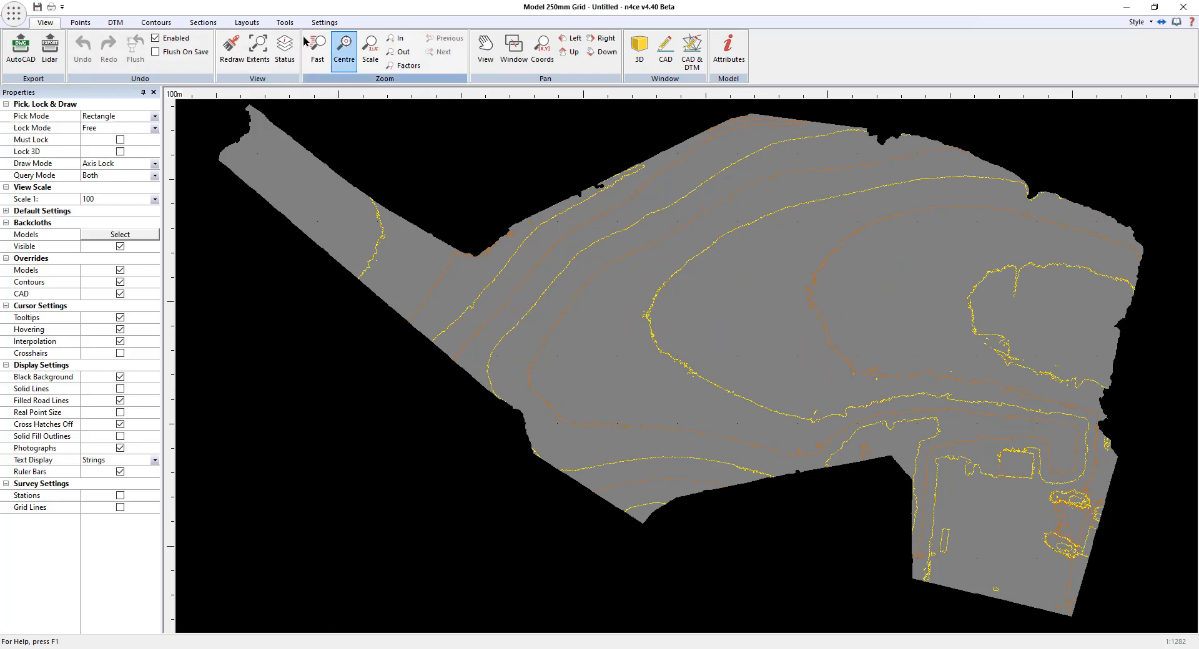
left_click(156, 22)
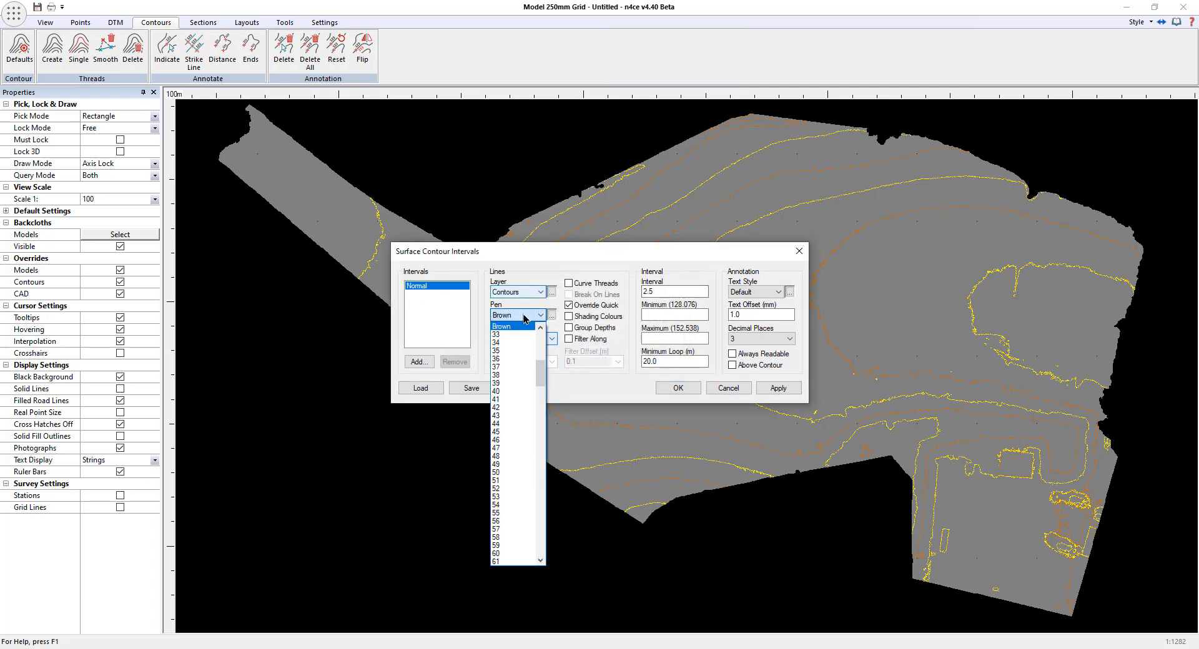
Step: Set contour defaults to a blue pen, 1 m interval, text offset 0 and one decimal place
left_click(512, 315)
type("1")
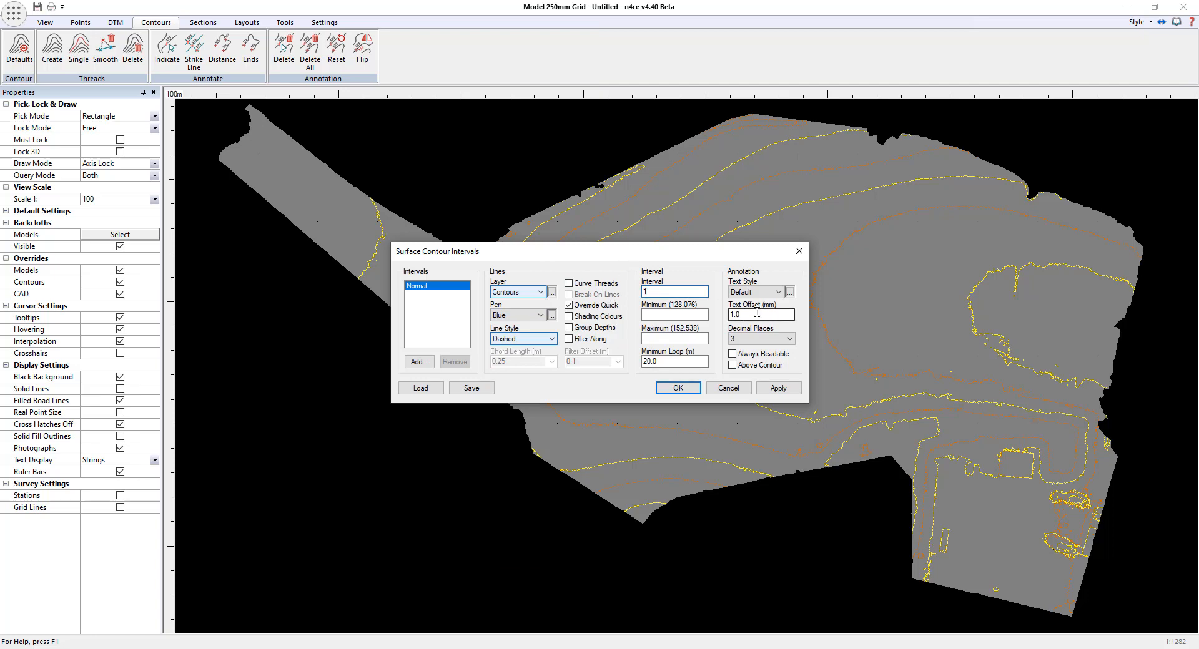
left_click(760, 314)
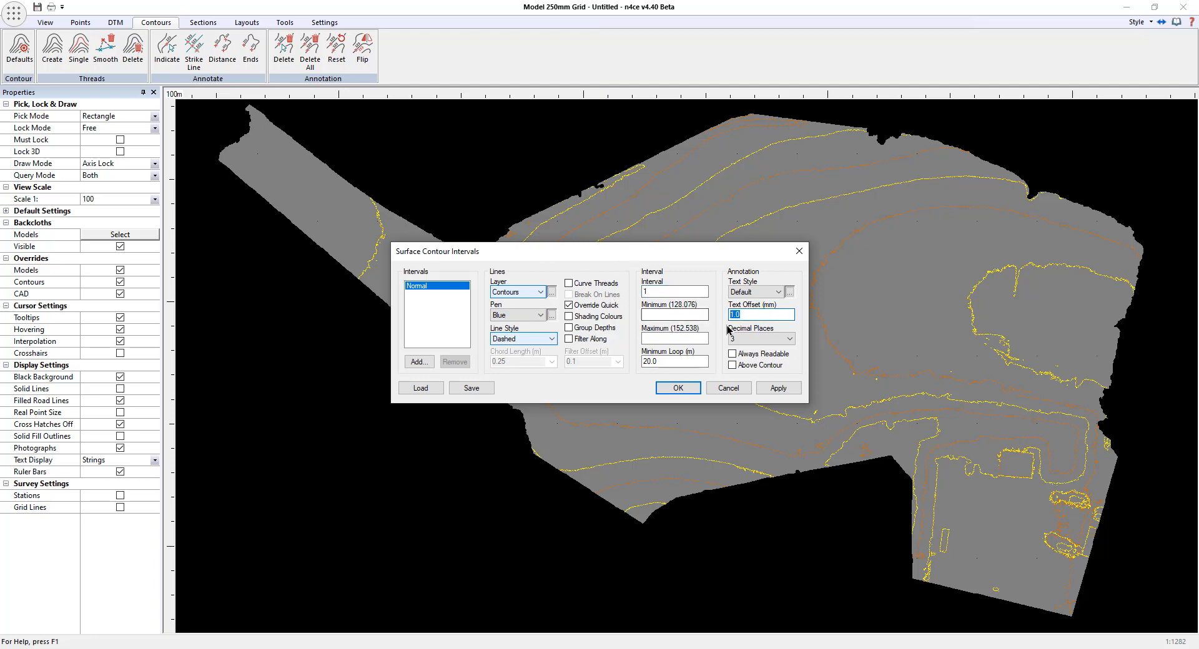
left_click(787, 338)
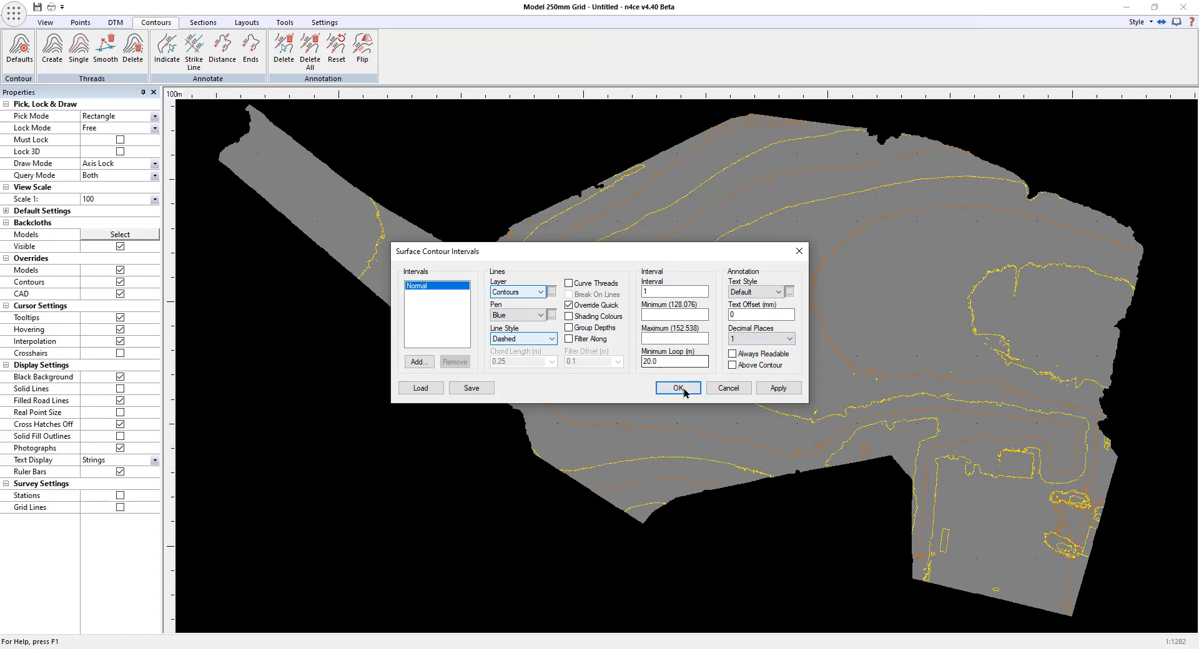
left_click(676, 388)
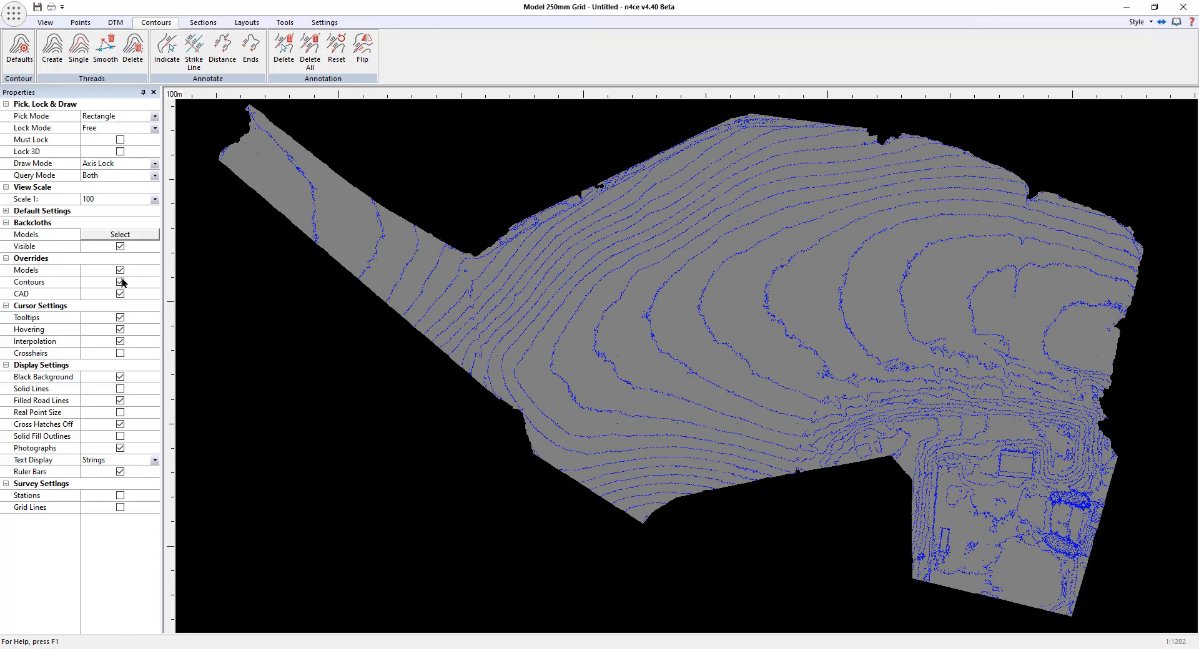
Step: Hide the surface model, use a white background, and draw contours as solid lines
left_click(119, 269)
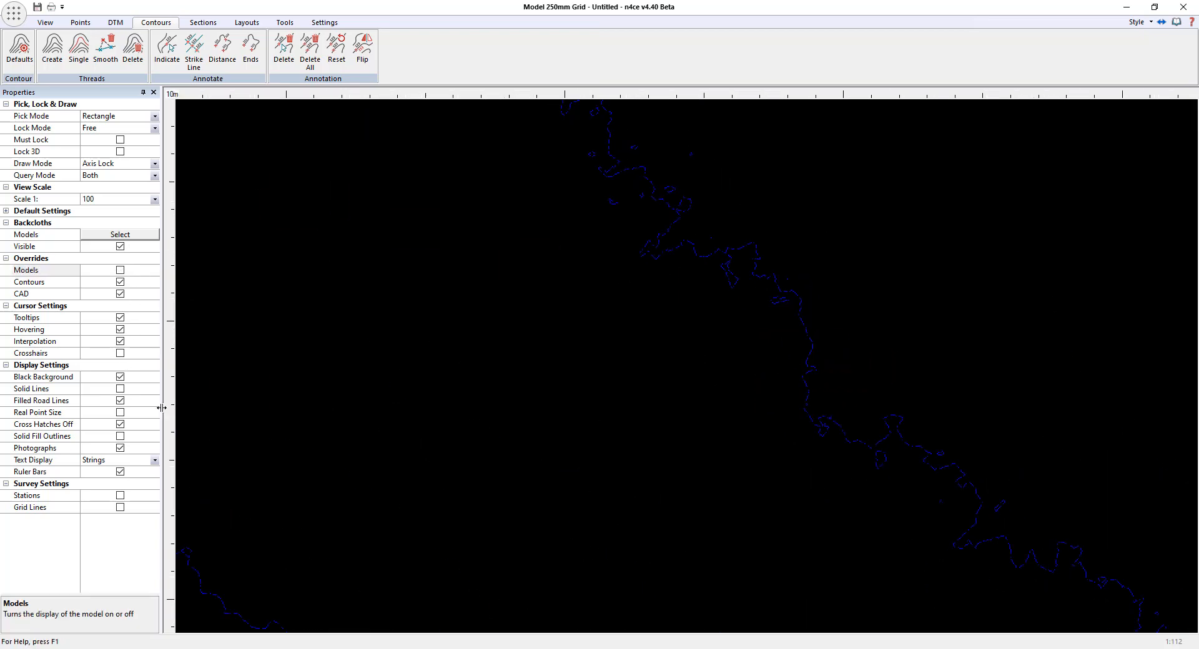
left_click(120, 377)
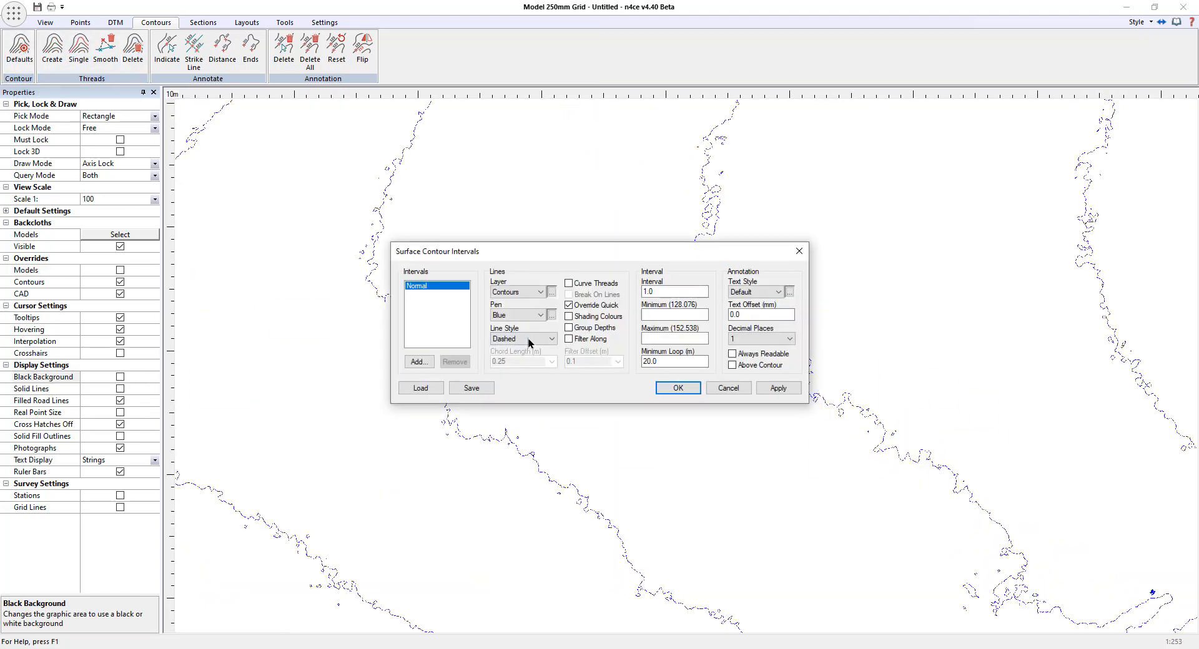
left_click(520, 339)
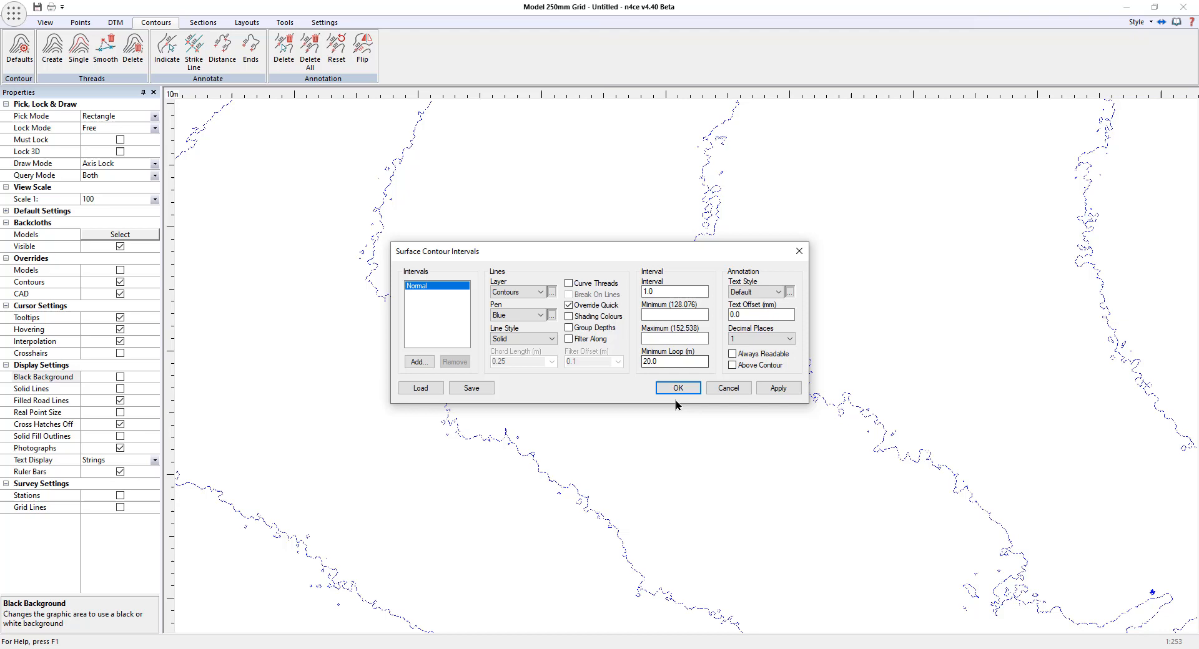
left_click(675, 388)
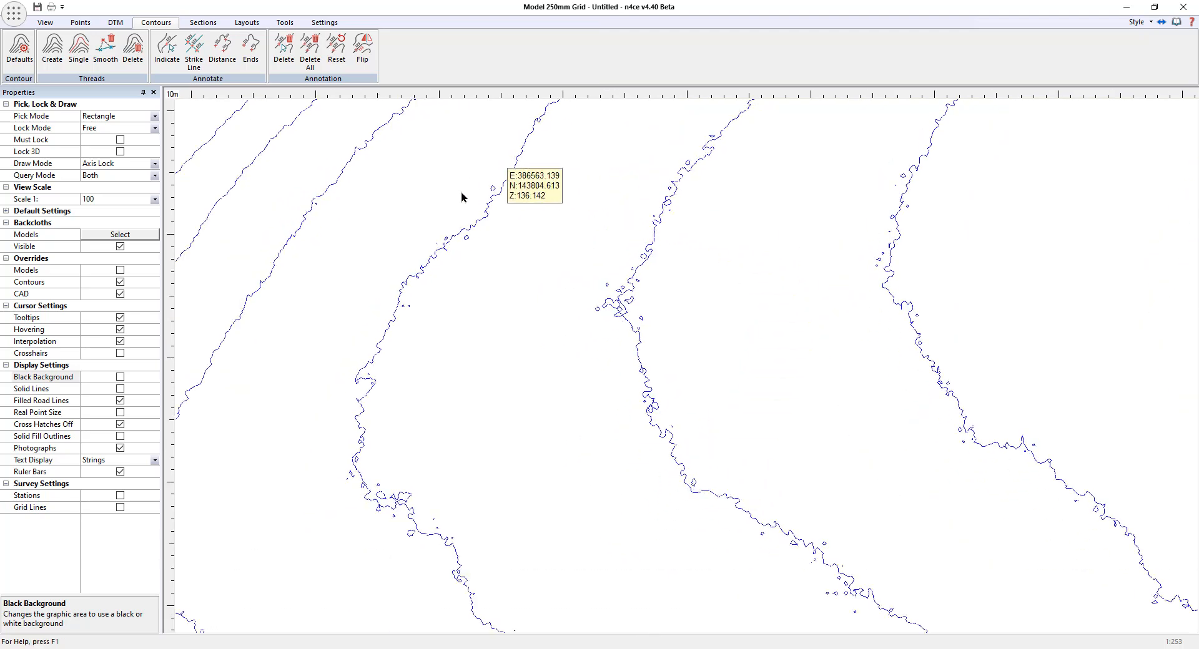
mouse_move(606, 309)
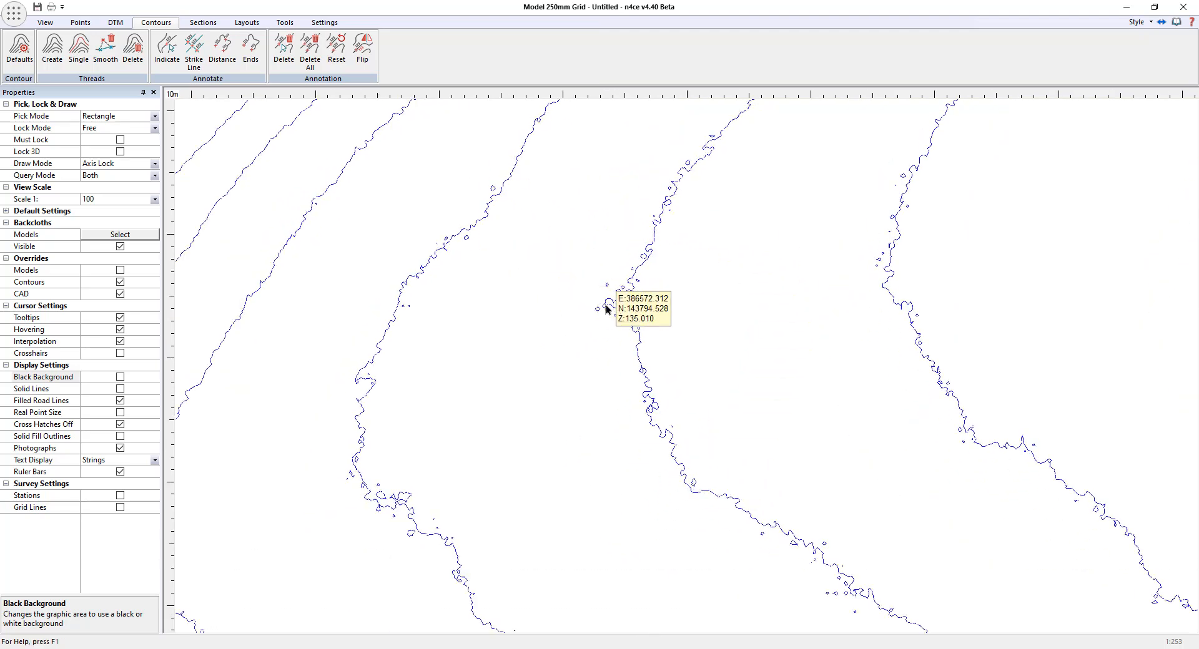
Step: Commit the 250mm Grid cell boundary to CAD using the DTM Boundary command
left_click(114, 22)
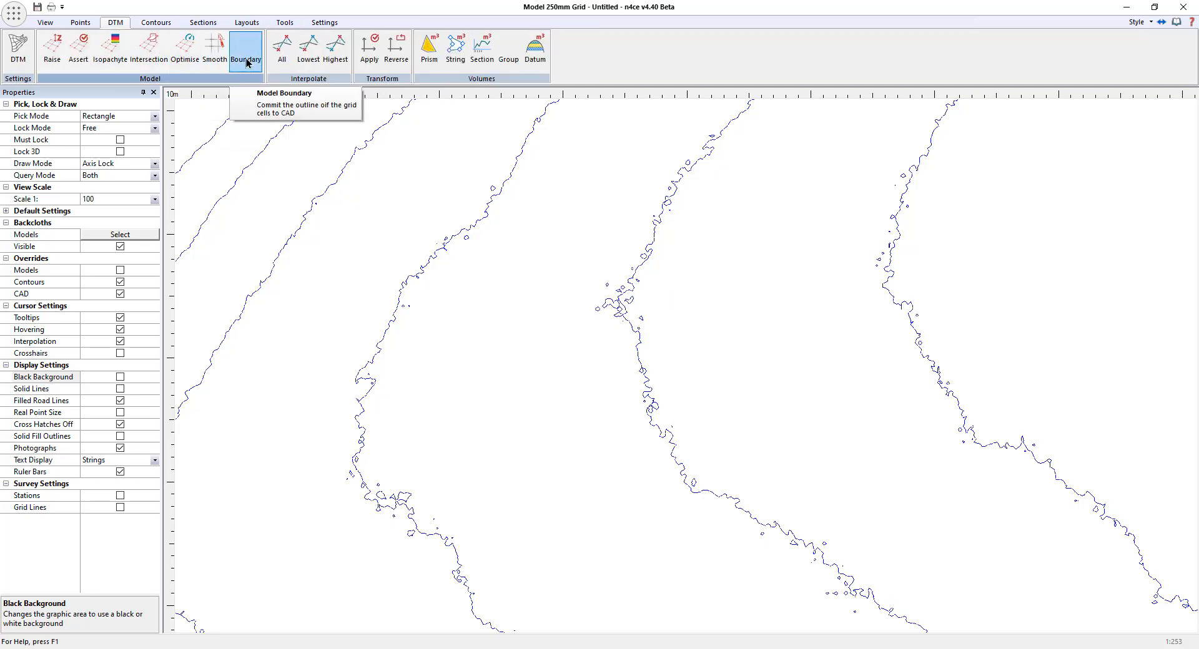
left_click(245, 45)
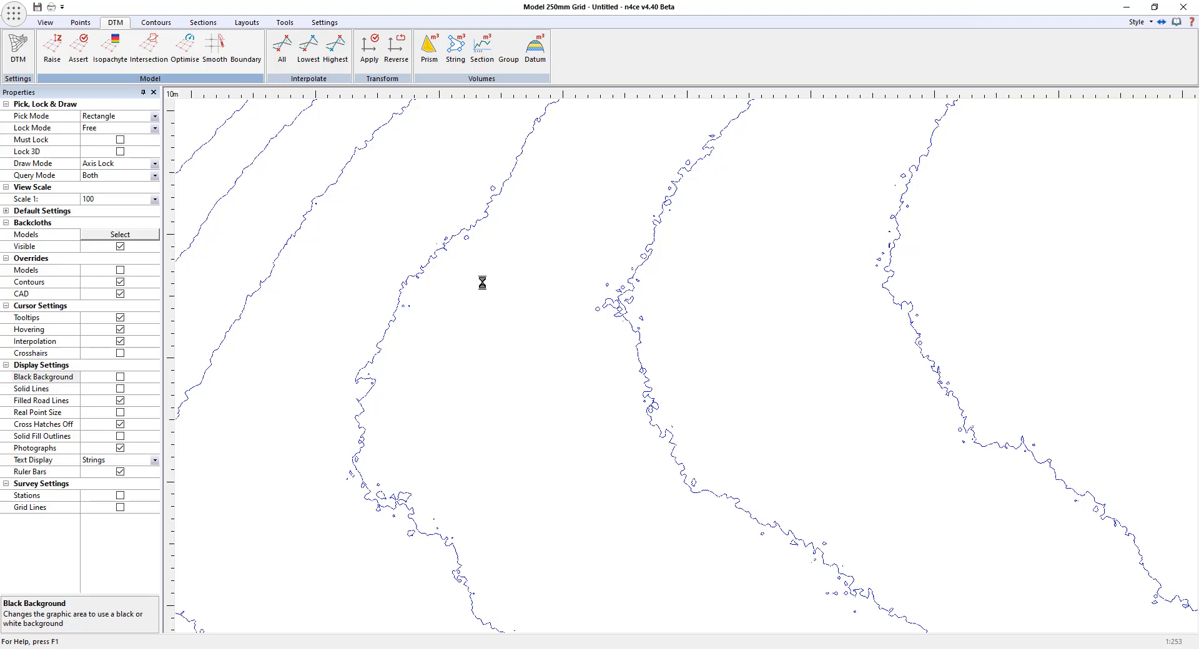
mouse_move(525, 310)
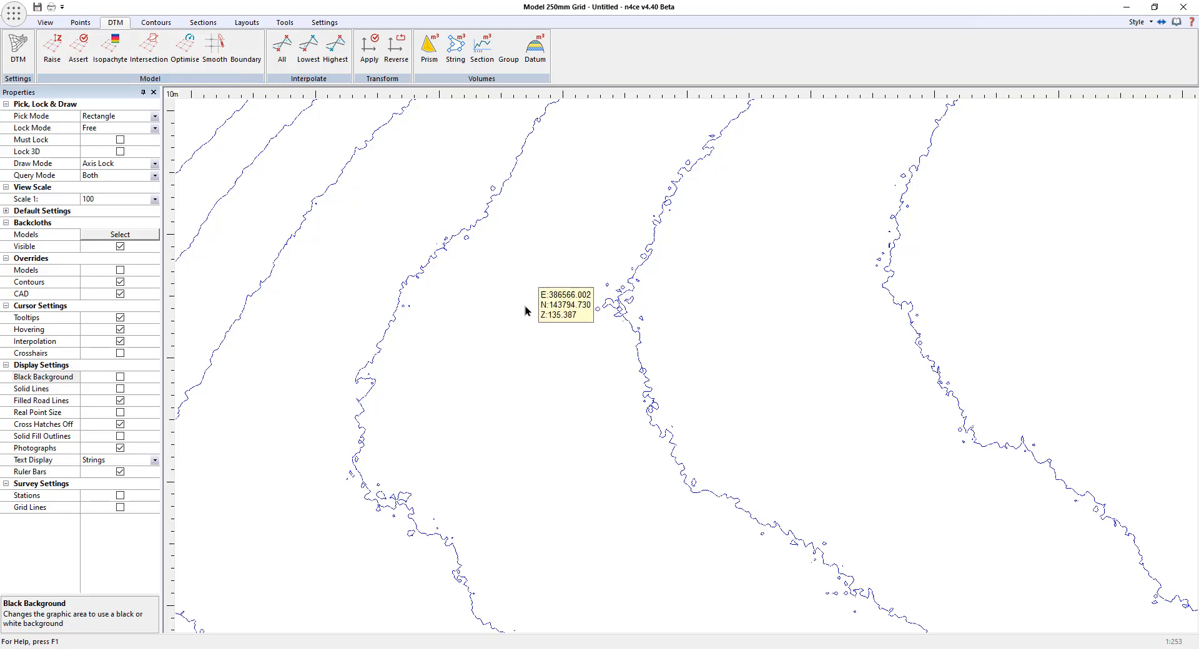
mouse_move(543, 332)
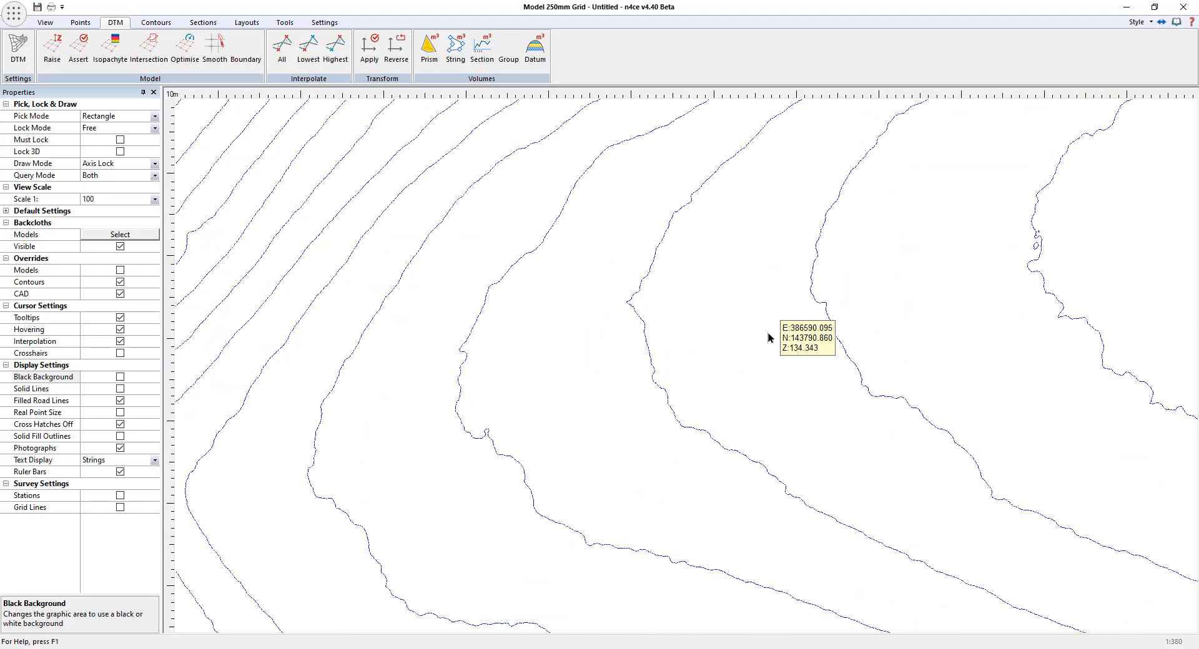
Step: Recreate the 1.0 m surface contours with a Dk Grey pen across the whole site
left_click(109, 48)
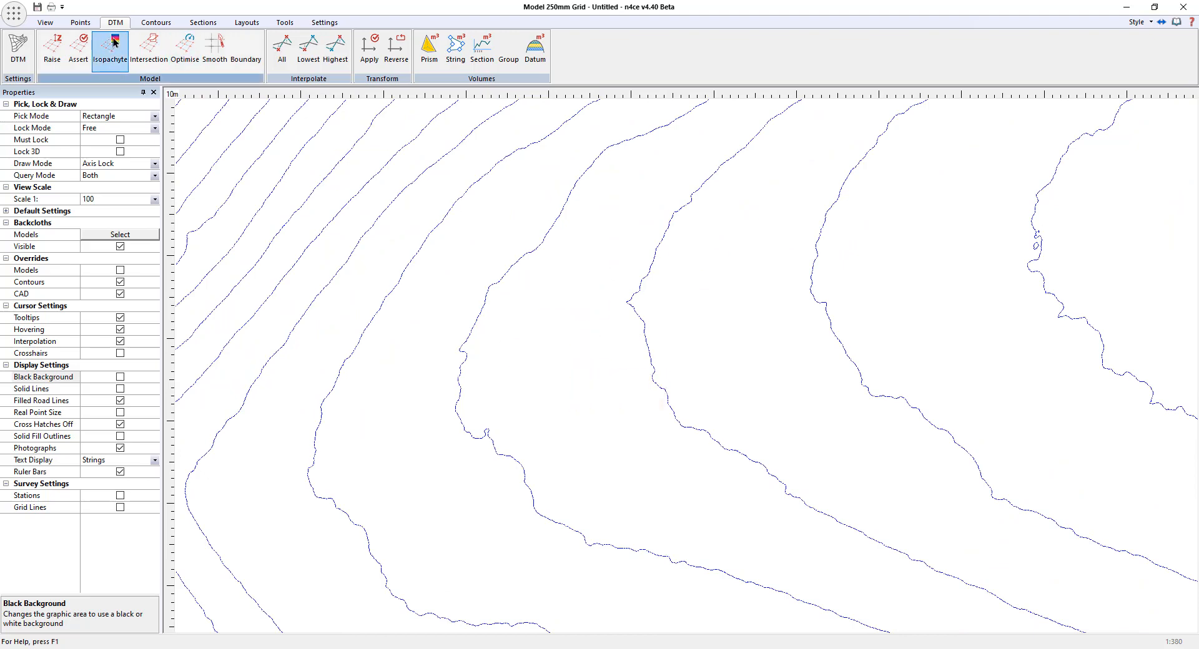
left_click(155, 22)
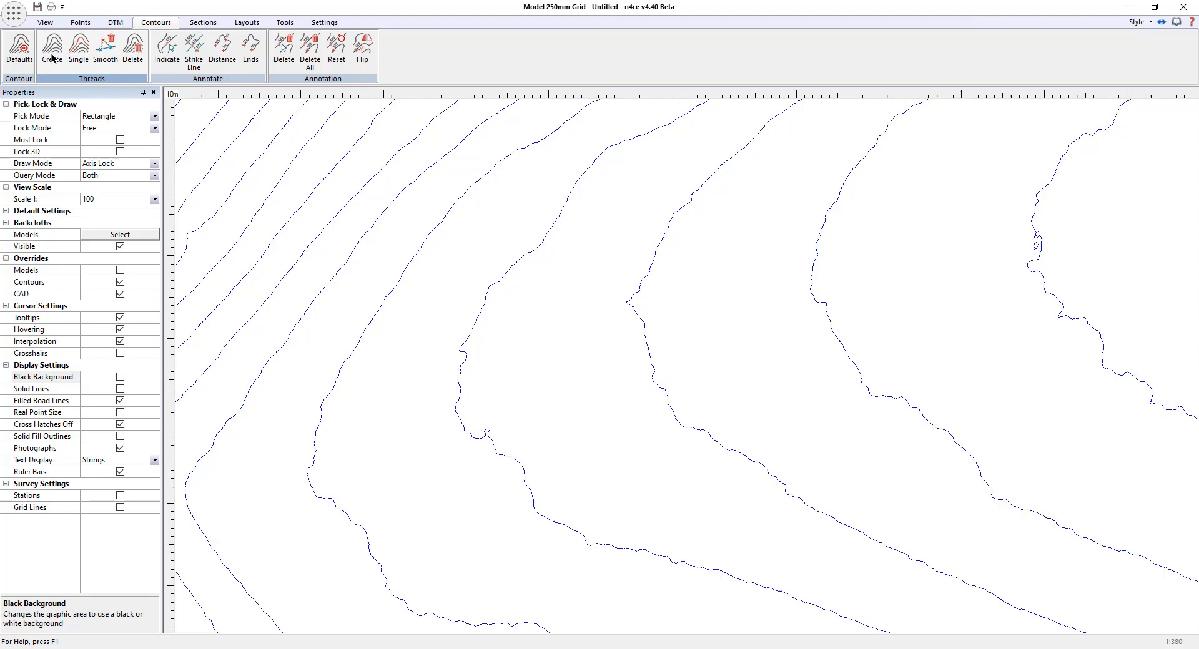
left_click(51, 48)
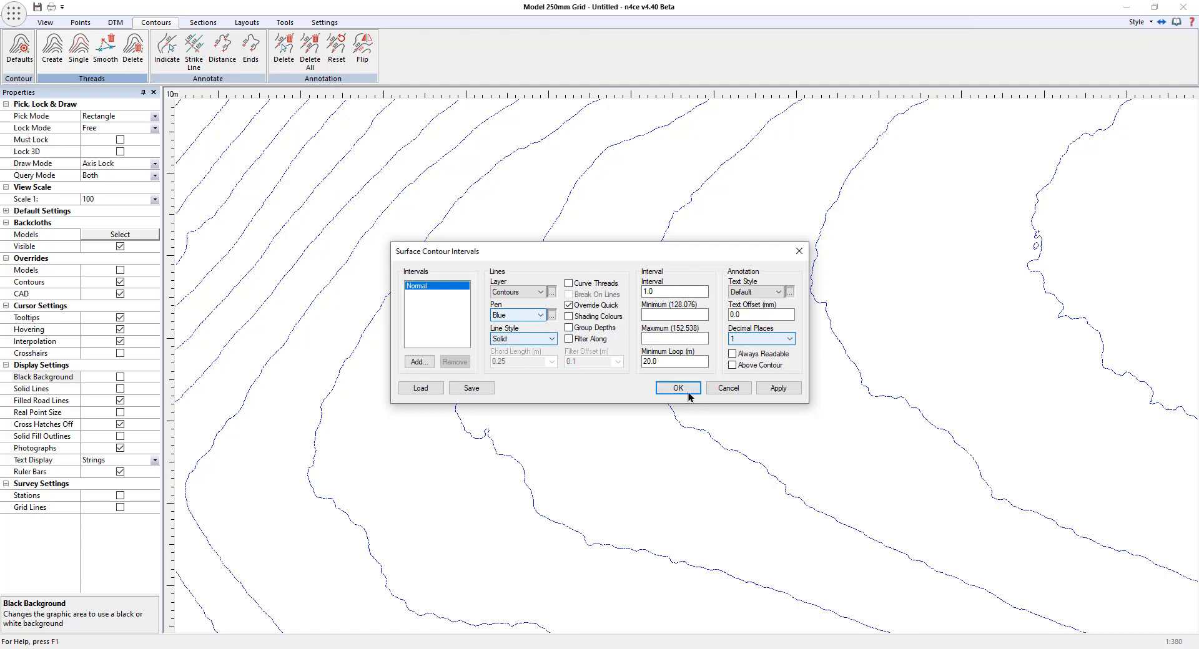
left_click(544, 315)
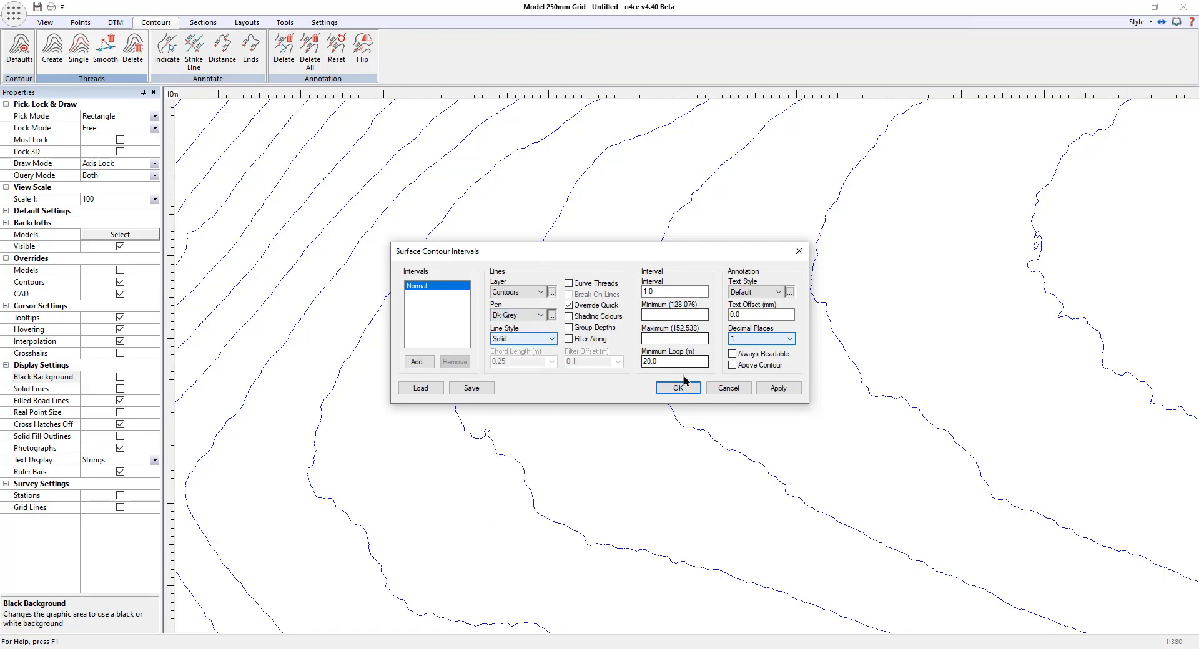
left_click(676, 387)
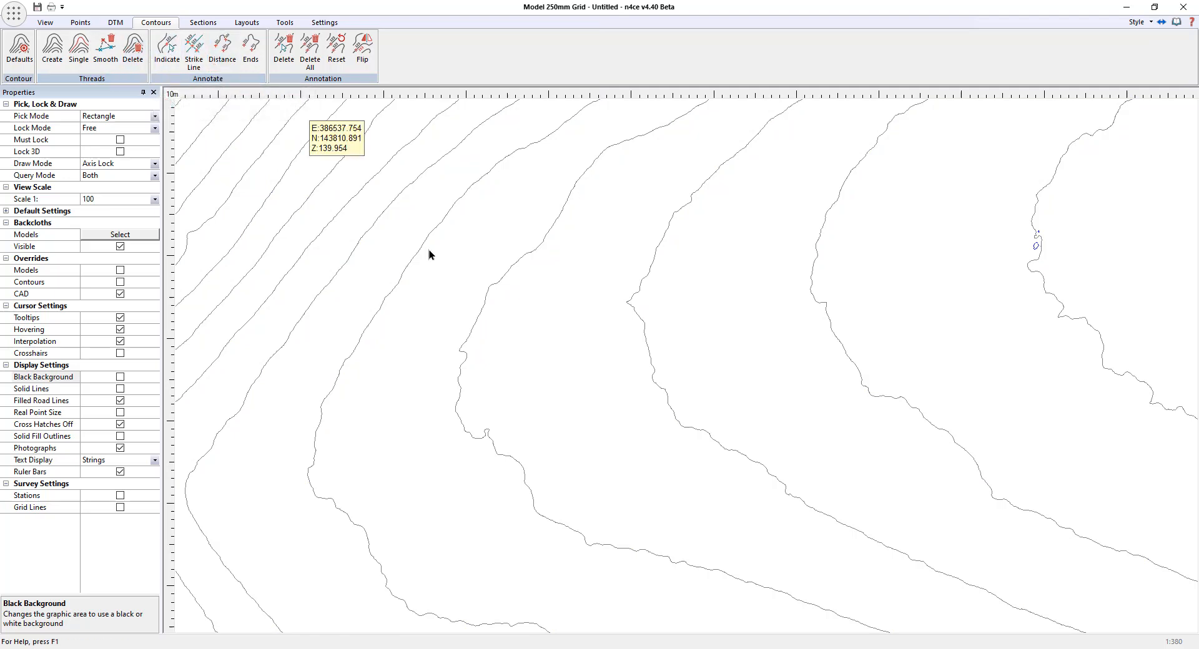
left_click(193, 51)
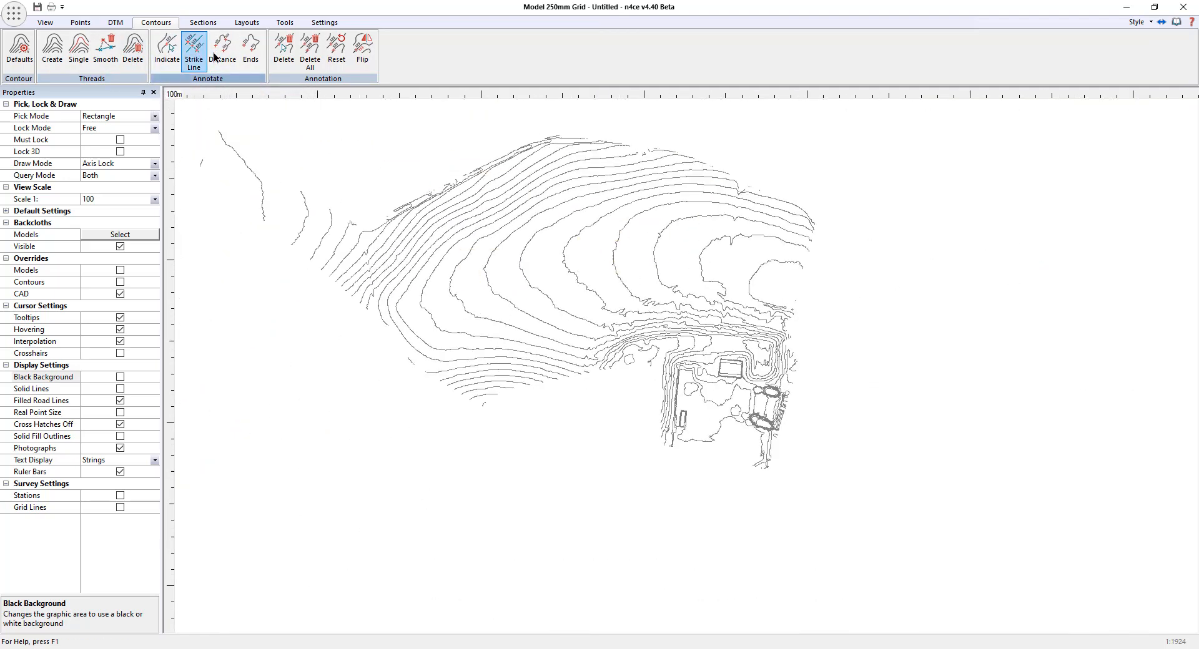
Step: Set the view scale to 1:500 in the Properties panel
left_click(154, 200)
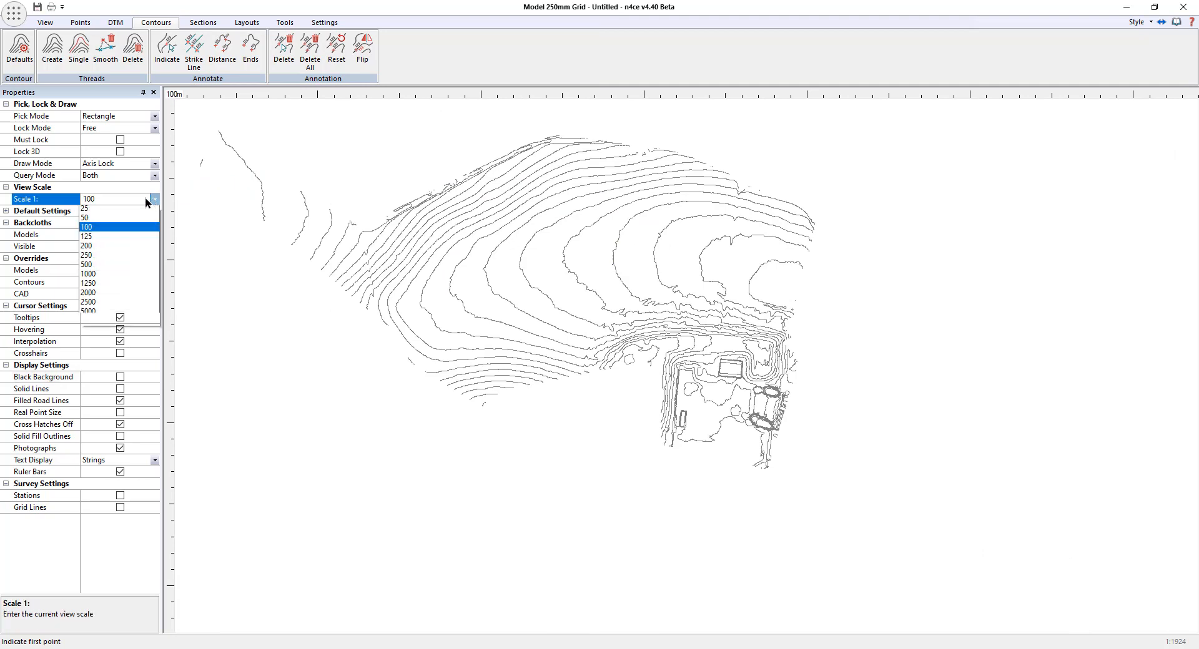
left_click(86, 265)
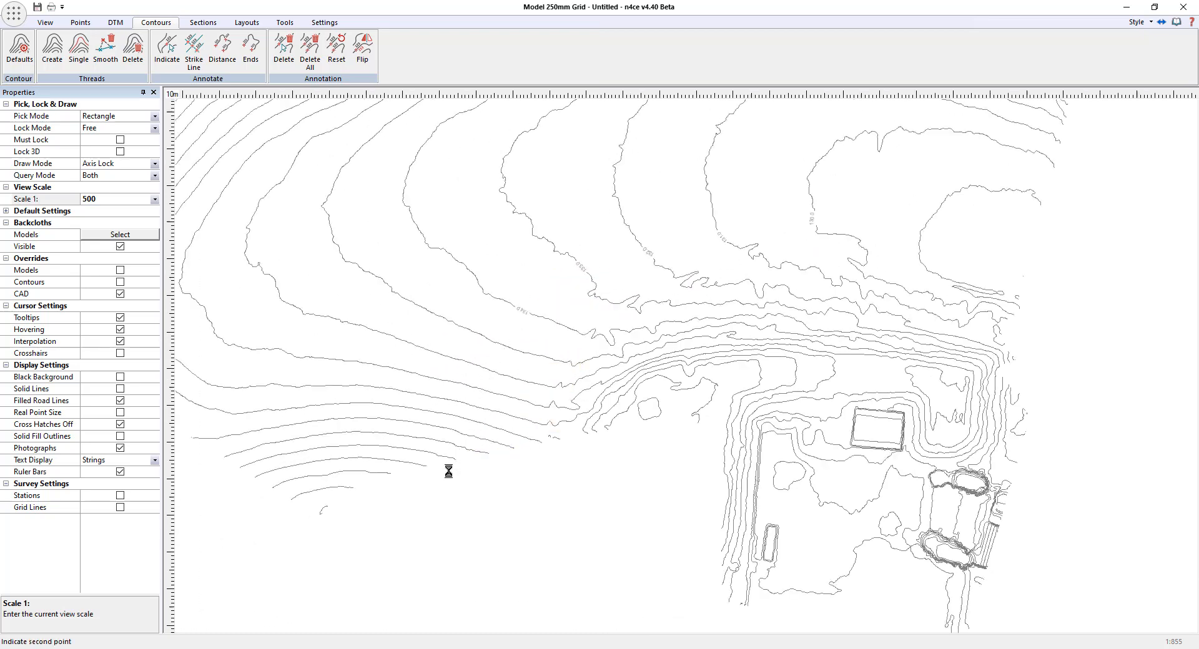
mouse_move(527, 210)
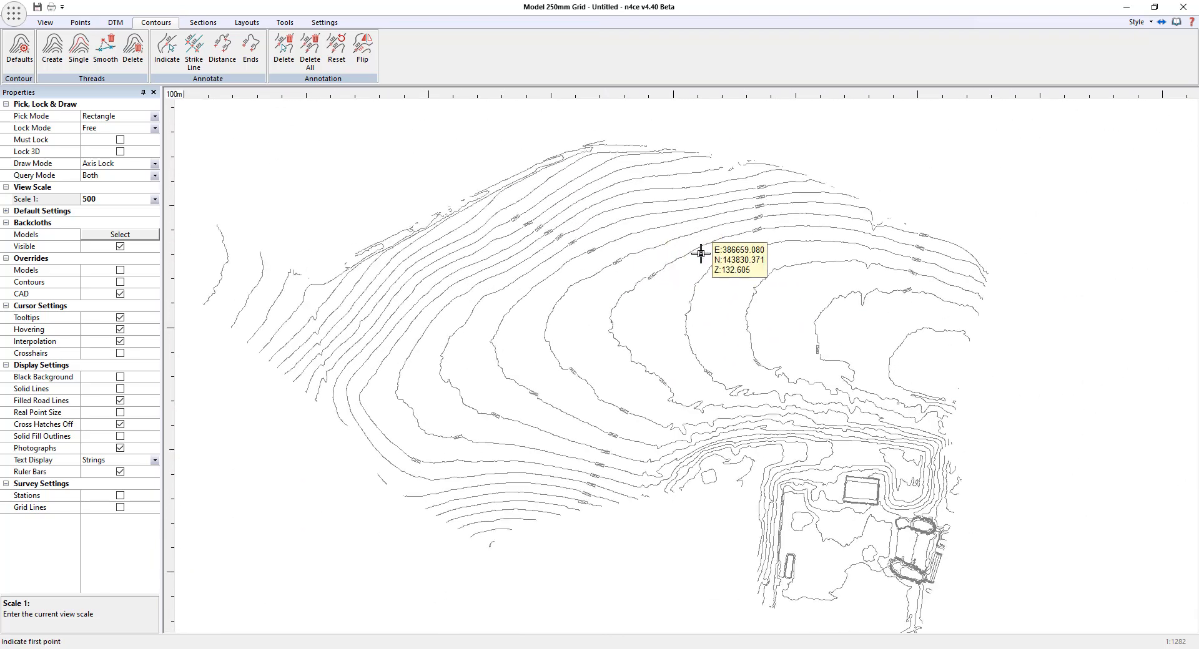
mouse_move(613, 297)
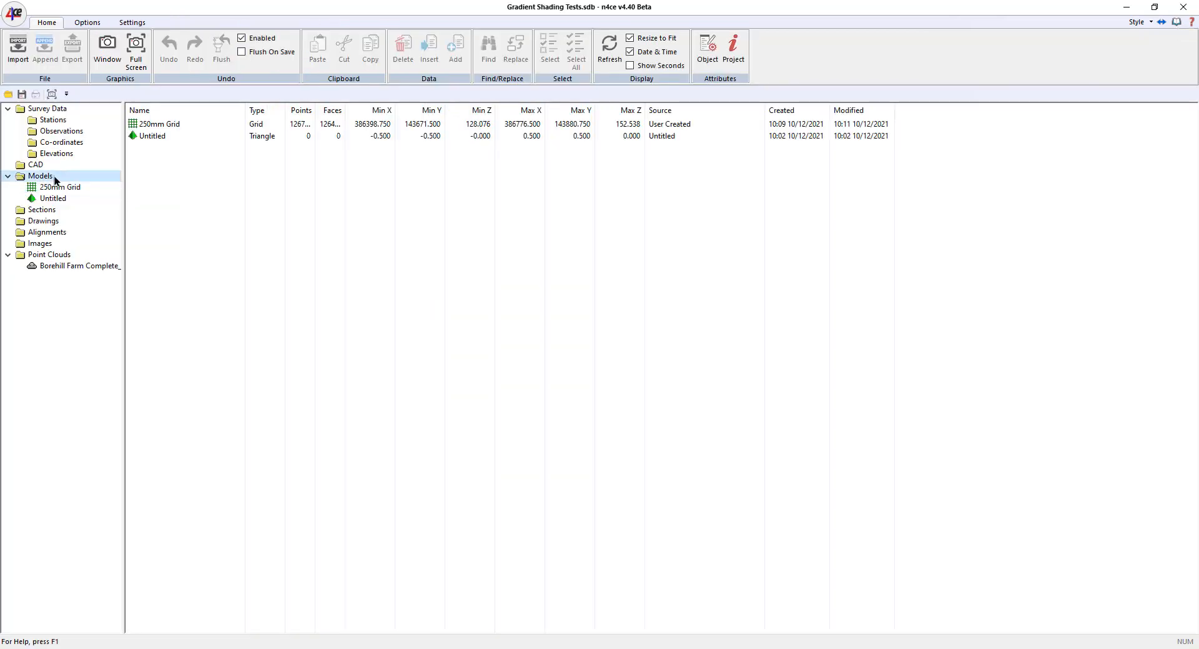
Step: Create gradient model 'Gradient Shaded' from 250mm Grid with 5.0 spacing and code SL
right_click(40, 176)
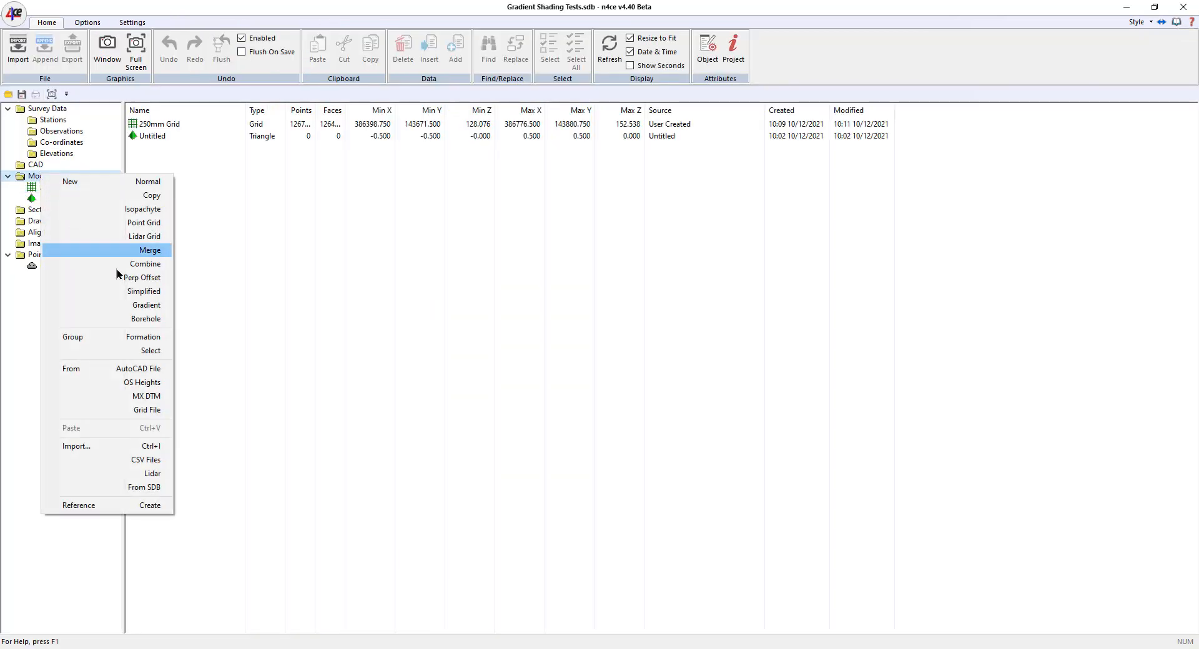
mouse_move(146, 306)
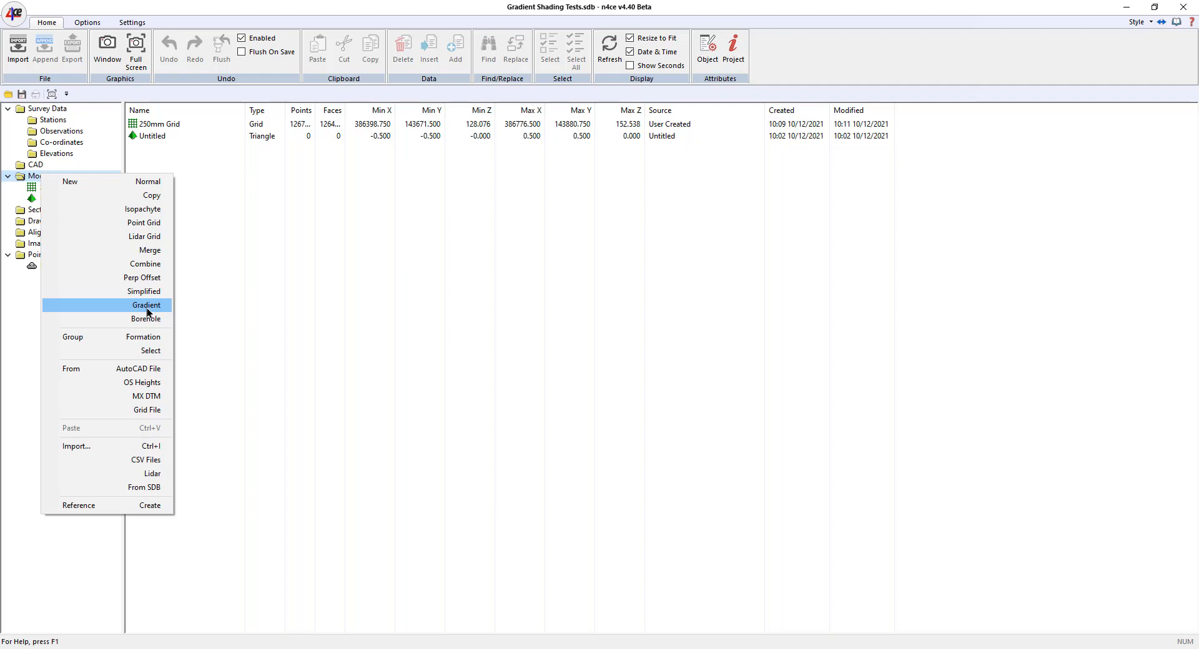
left_click(146, 305)
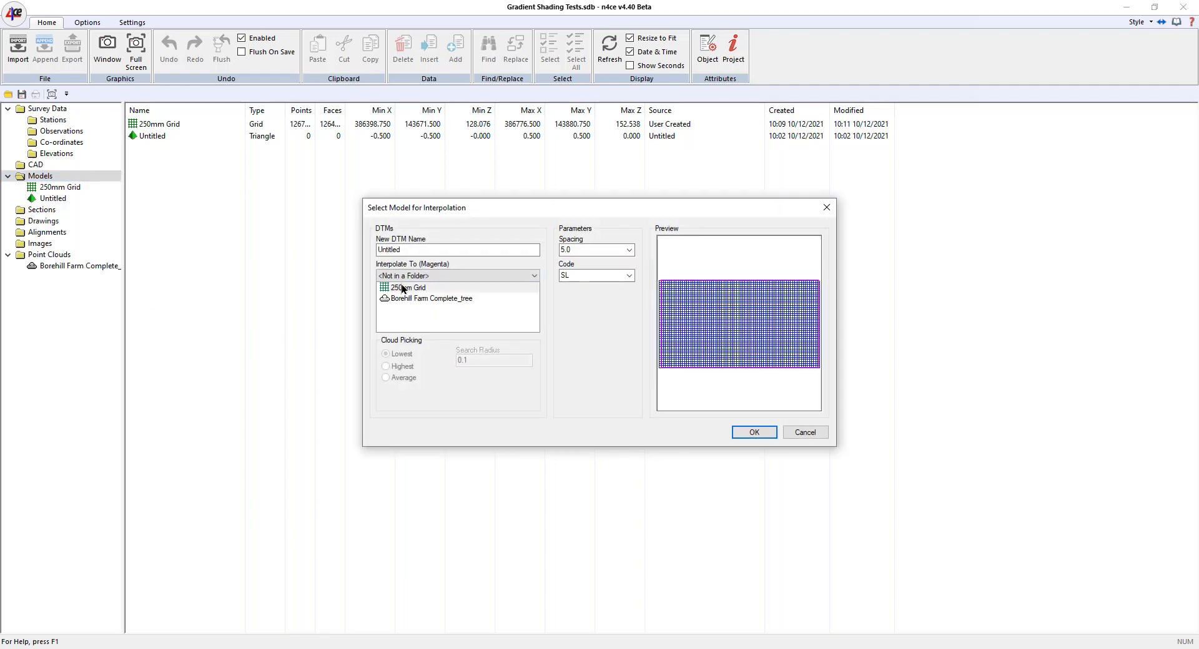
left_click(409, 288)
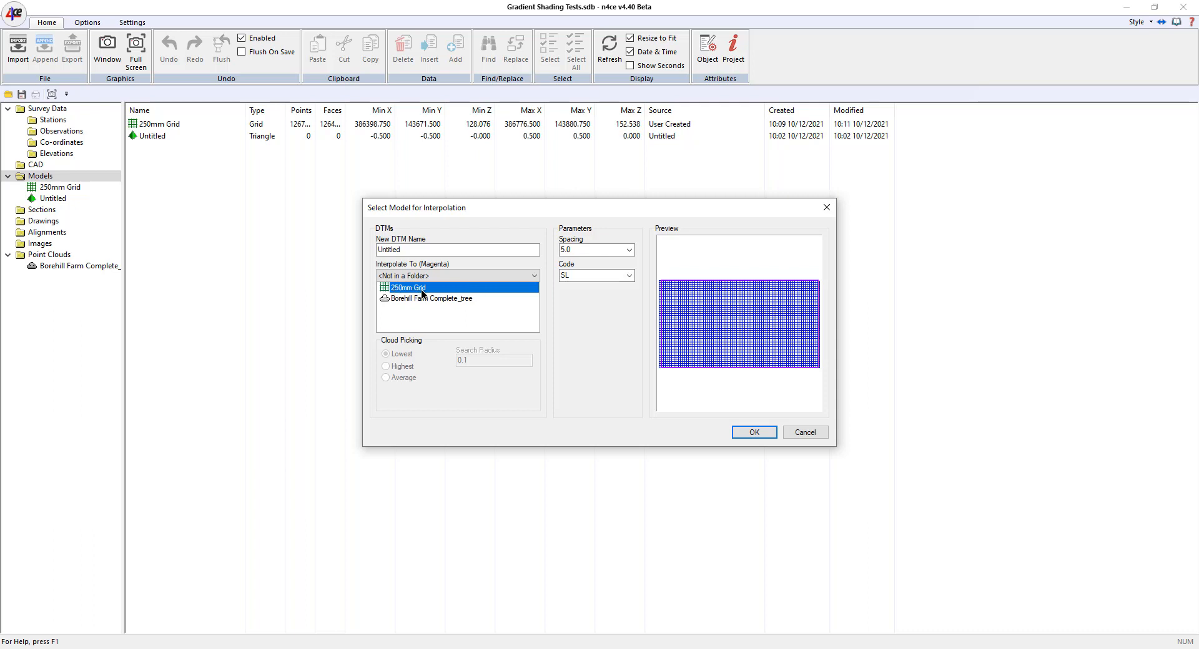
left_click(457, 249)
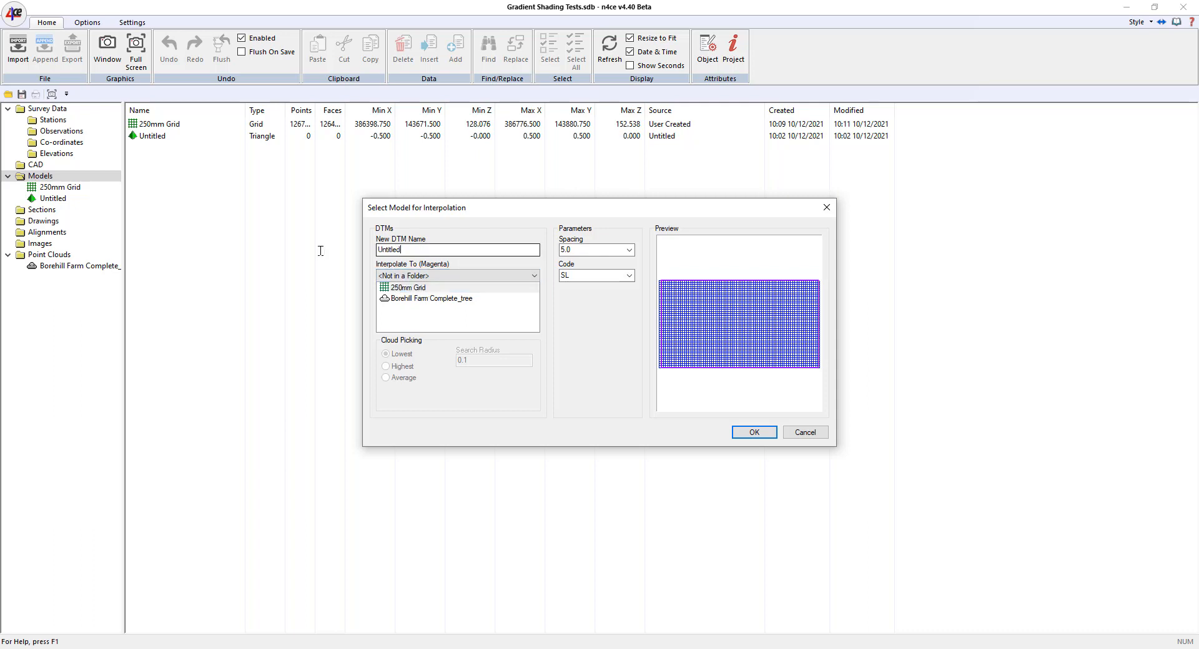
type("Grad")
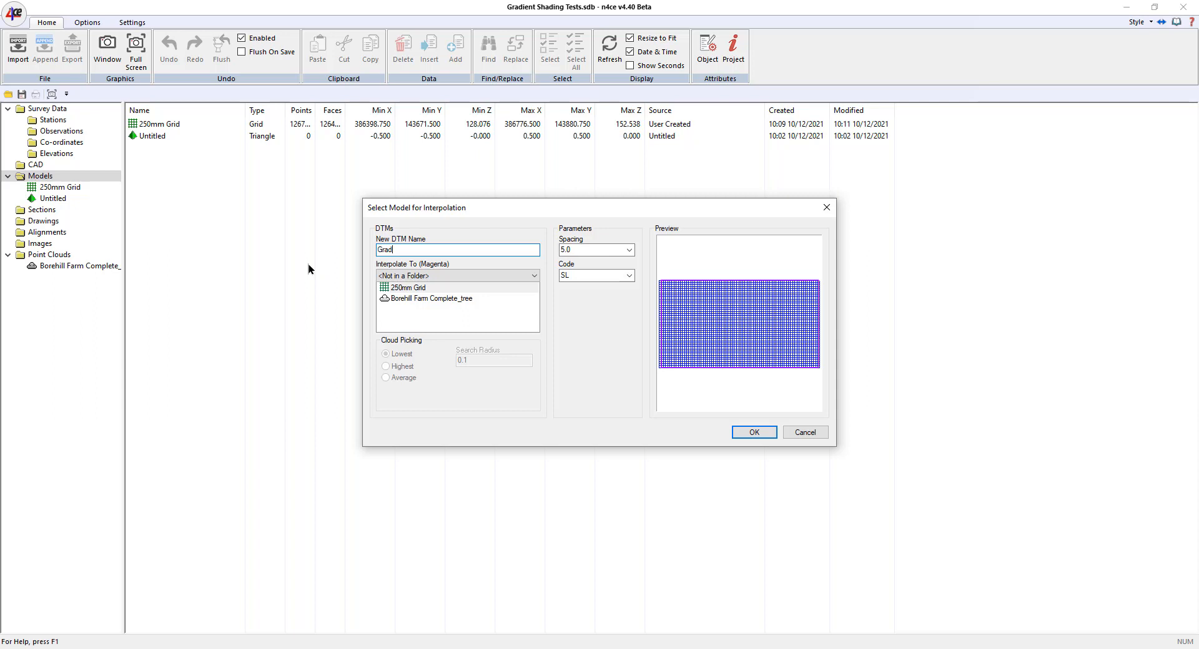
type("ient Shaded")
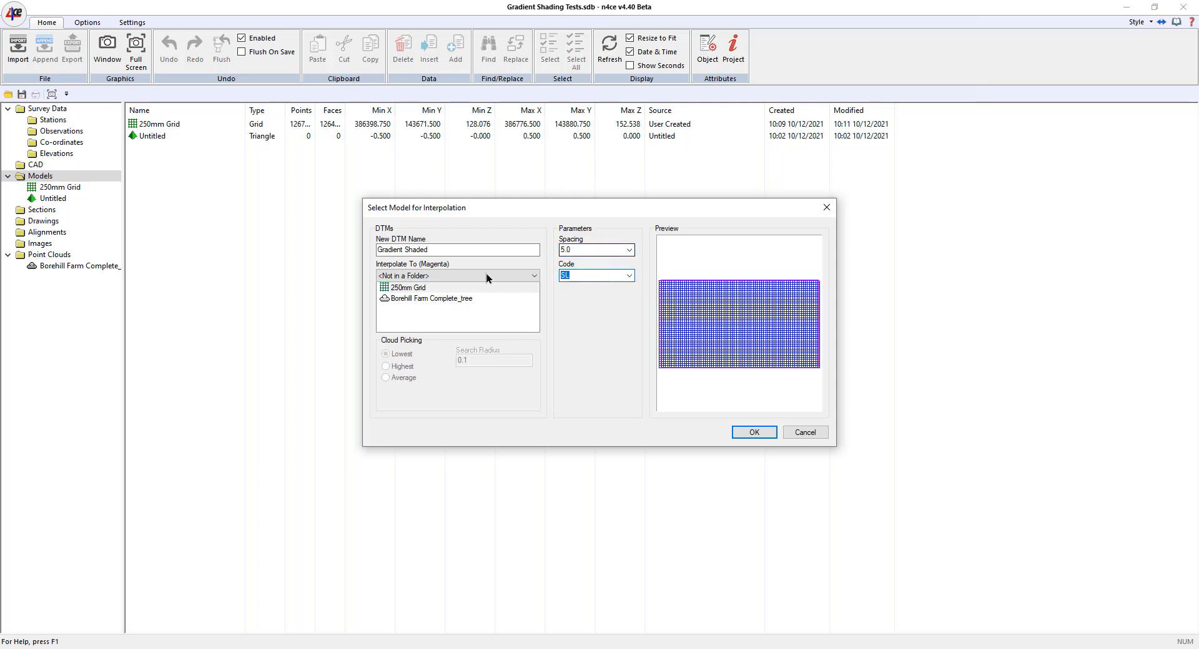
mouse_move(623, 296)
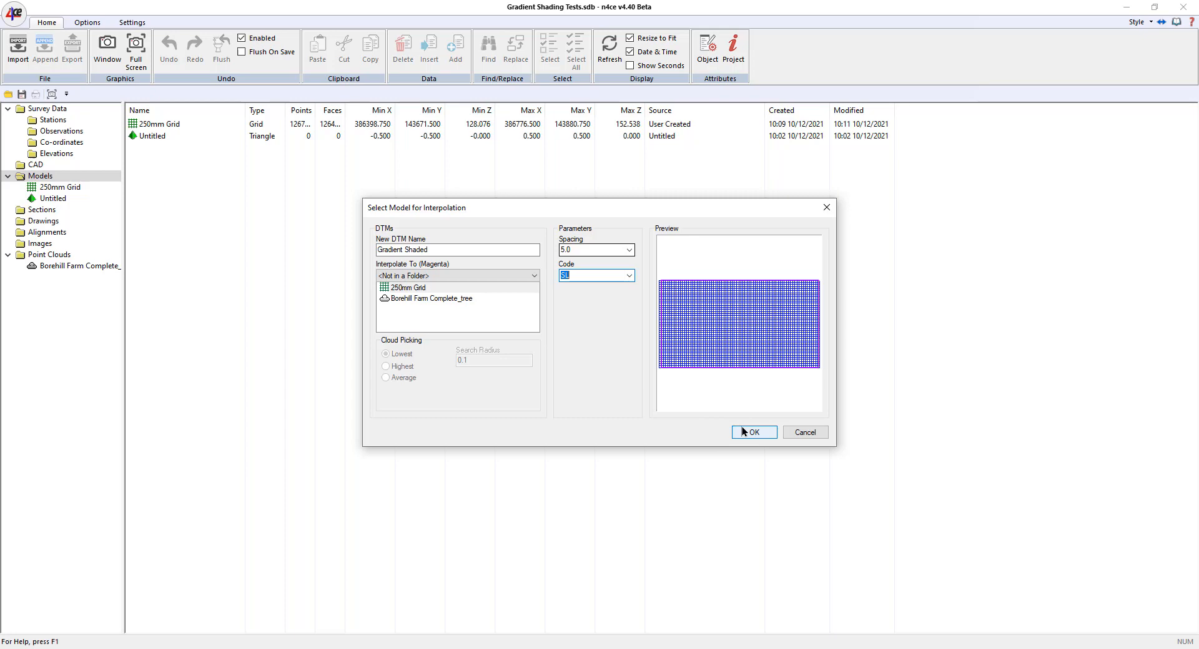
left_click(753, 433)
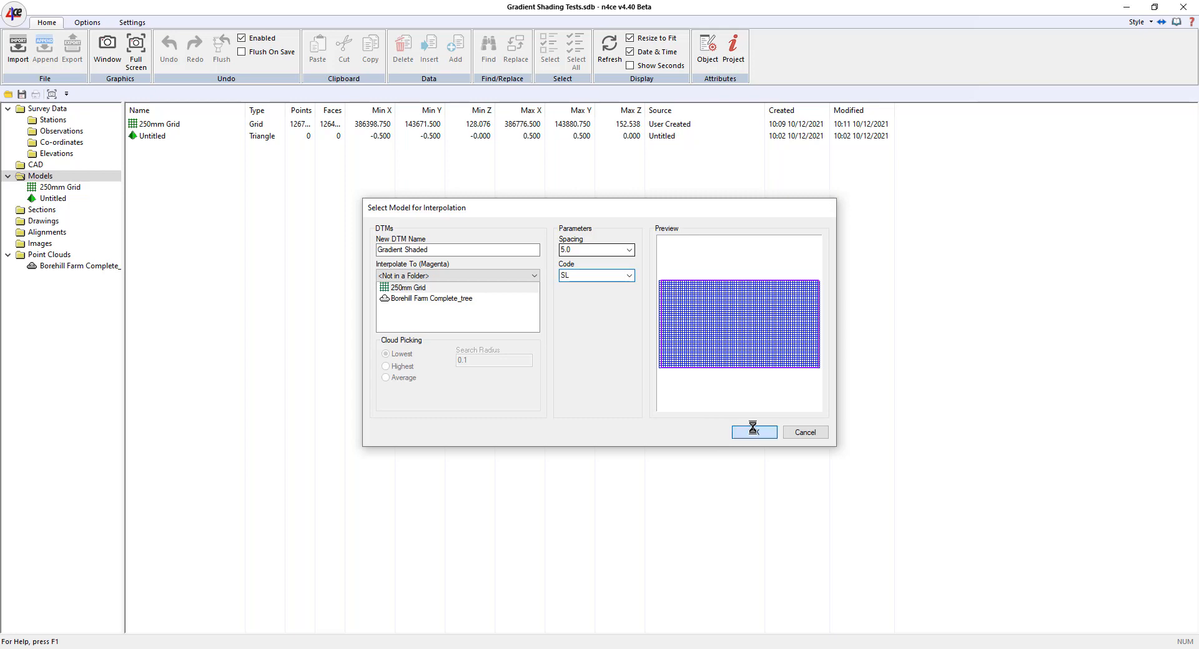
left_click(752, 432)
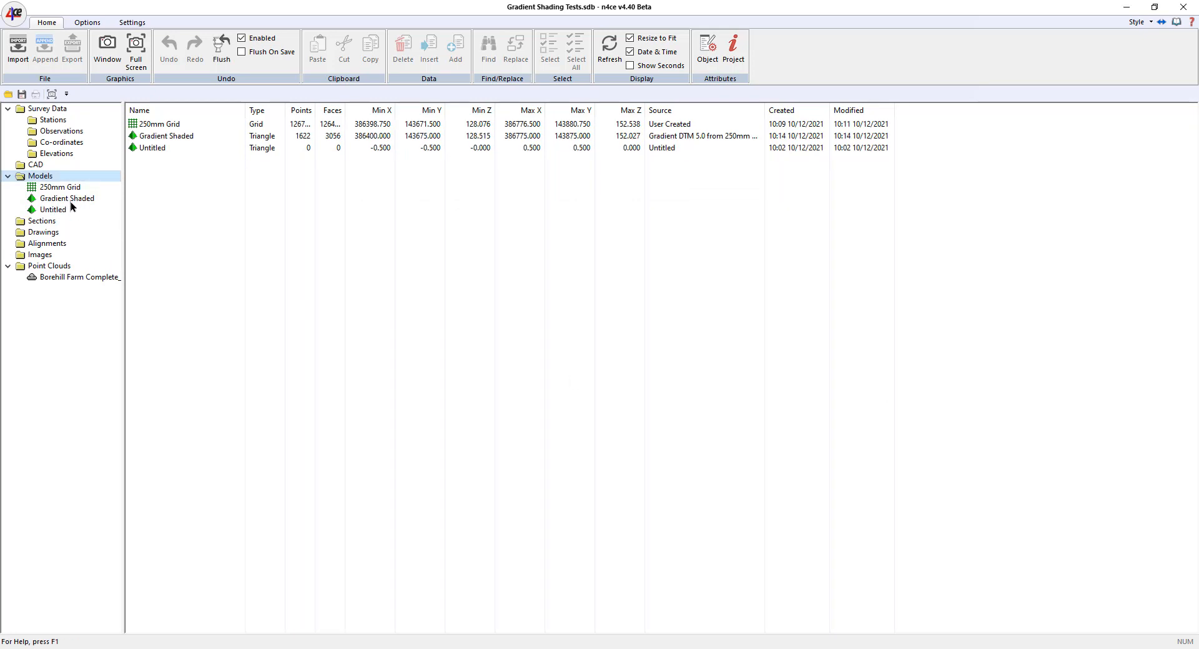
Step: Review the Gradient Shaded point table's Height column, then open its plan window
left_click(68, 198)
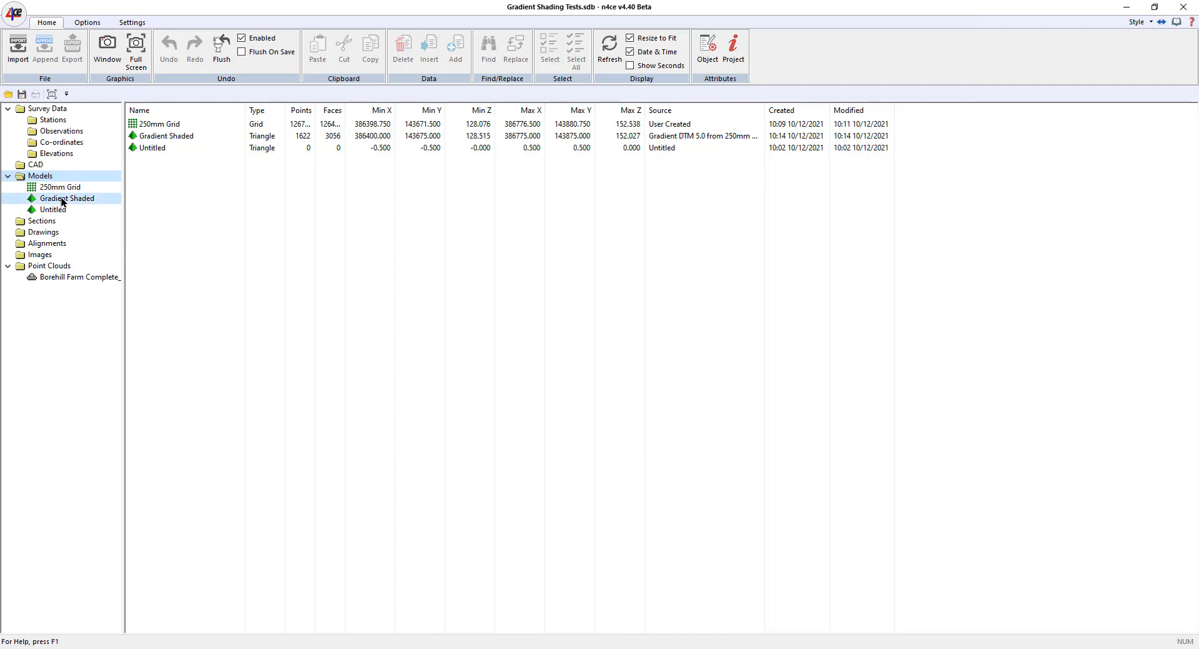
double_click(68, 198)
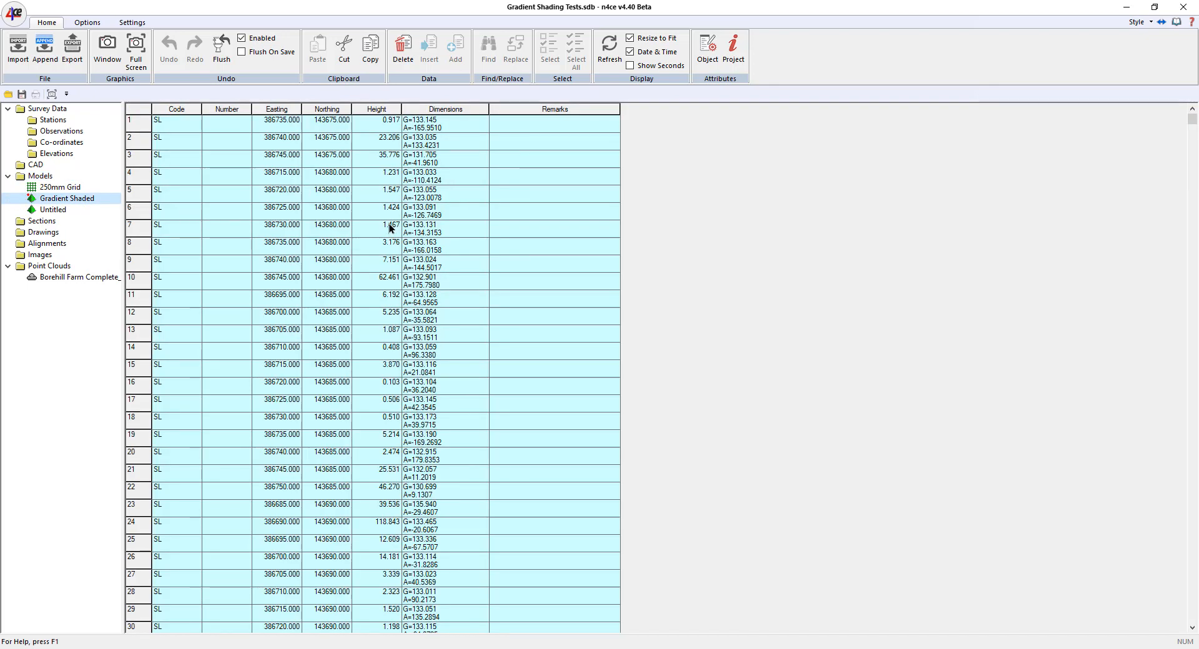
mouse_move(321, 183)
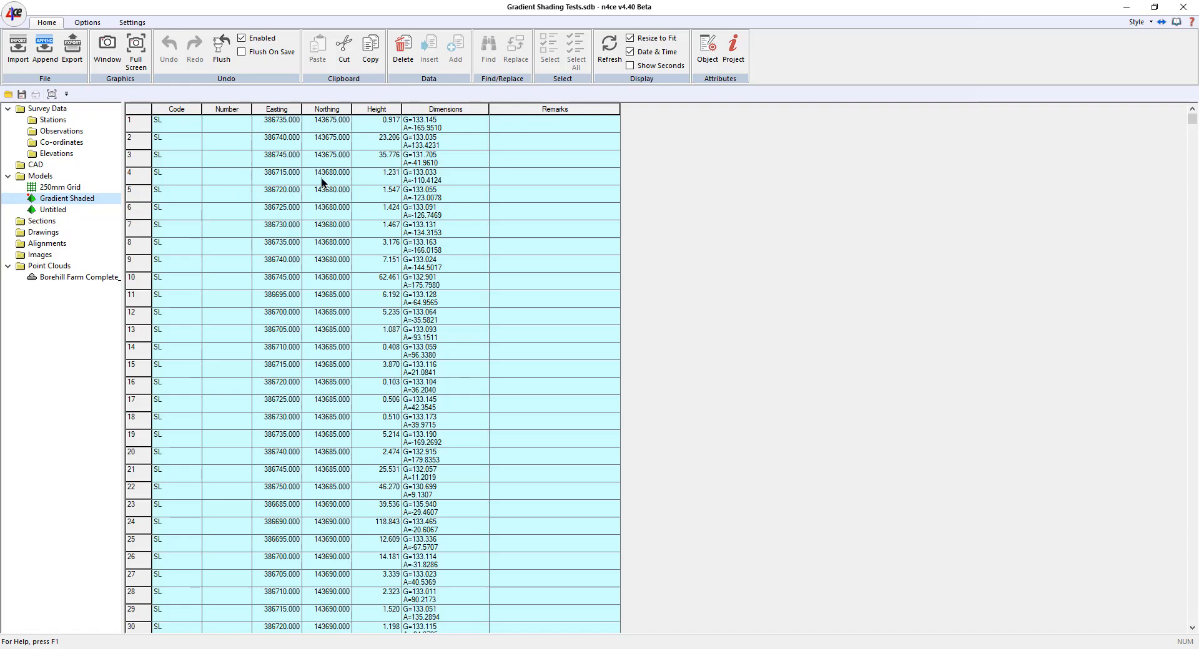
mouse_move(351, 138)
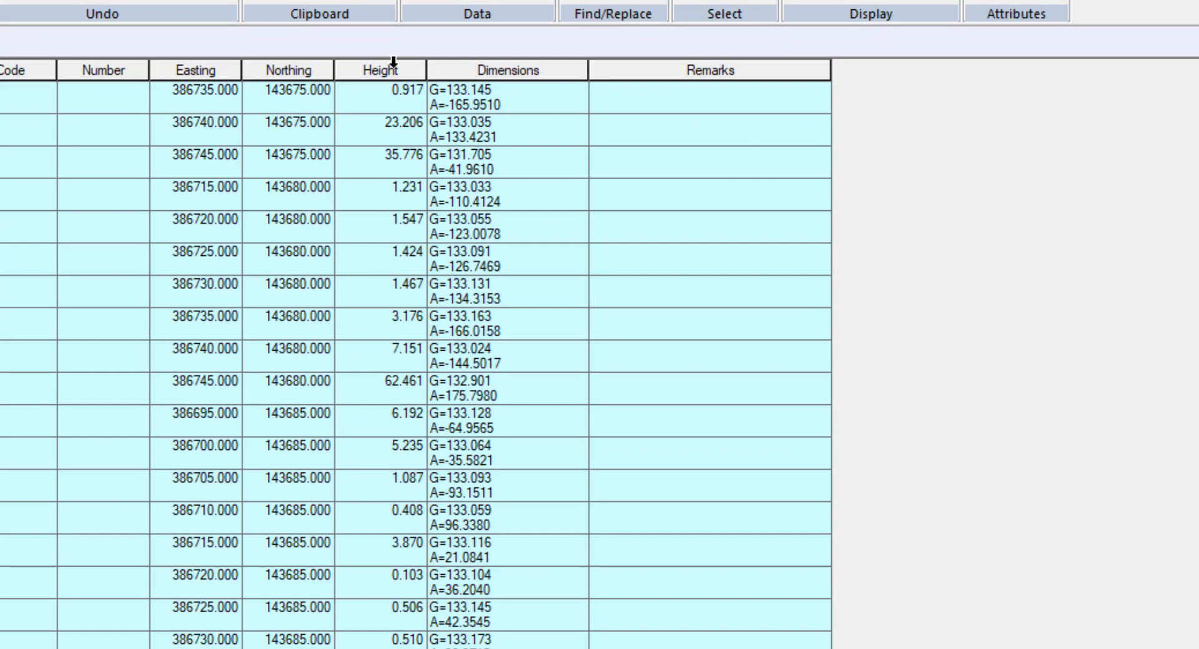
left_click(380, 69)
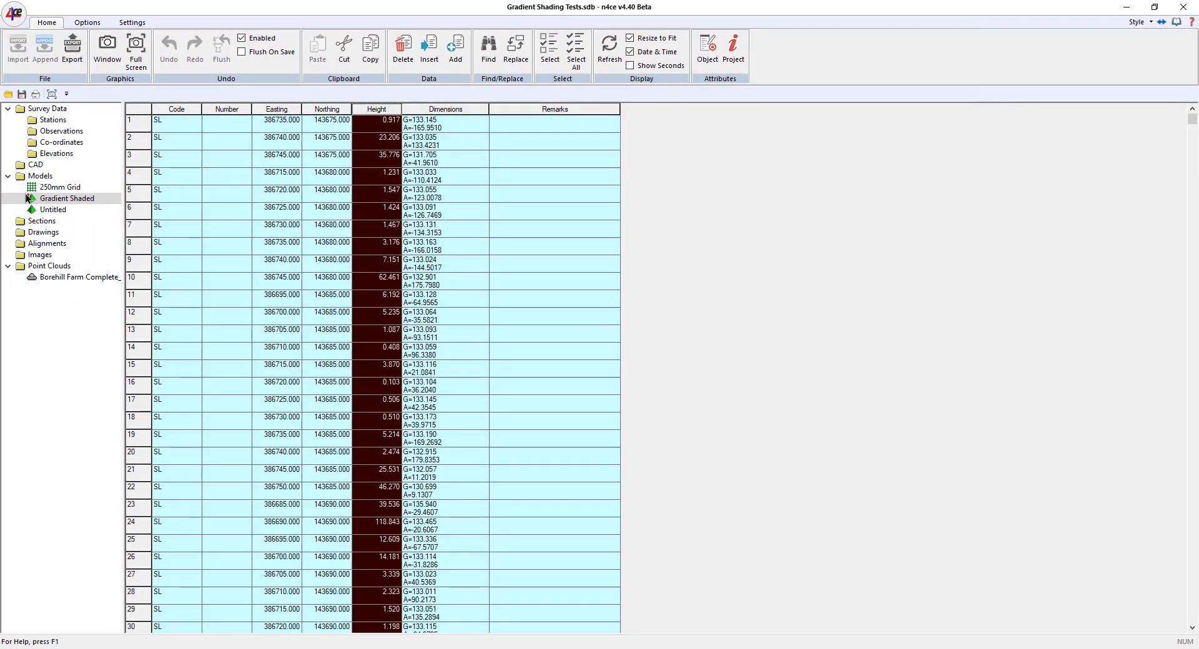
double_click(67, 198)
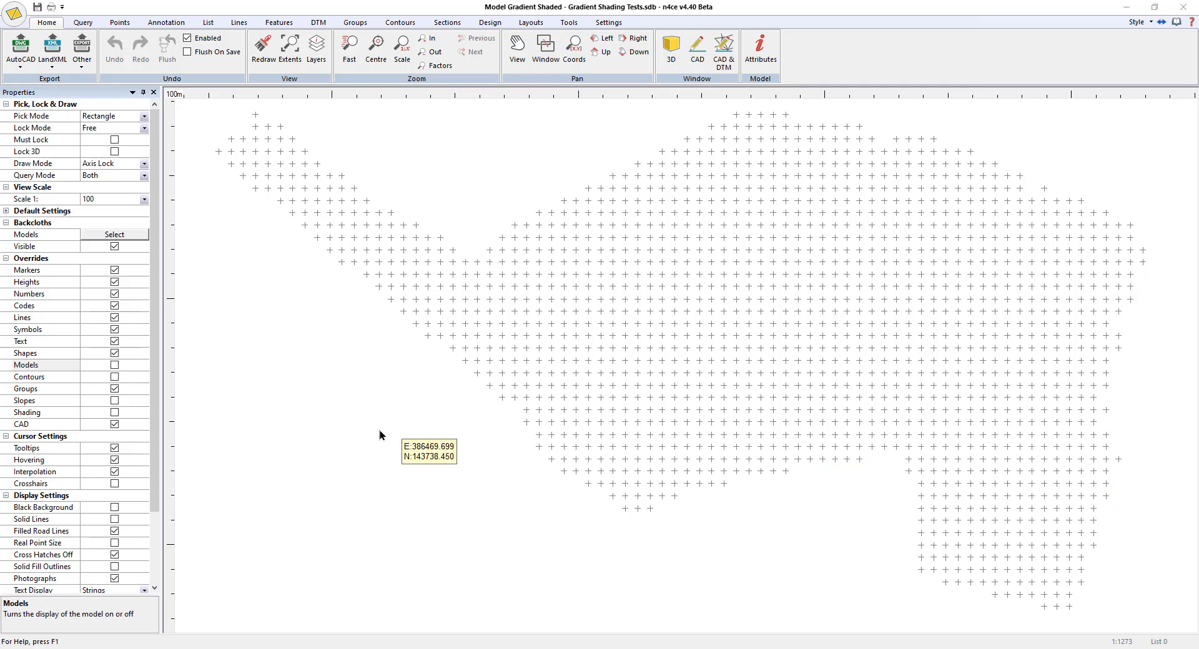
mouse_move(315, 445)
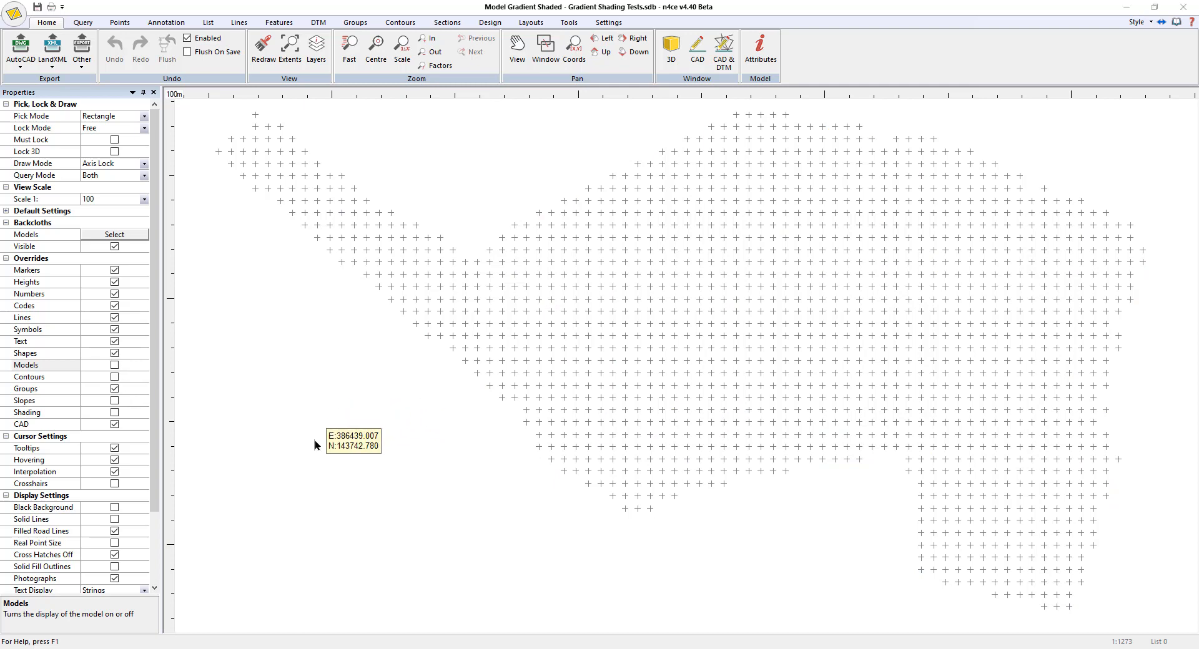
mouse_move(369, 336)
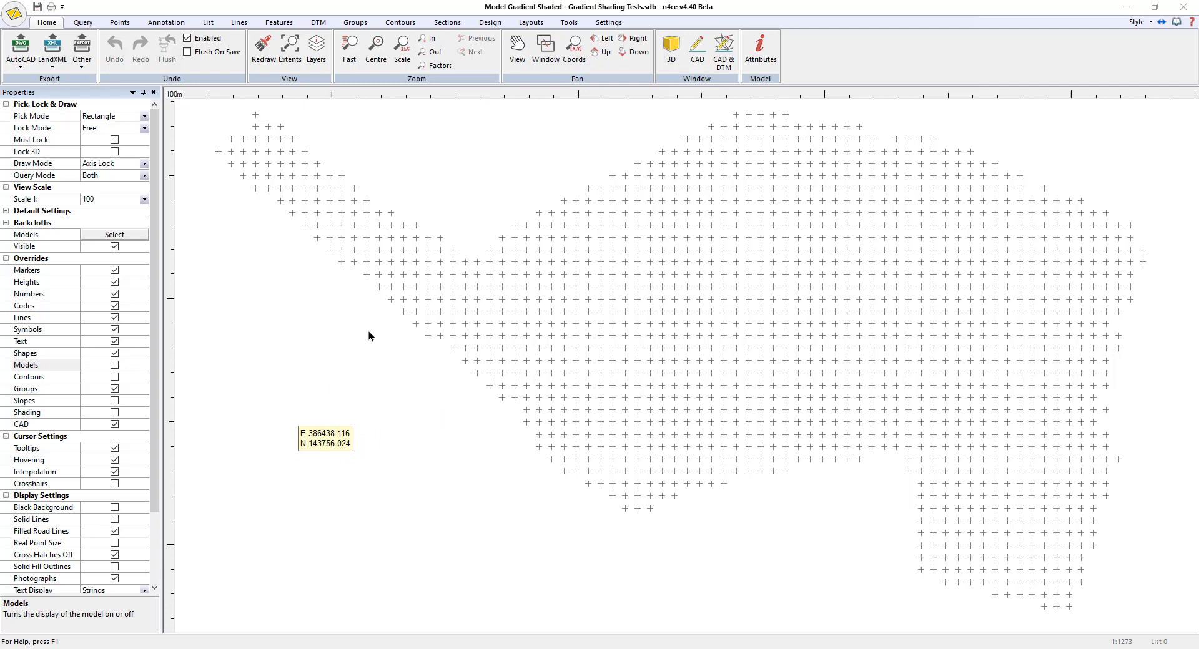
Step: Load the saved Gradients scheme into DTM Settings, keeping user shading levels 0–40 at a 0.25 interval
left_click(318, 23)
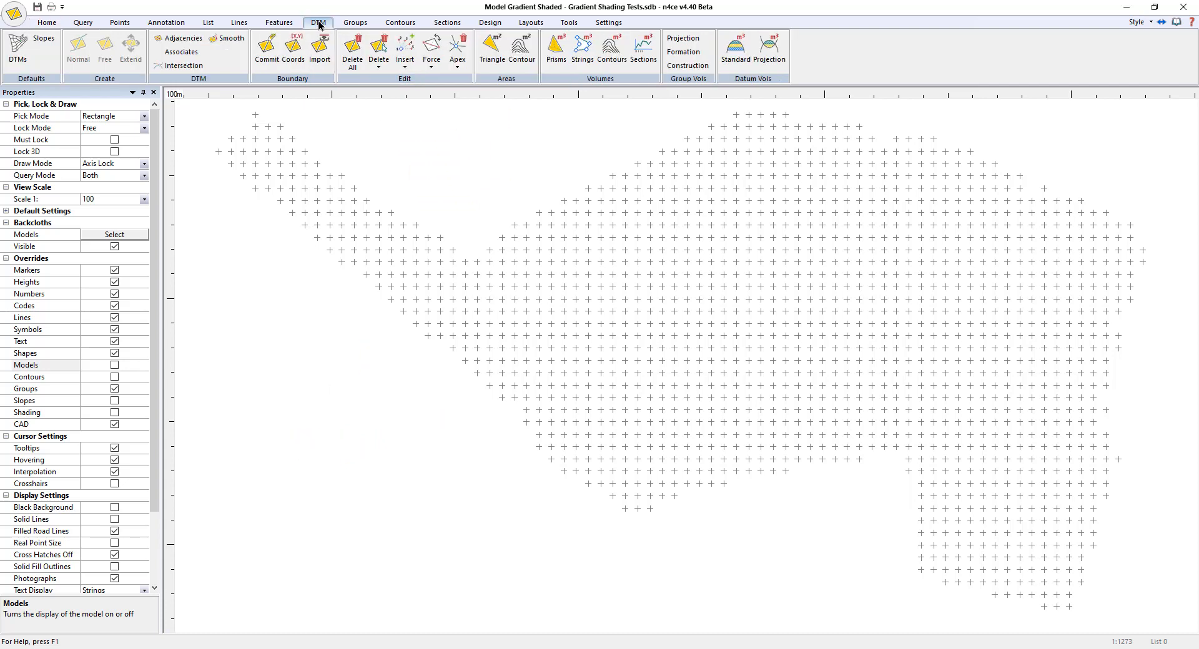
left_click(319, 23)
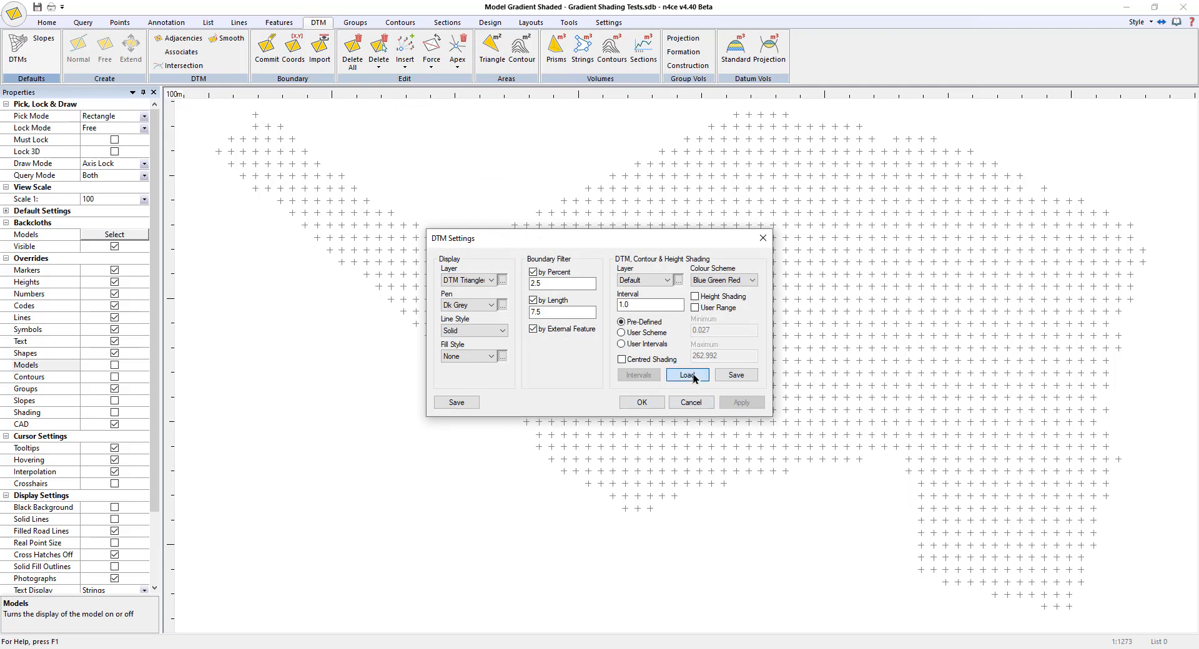
left_click(686, 374)
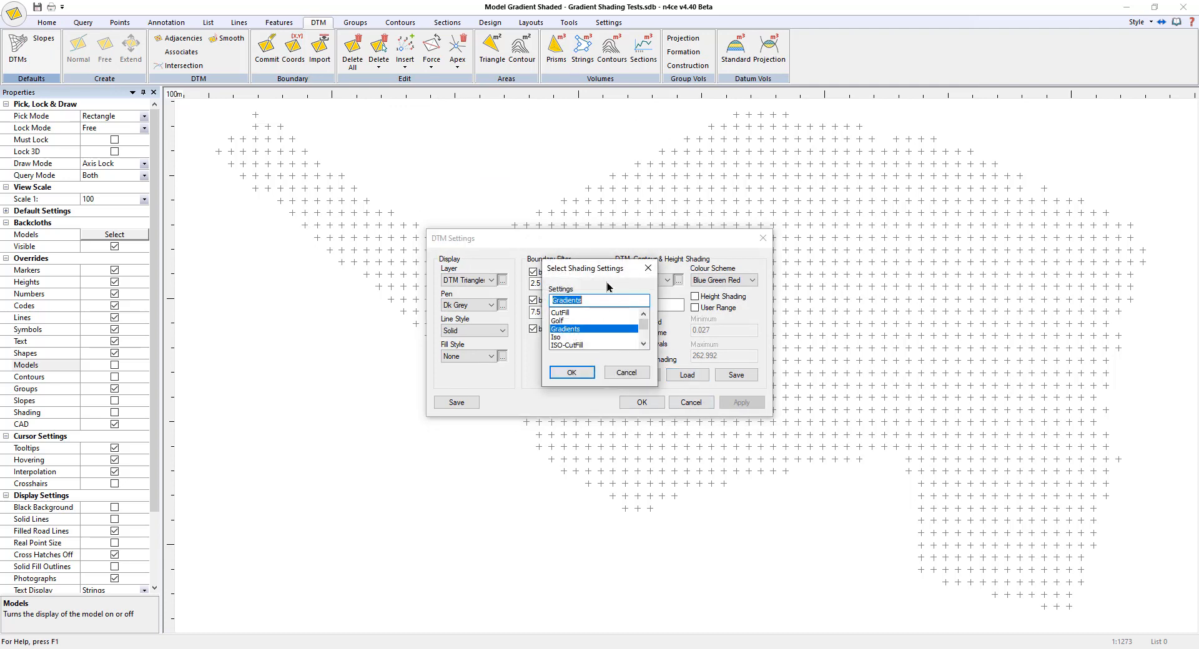
left_click(570, 373)
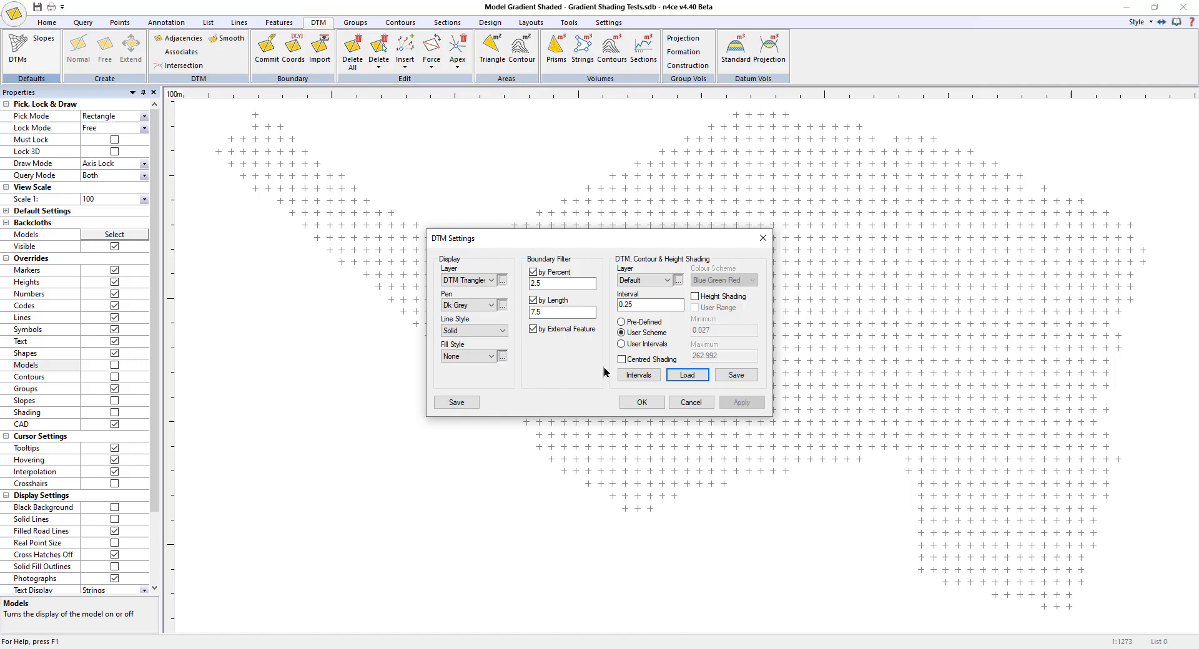
left_click(638, 374)
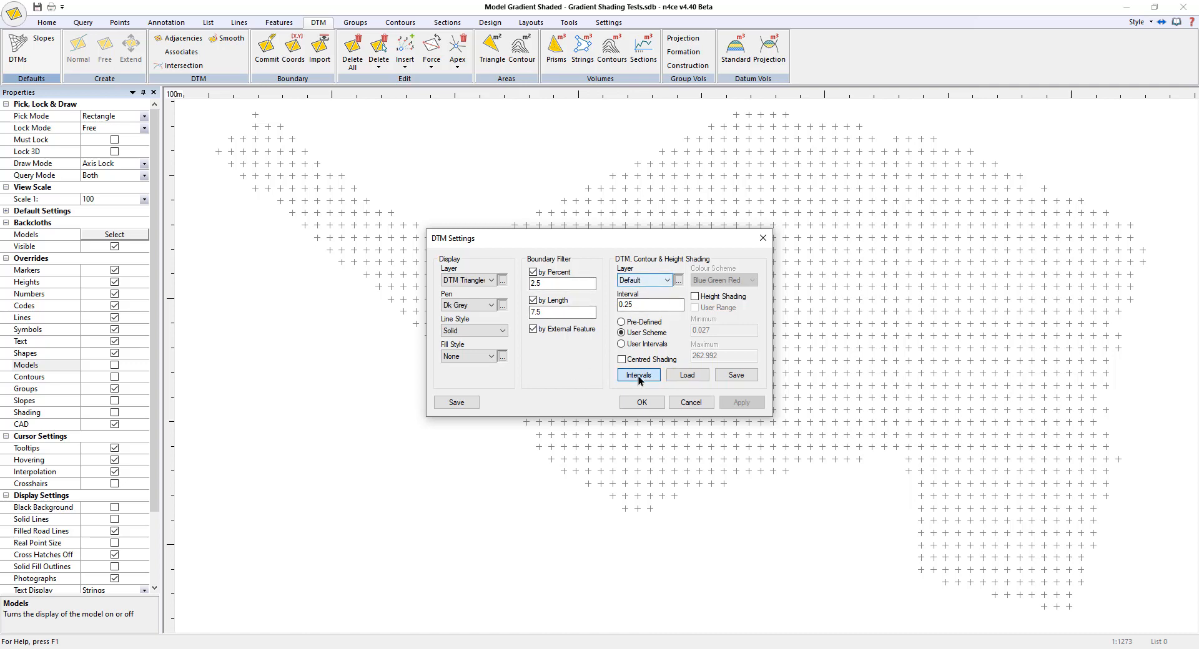
left_click(638, 374)
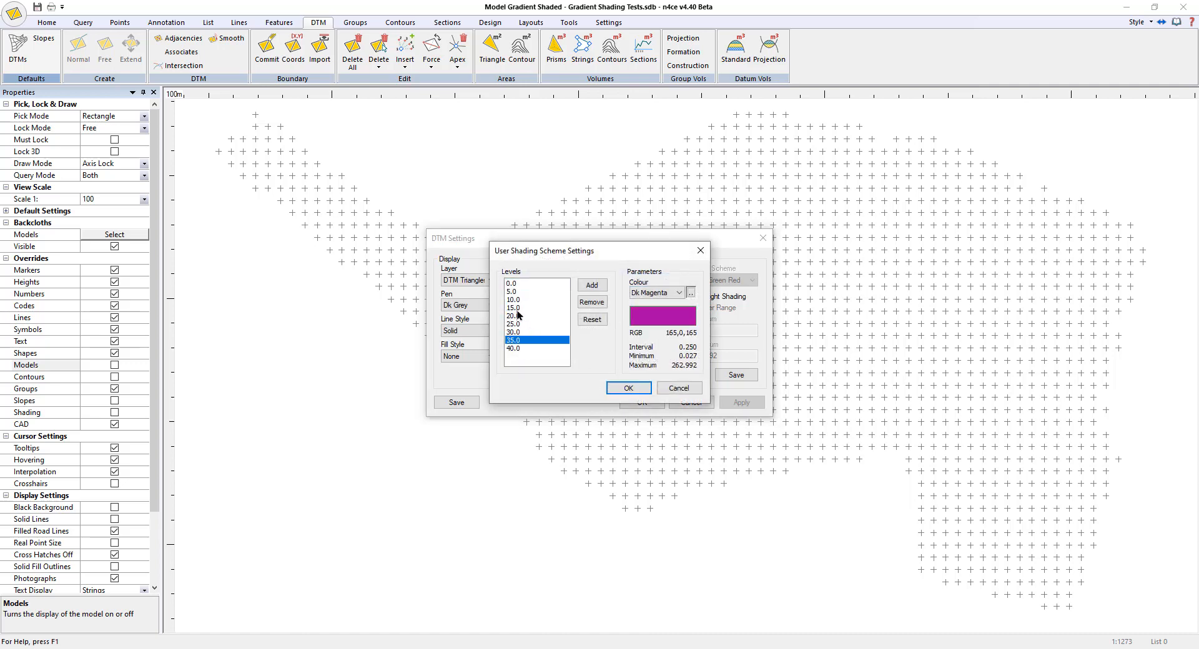
left_click(629, 389)
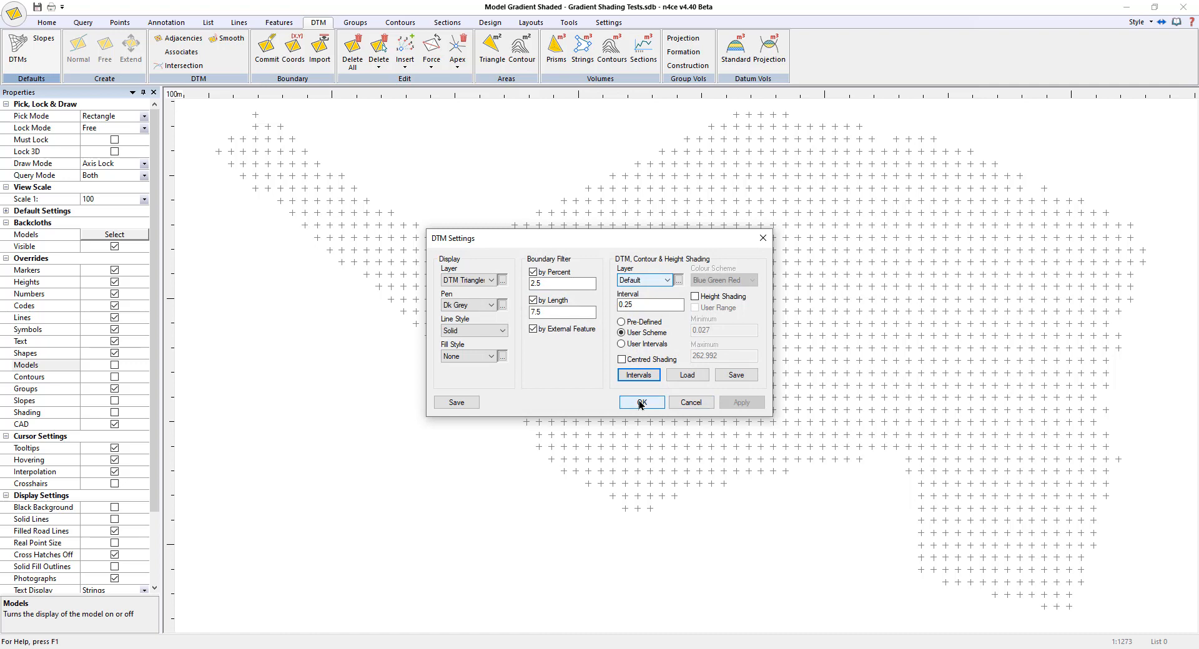
left_click(641, 402)
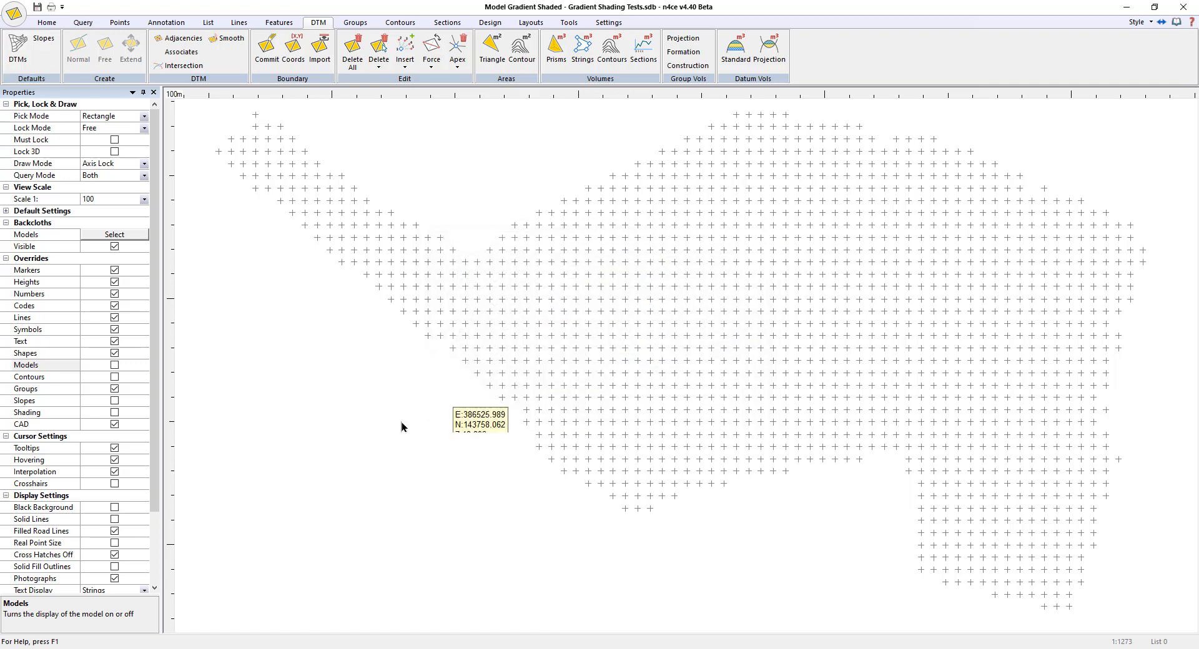
left_click(114, 412)
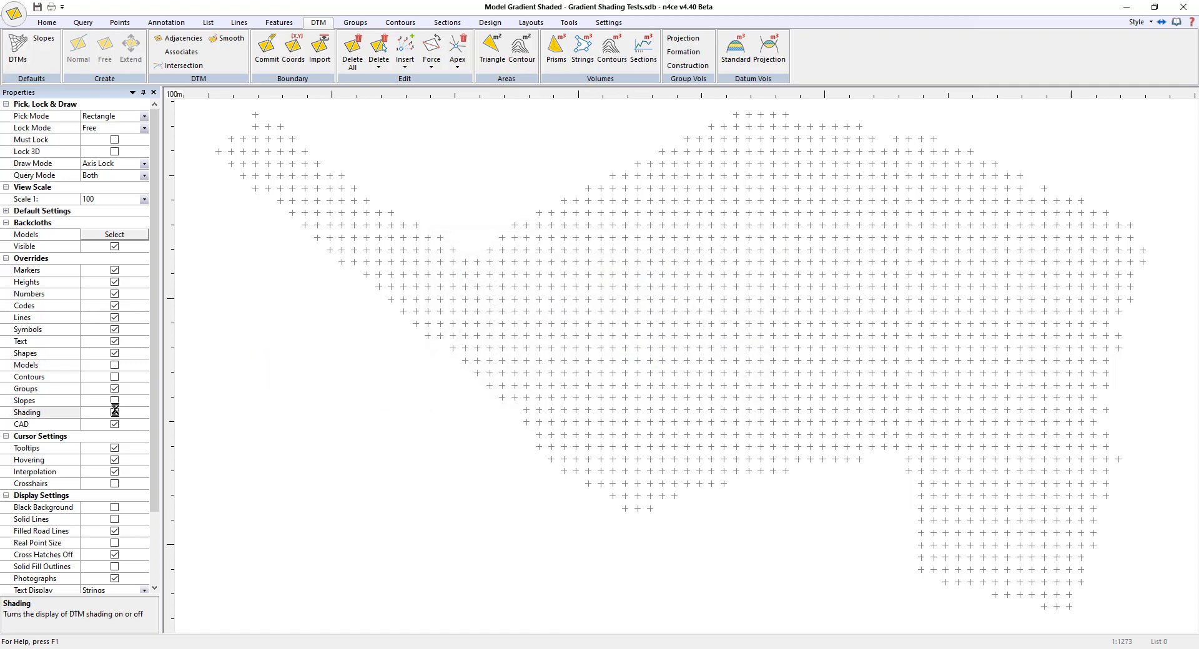
Step: Enable the Shading override, zoom to Extents, then untick Shading and open a DTM point's properties
left_click(113, 412)
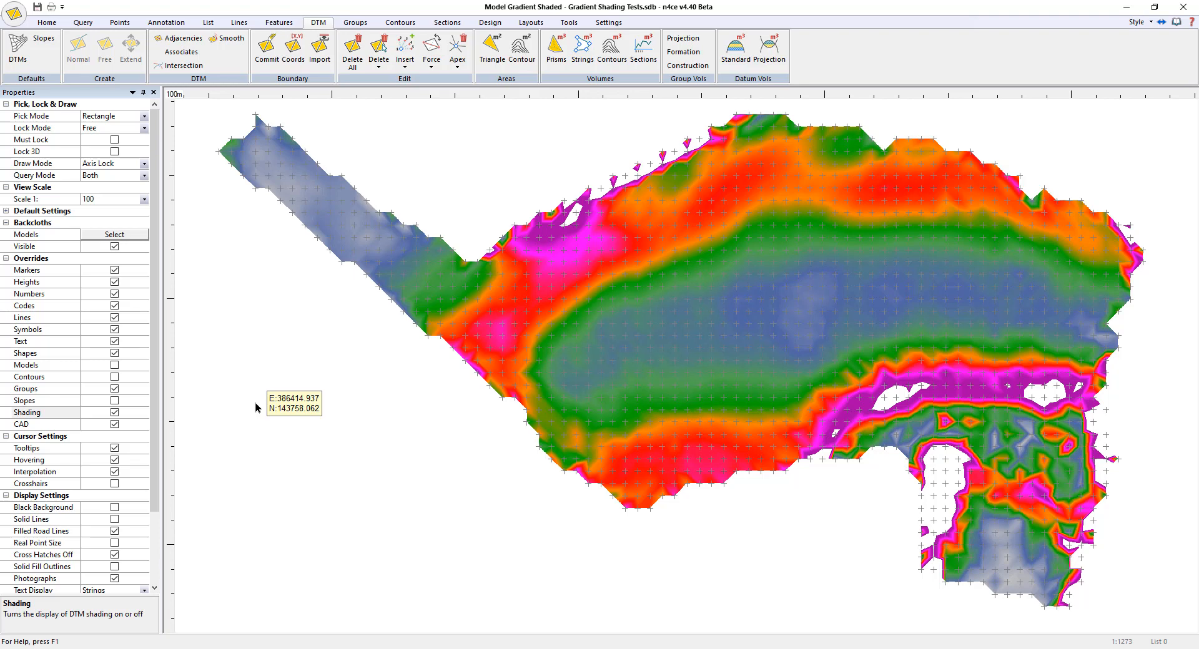
mouse_move(253, 405)
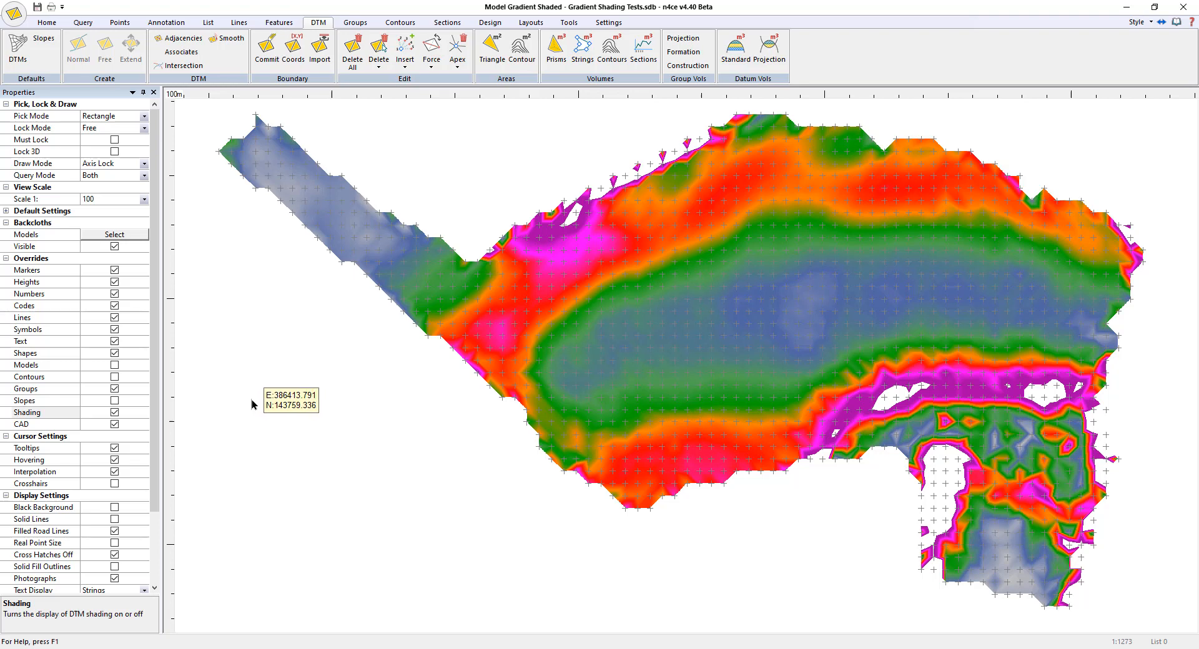
mouse_move(239, 425)
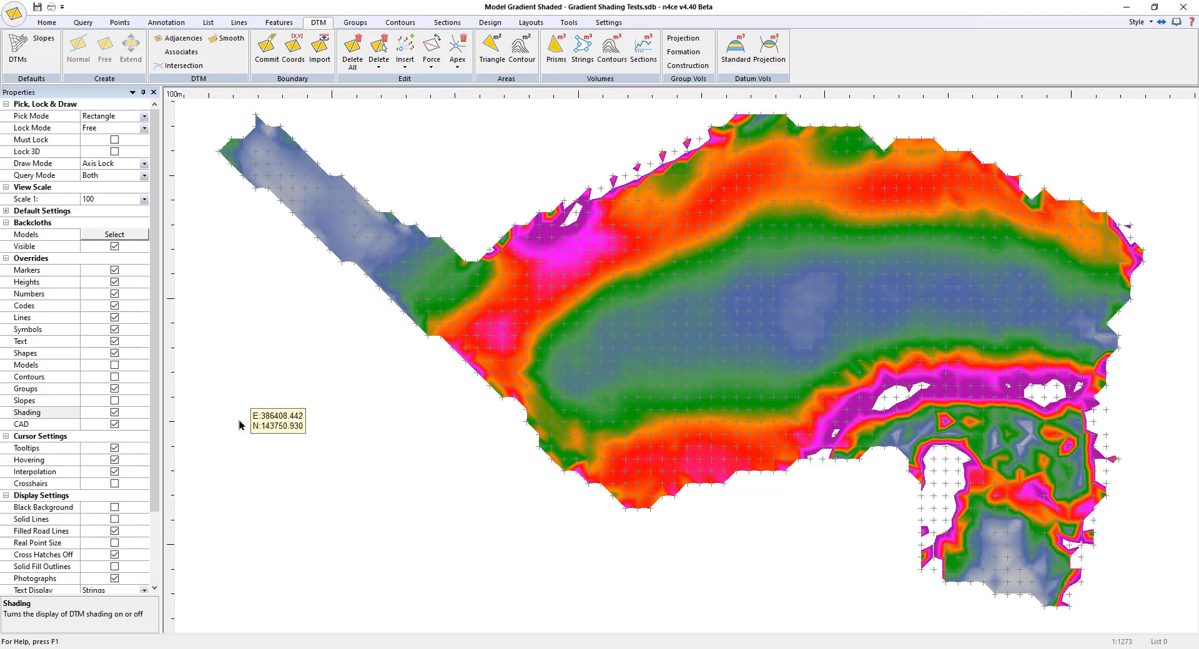
left_click(47, 22)
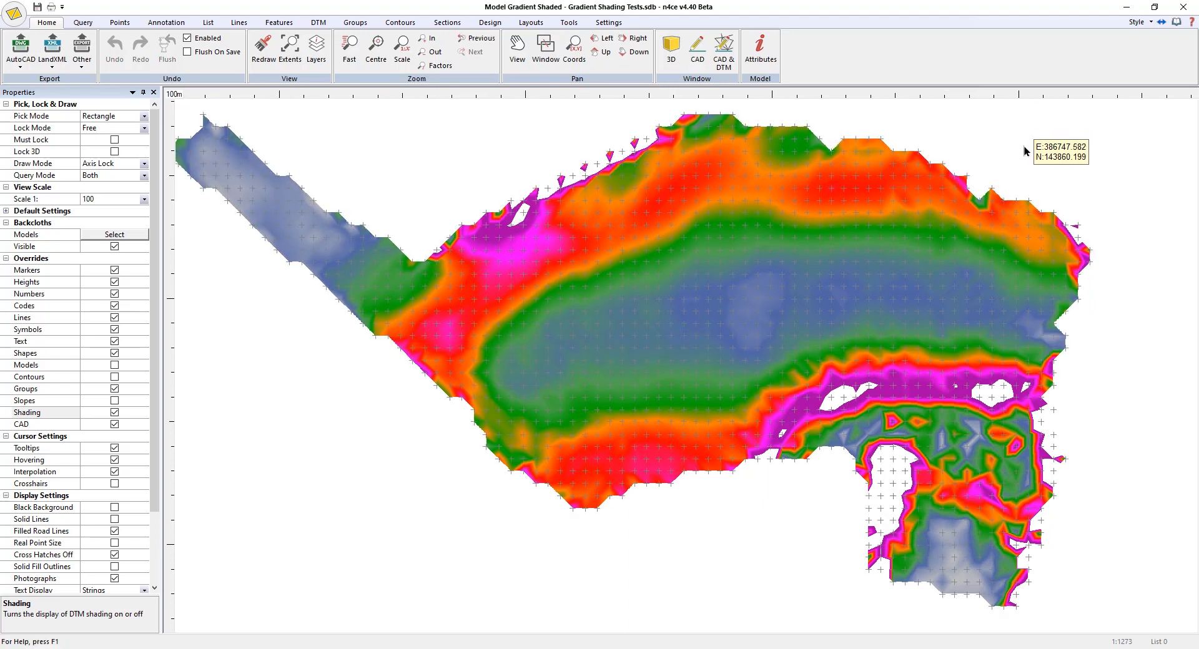
mouse_move(280, 428)
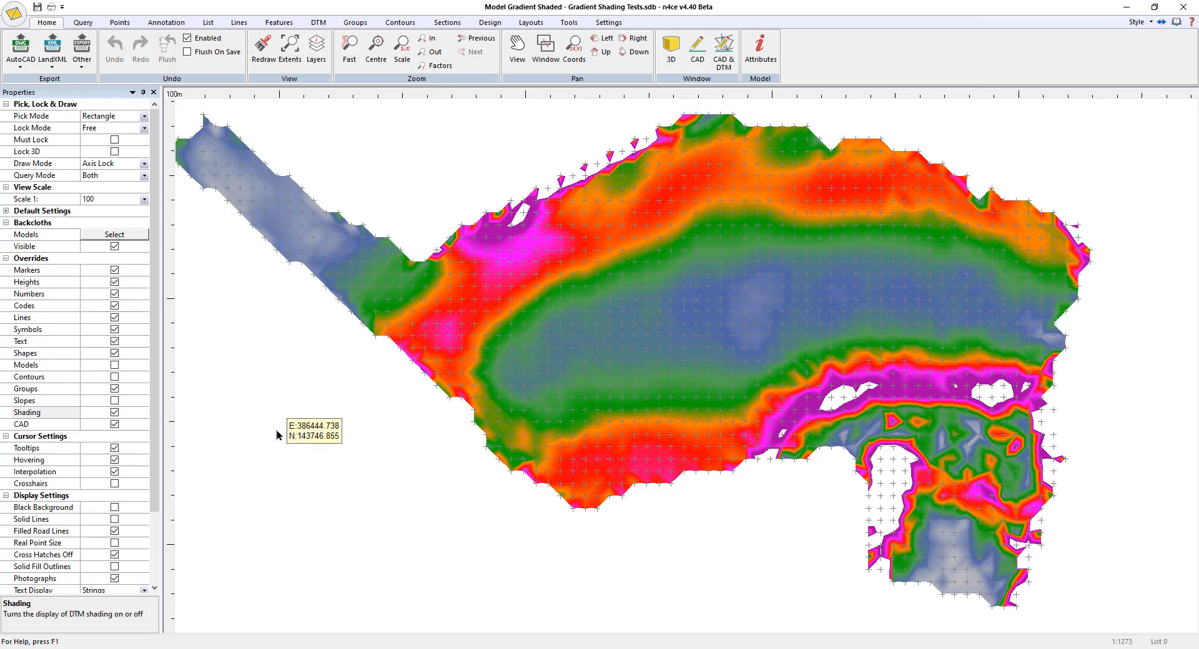
mouse_move(269, 361)
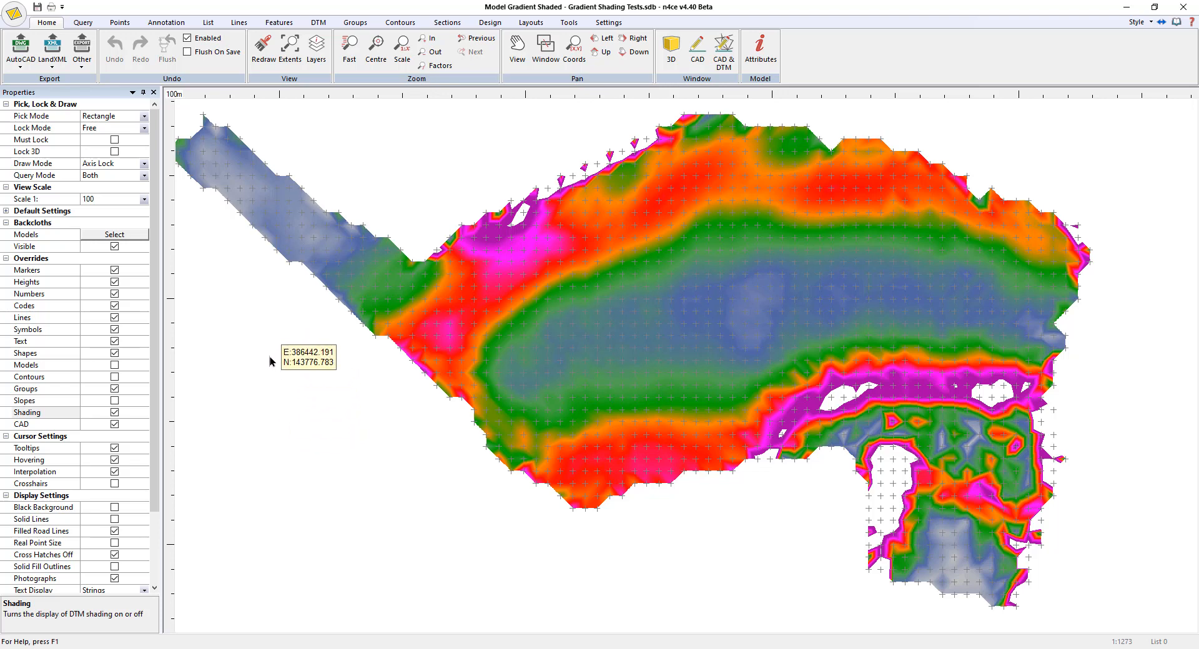
mouse_move(361, 252)
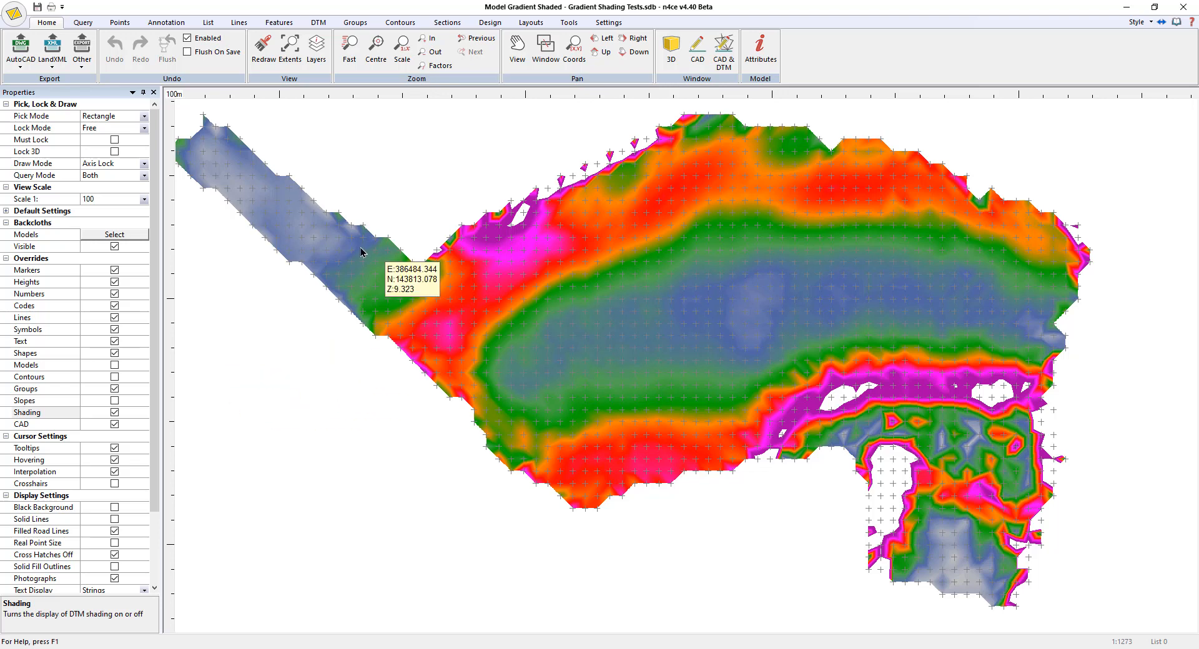
left_click(114, 412)
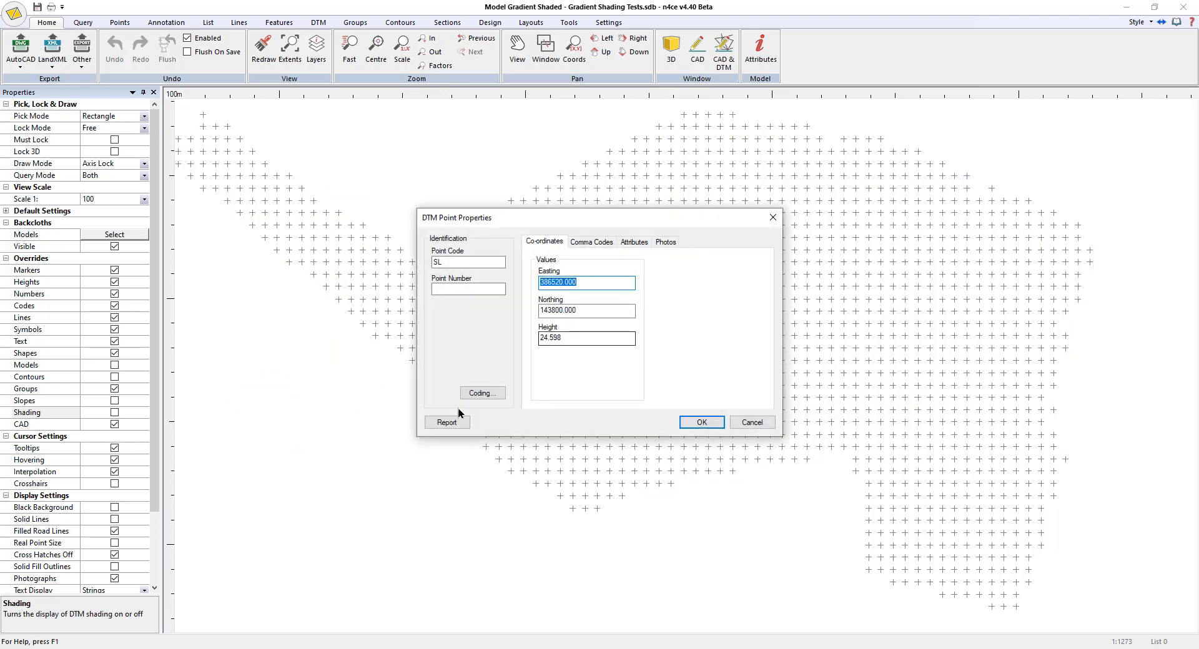
Step: On the SL code's Symbol tab, load Arrow1.sym from the library into the Project Symbols
left_click(481, 392)
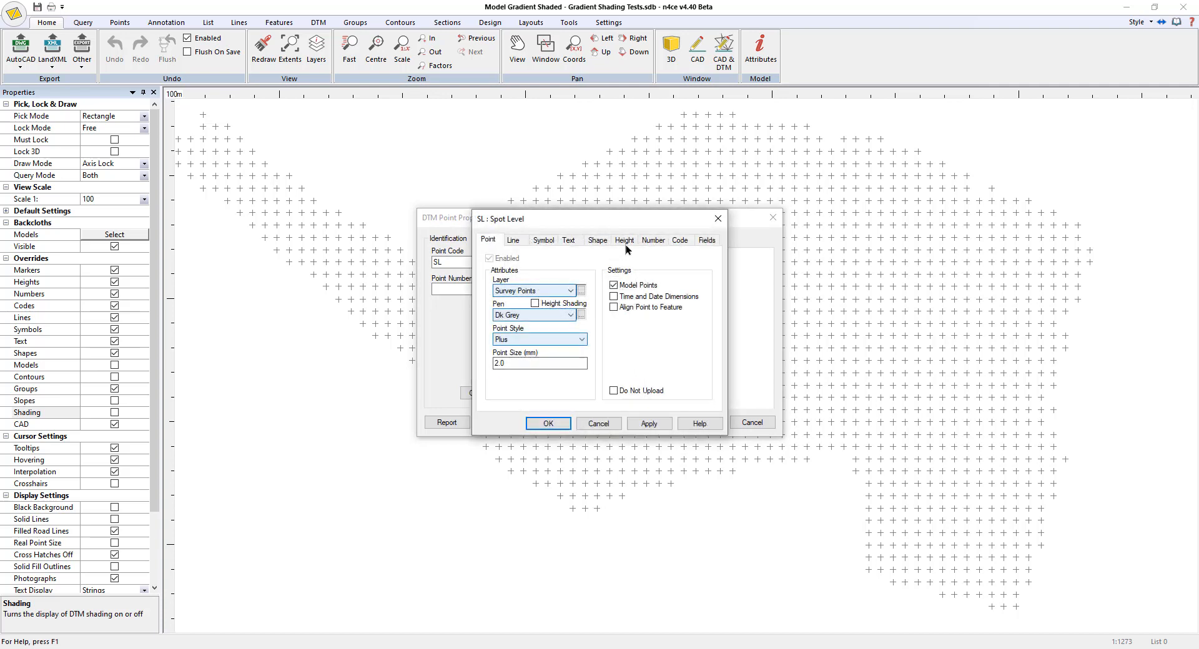
left_click(624, 239)
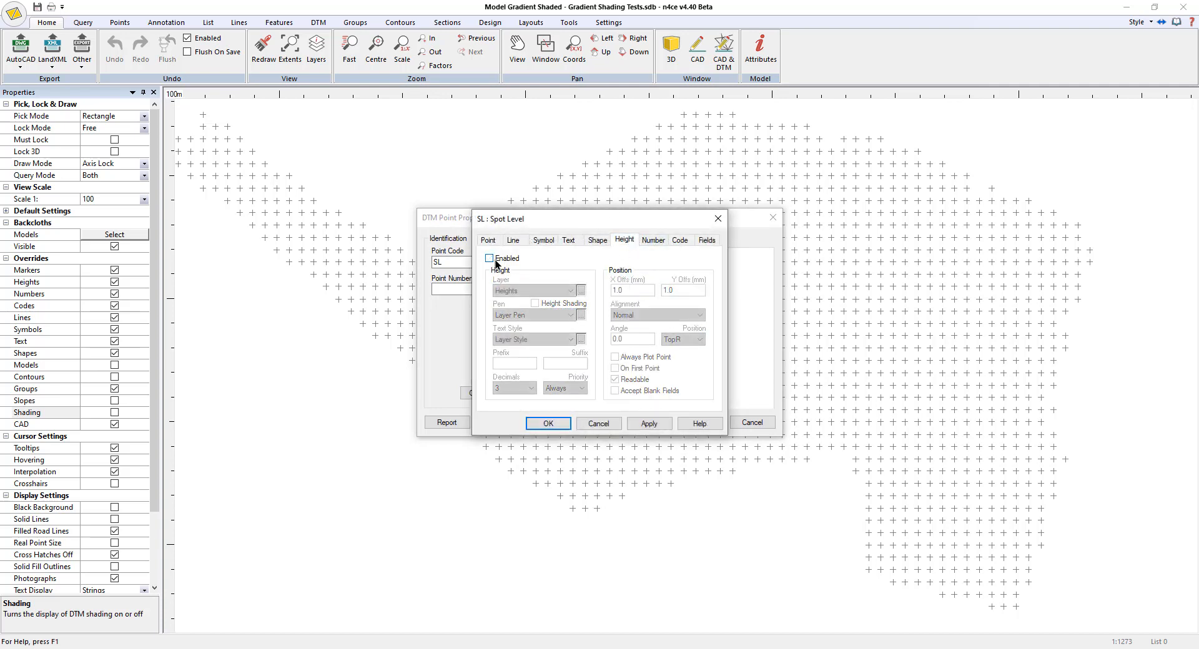
left_click(543, 240)
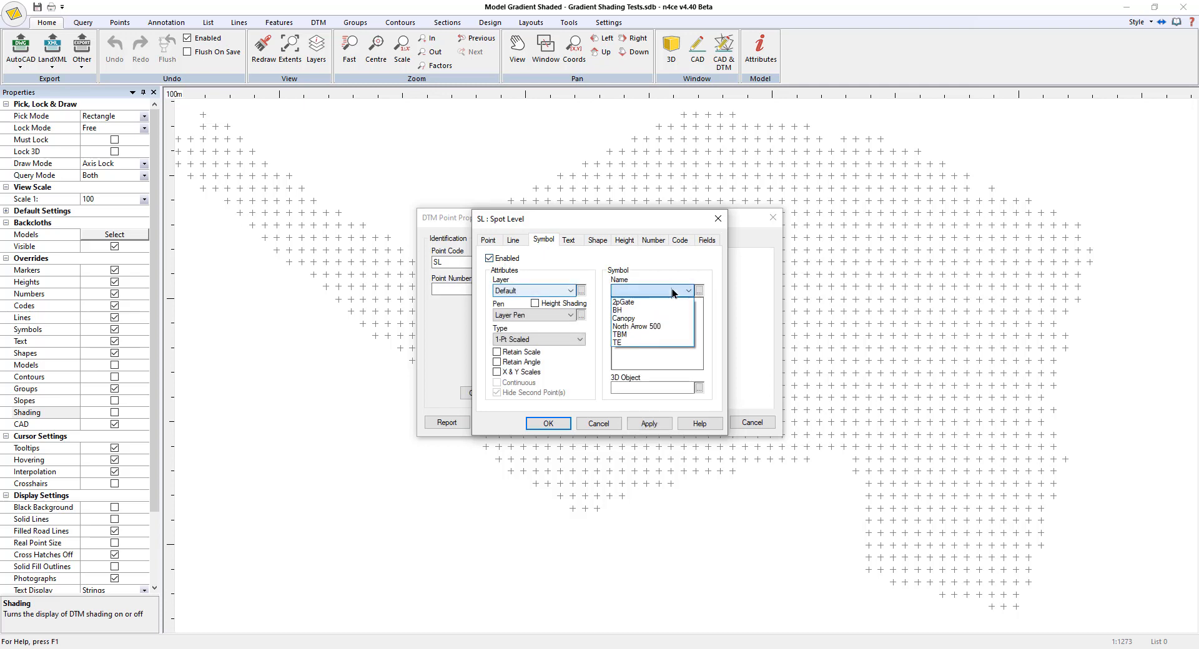
left_click(697, 290)
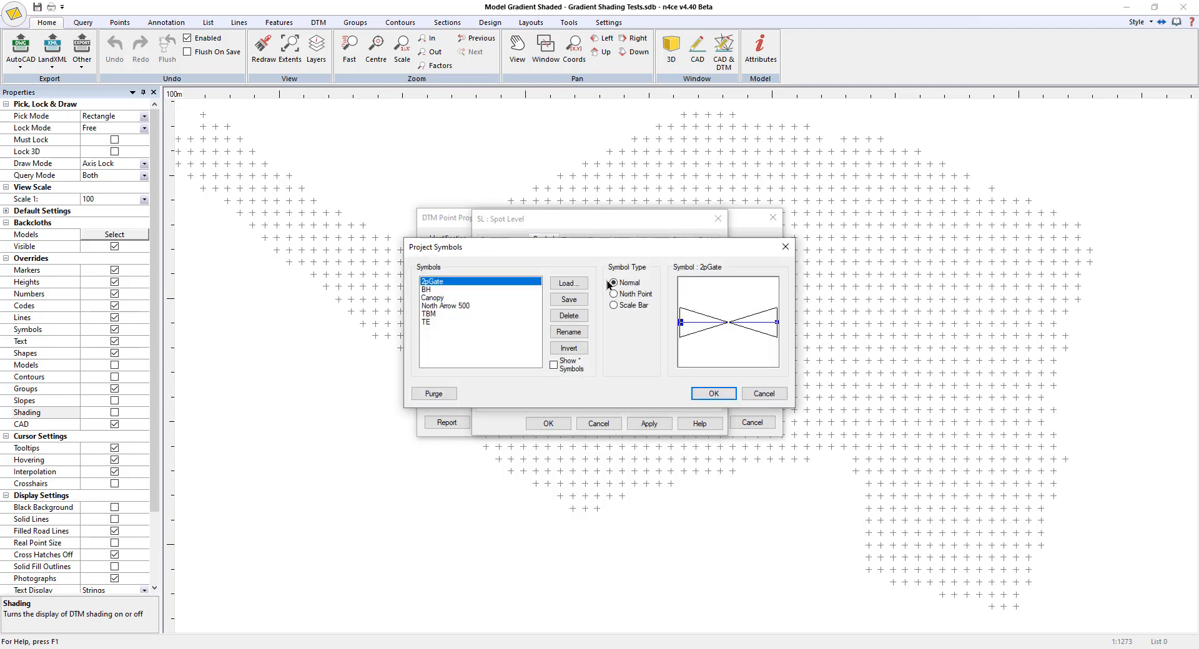
left_click(568, 283)
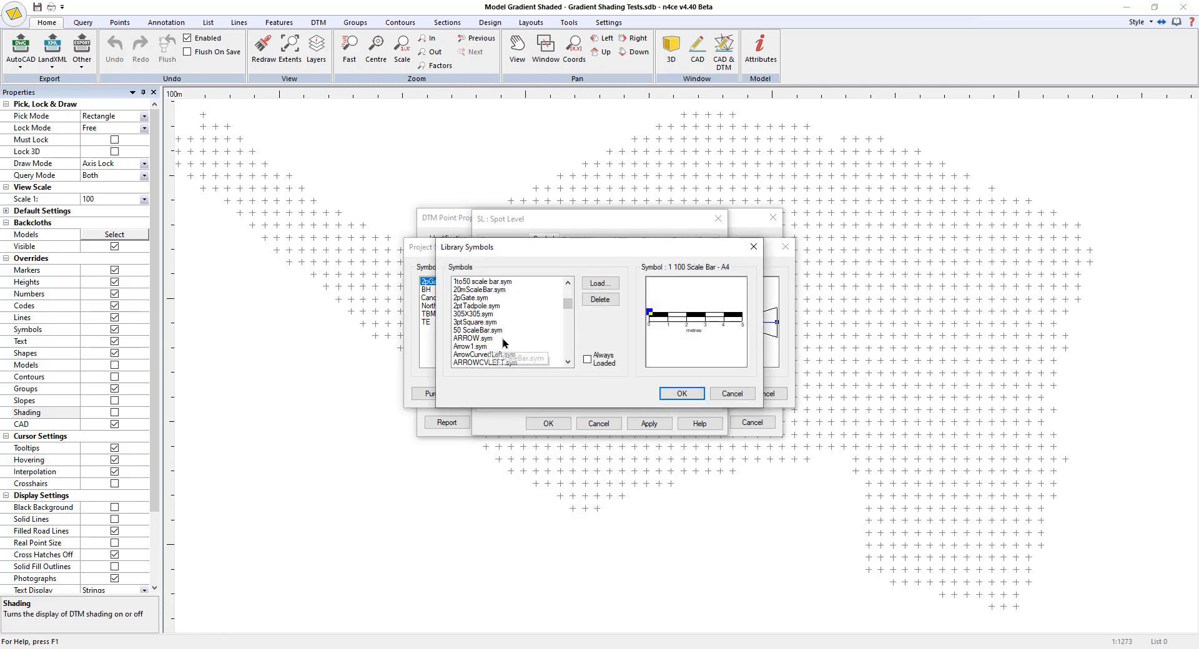
left_click(470, 347)
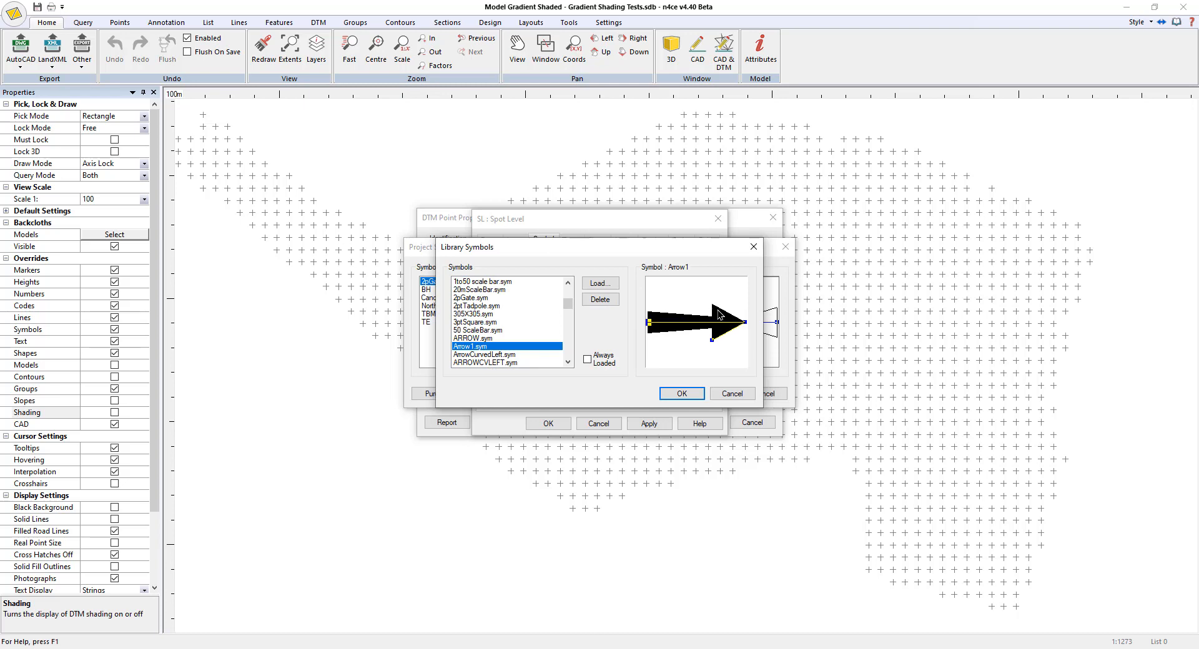
mouse_move(689, 329)
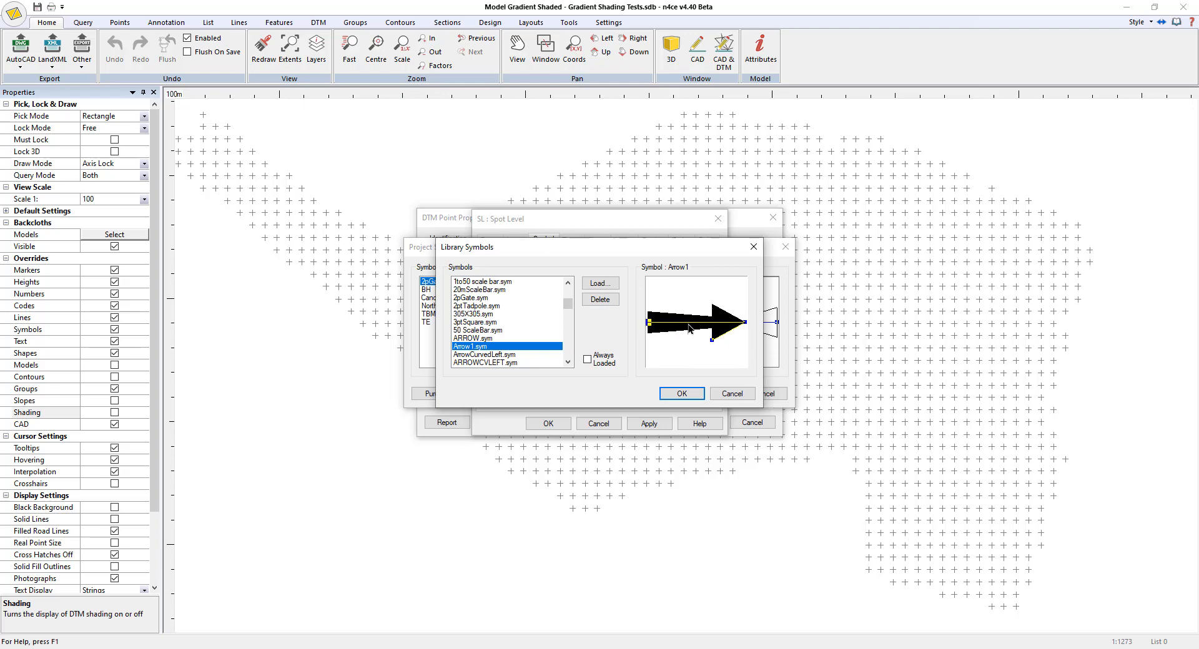
mouse_move(669, 315)
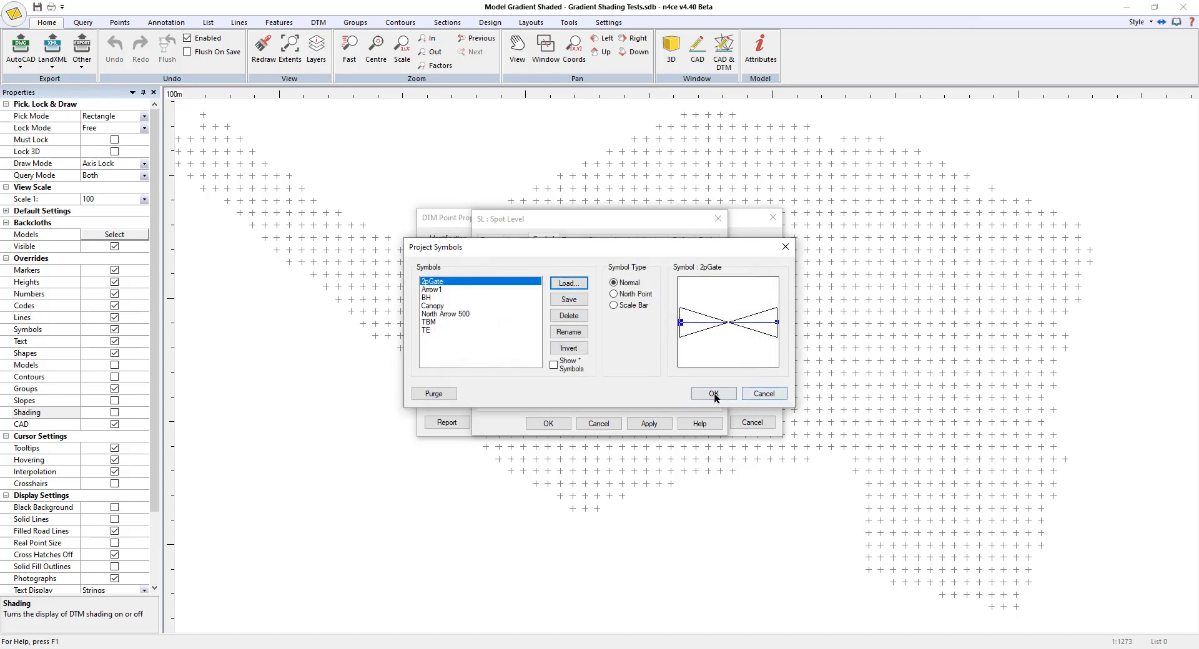
Step: Accept the project symbols and add a new attribute field named S to the SL code
left_click(711, 393)
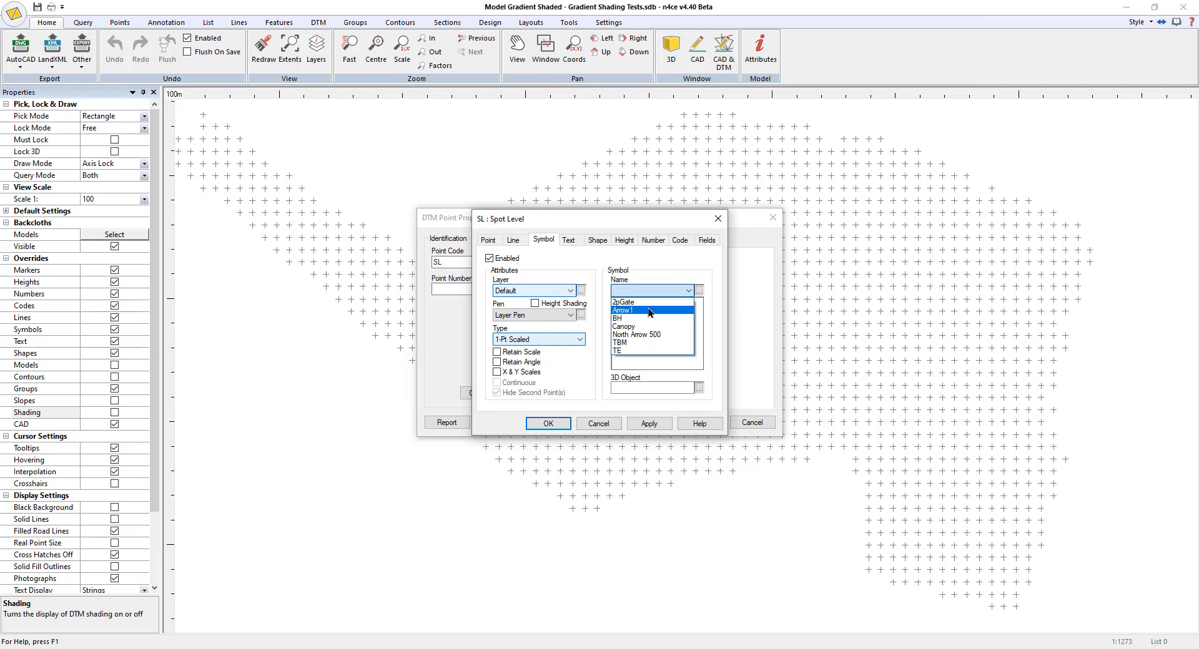
left_click(705, 240)
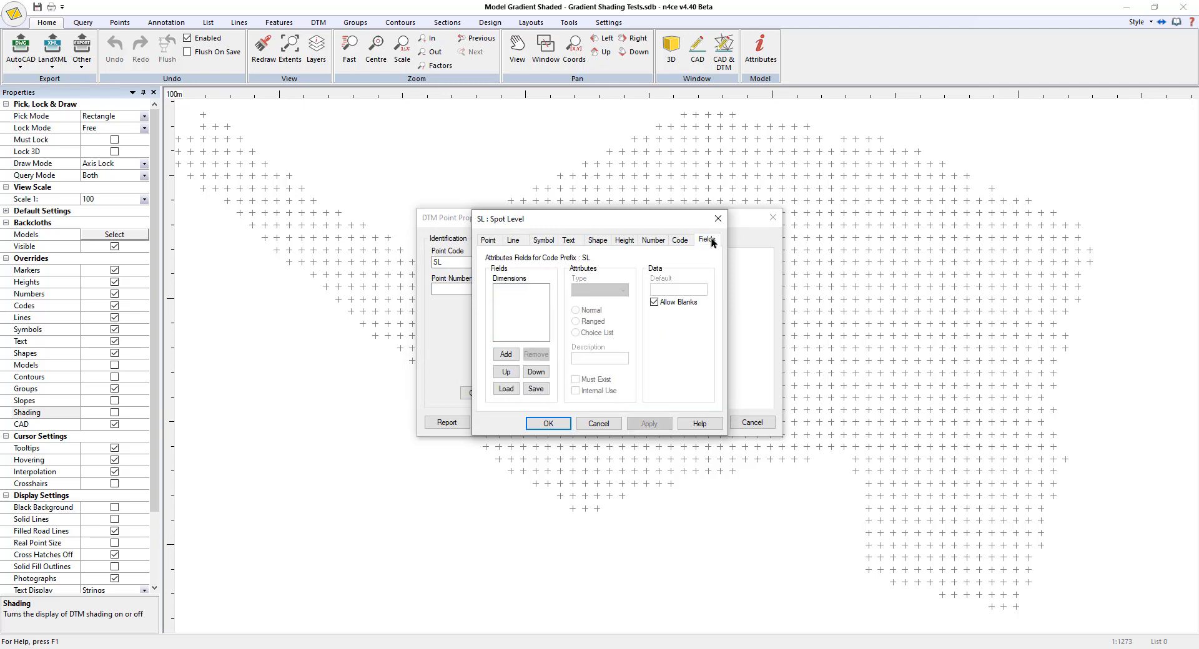
left_click(505, 354)
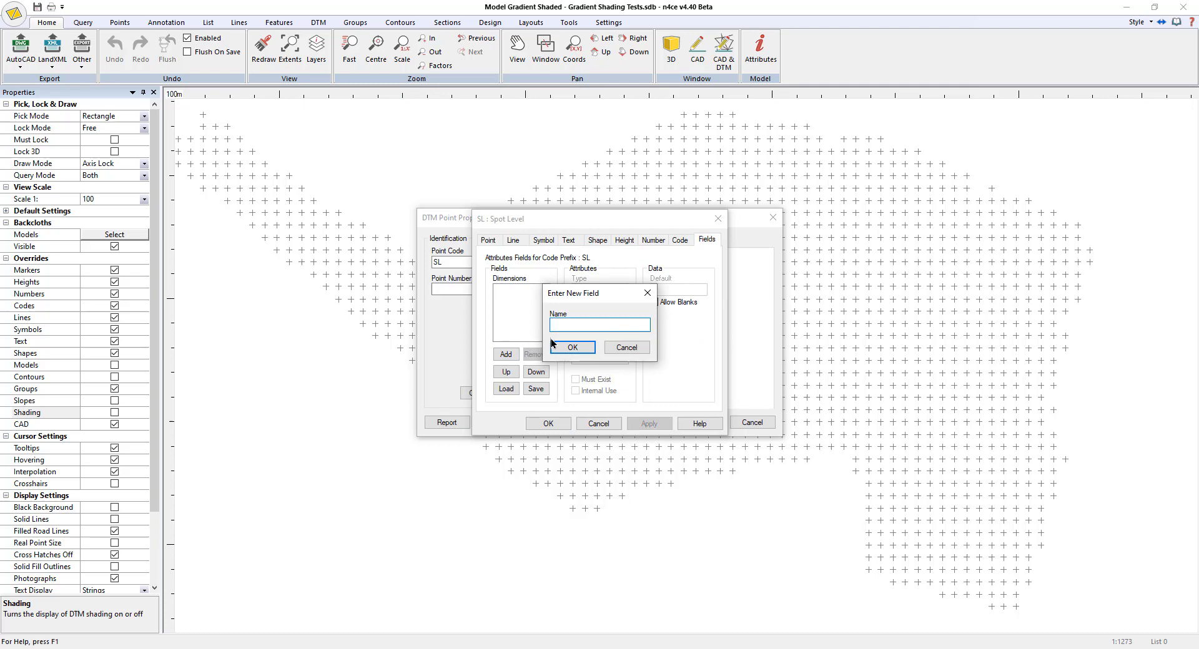
type("S")
left_click(678, 290)
type("1")
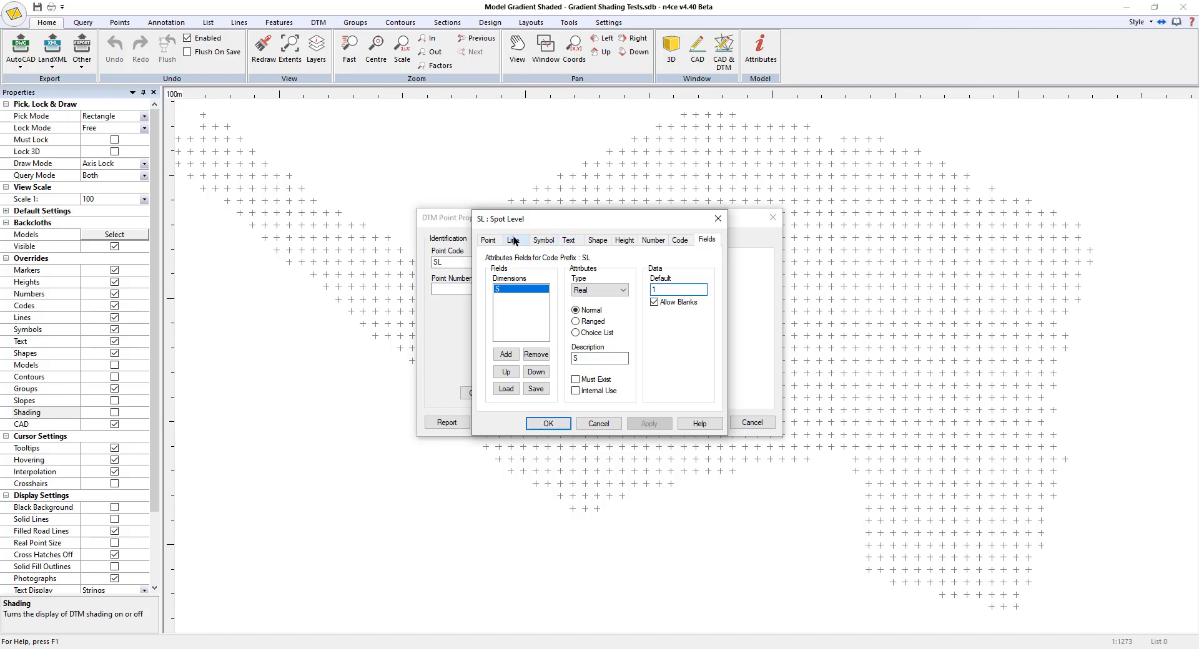
Step: Tick Height Shading for the Arrow1 symbol on the SL code's Symbol tab
left_click(543, 240)
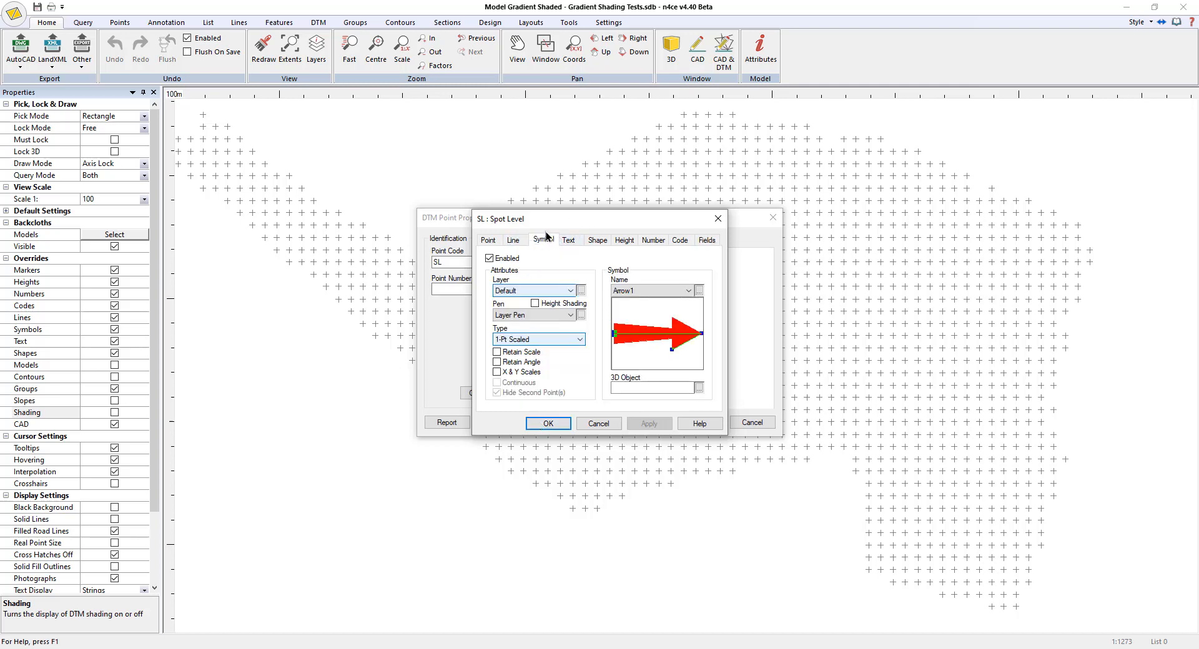
left_click(535, 304)
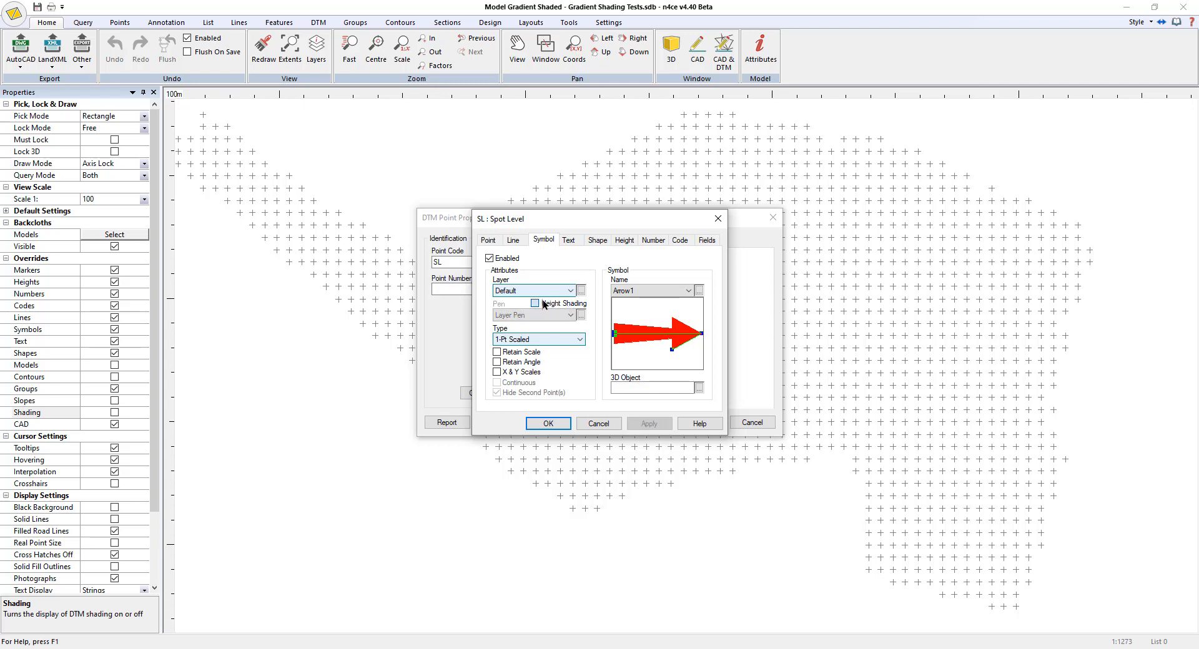
left_click(534, 303)
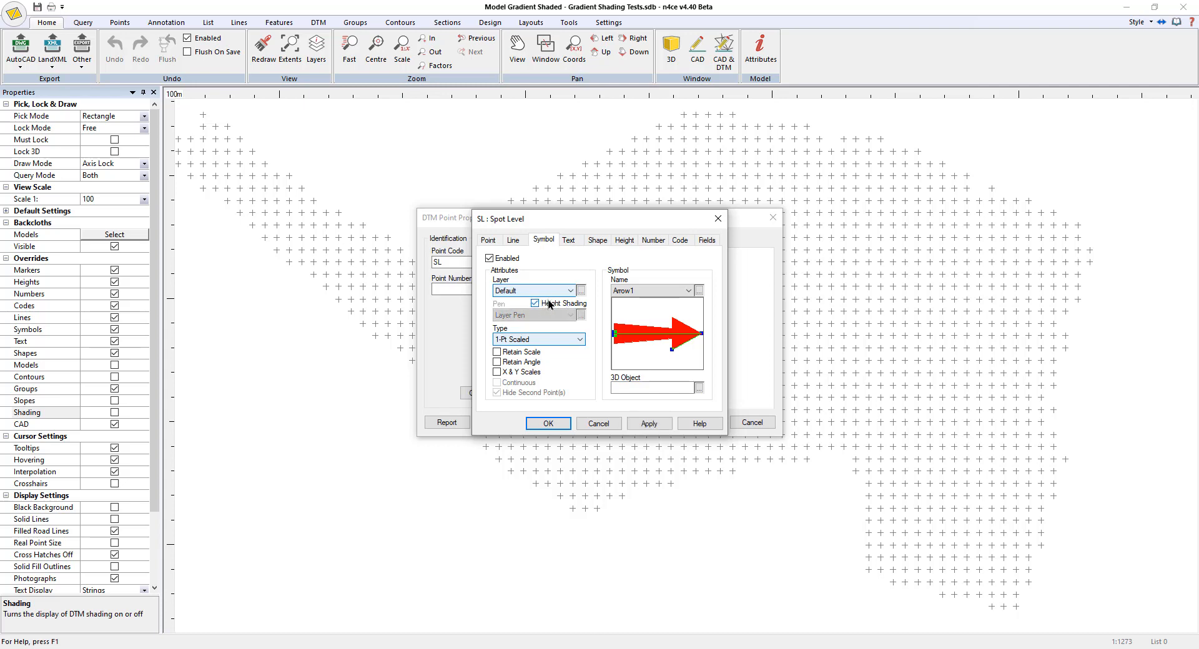
left_click(534, 303)
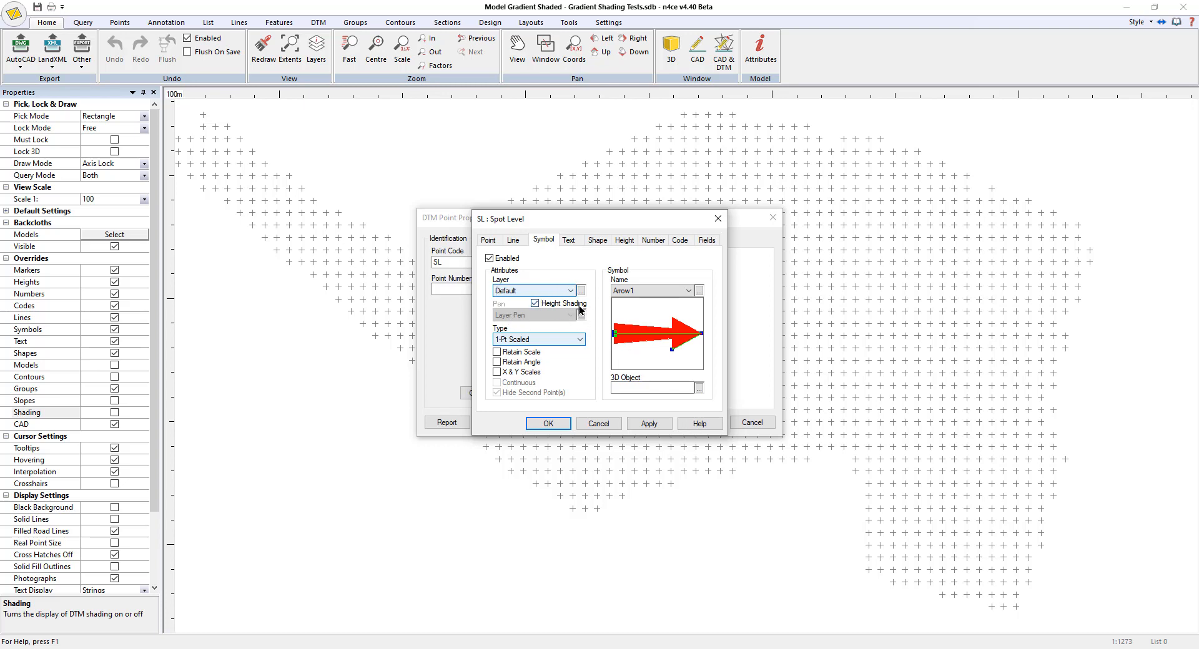
mouse_move(524, 311)
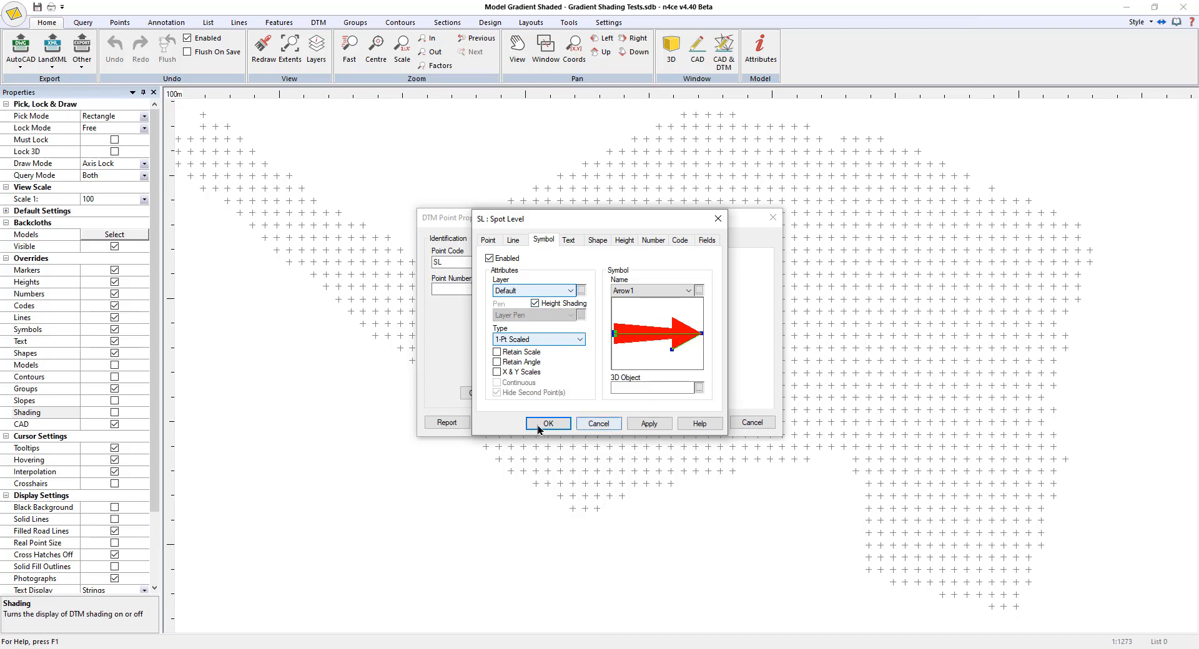
Step: Confirm the SL code symbol change and untick the Markers override to hide point crosses
left_click(547, 424)
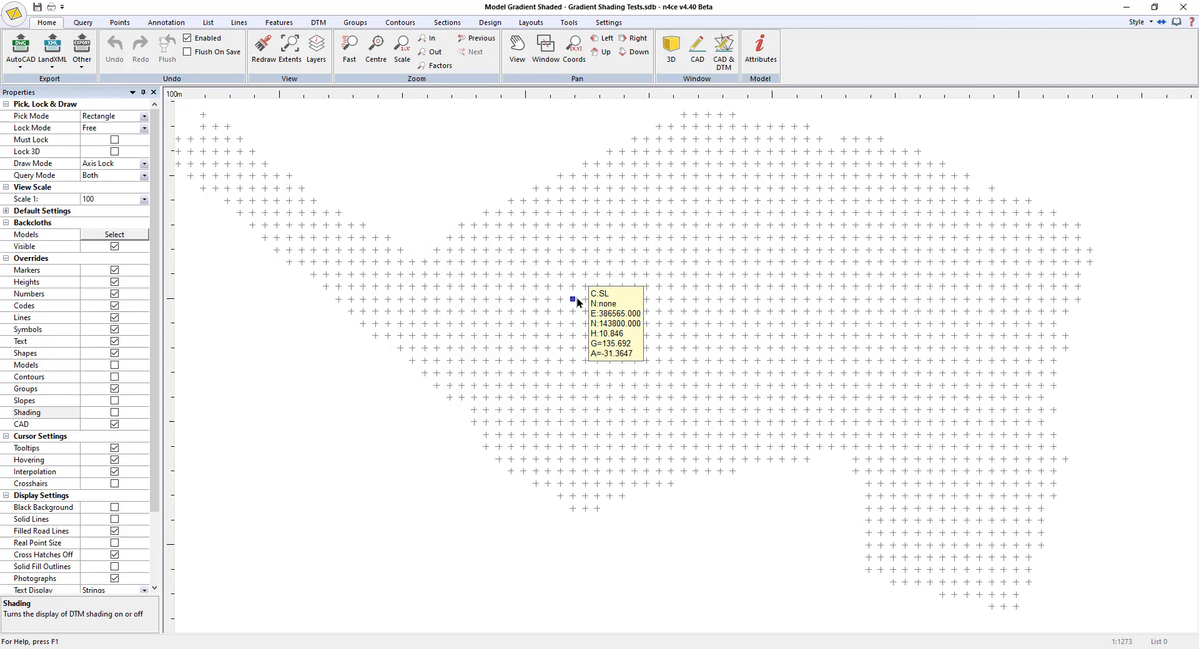
mouse_move(642, 310)
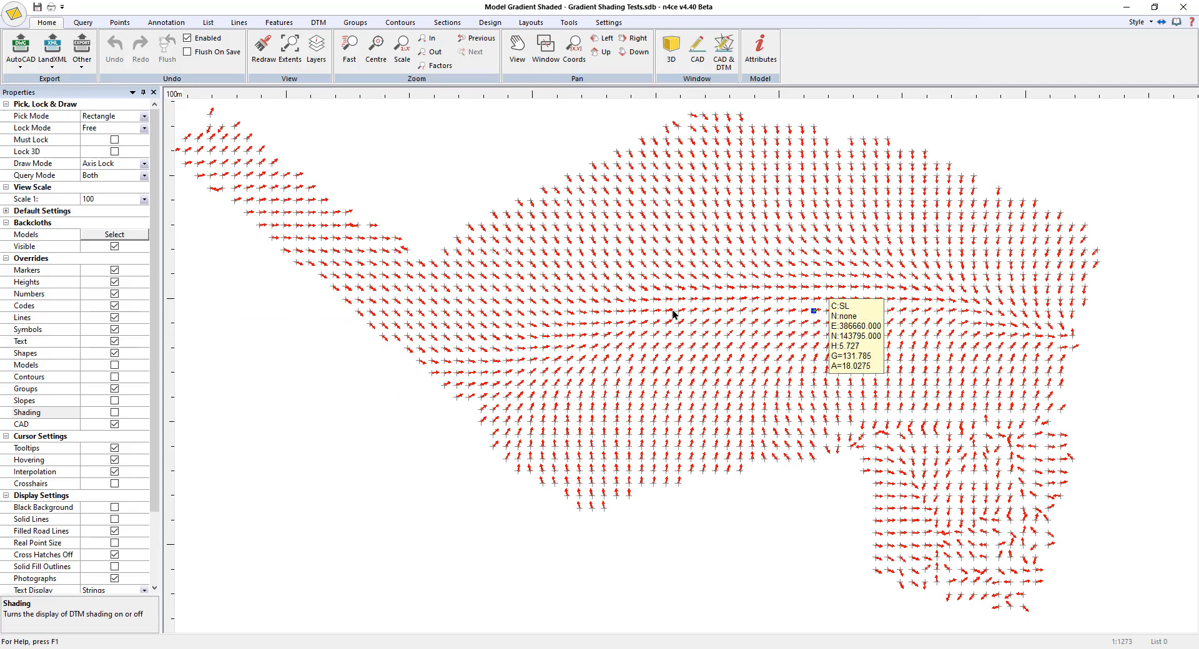
left_click(26, 270)
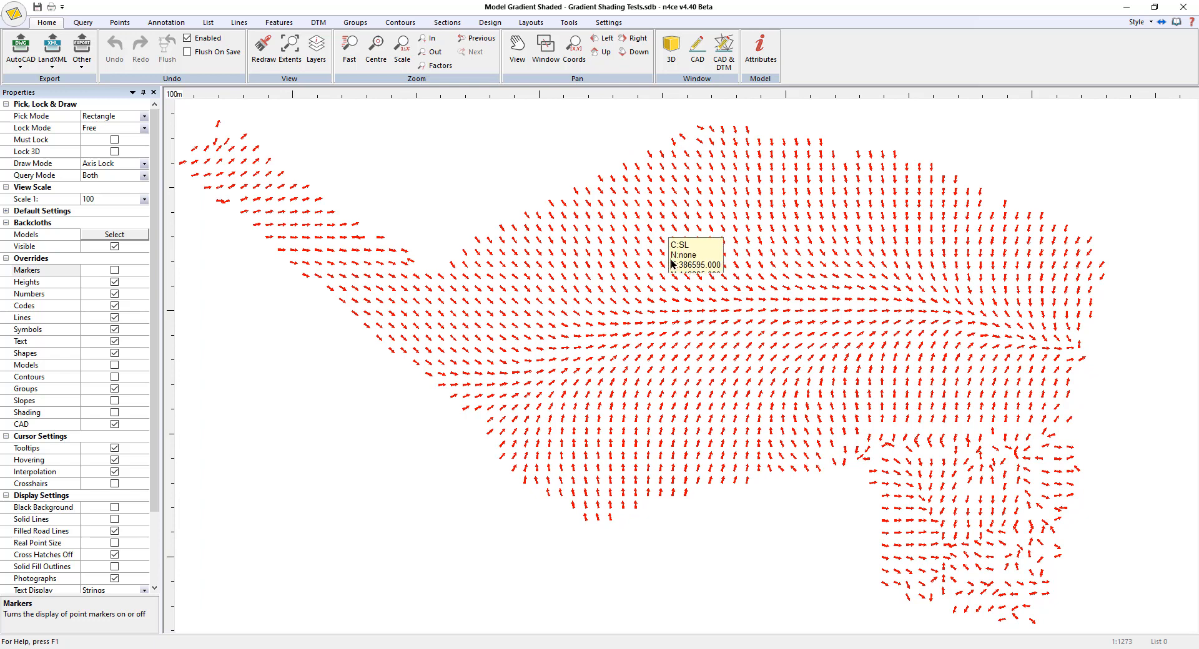
Step: Tick Height Shading in DTM Settings and apply it to the model
left_click(318, 21)
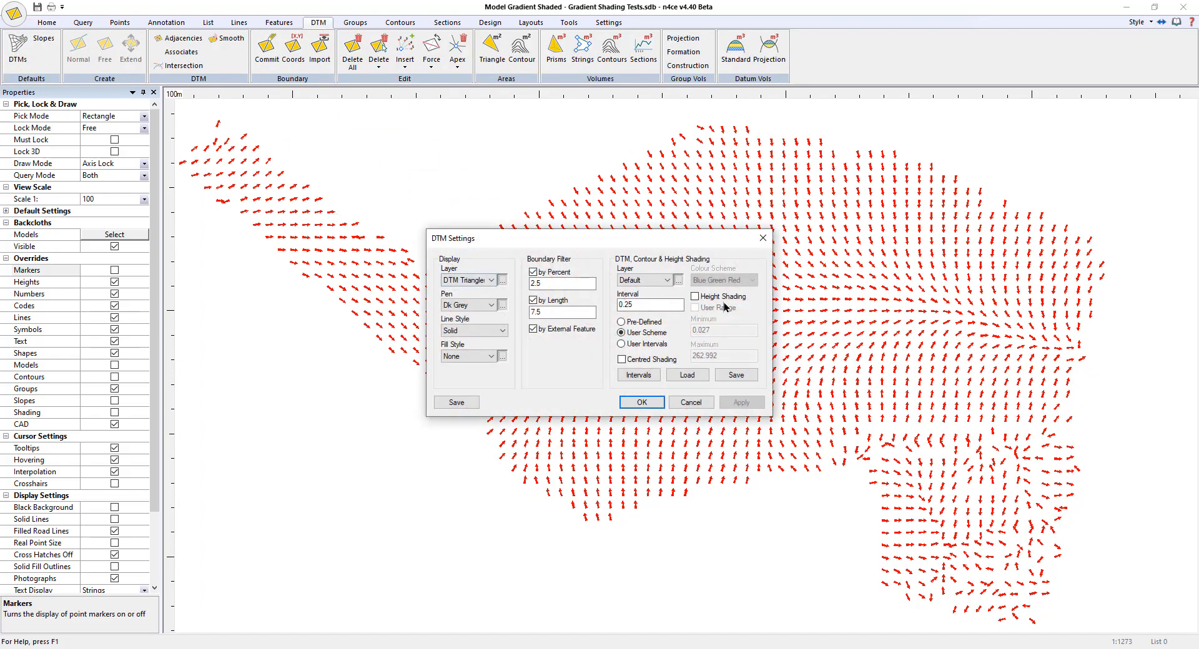
left_click(695, 297)
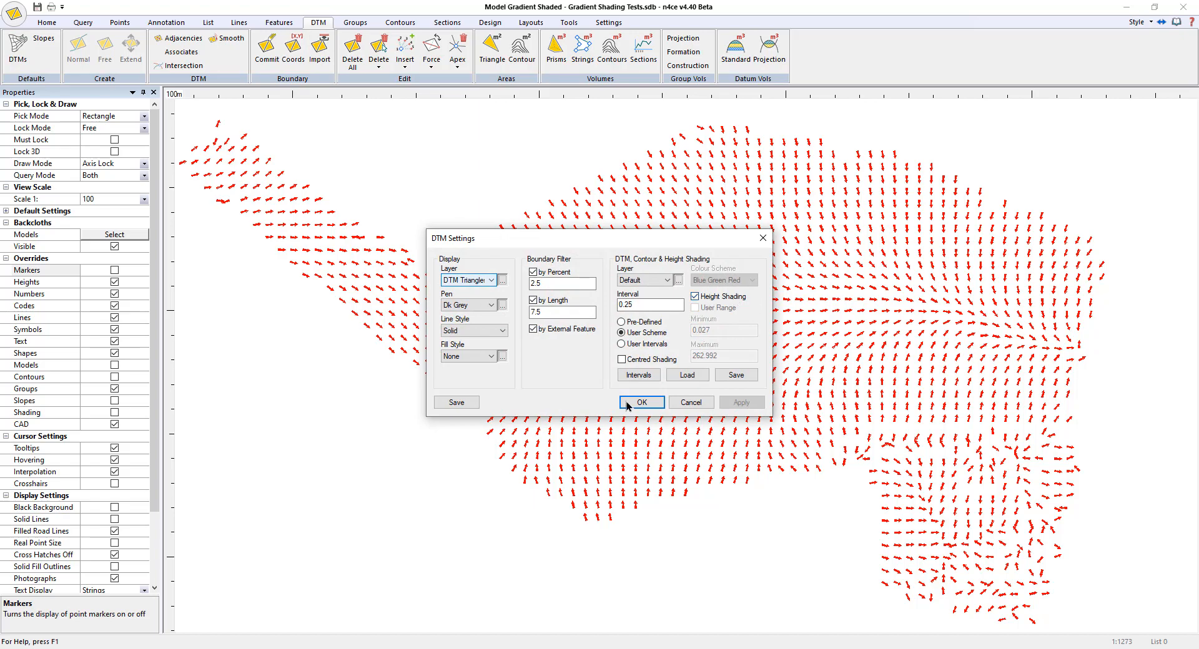
left_click(641, 402)
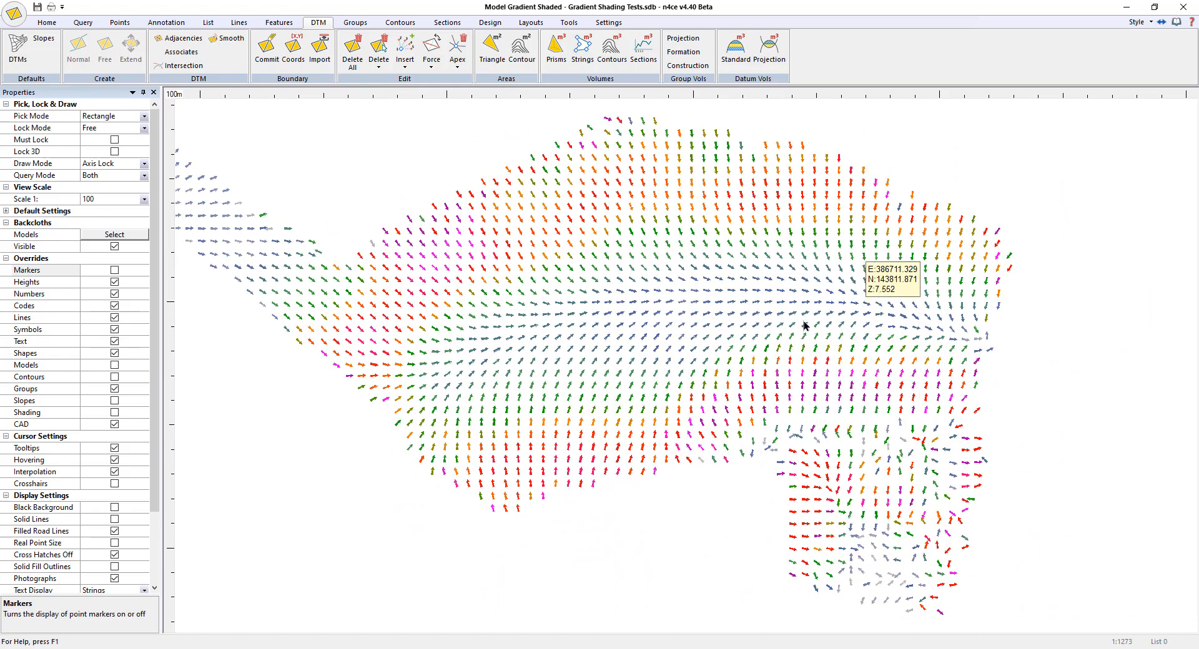
Step: Set the view scale to 1:500
left_click(569, 22)
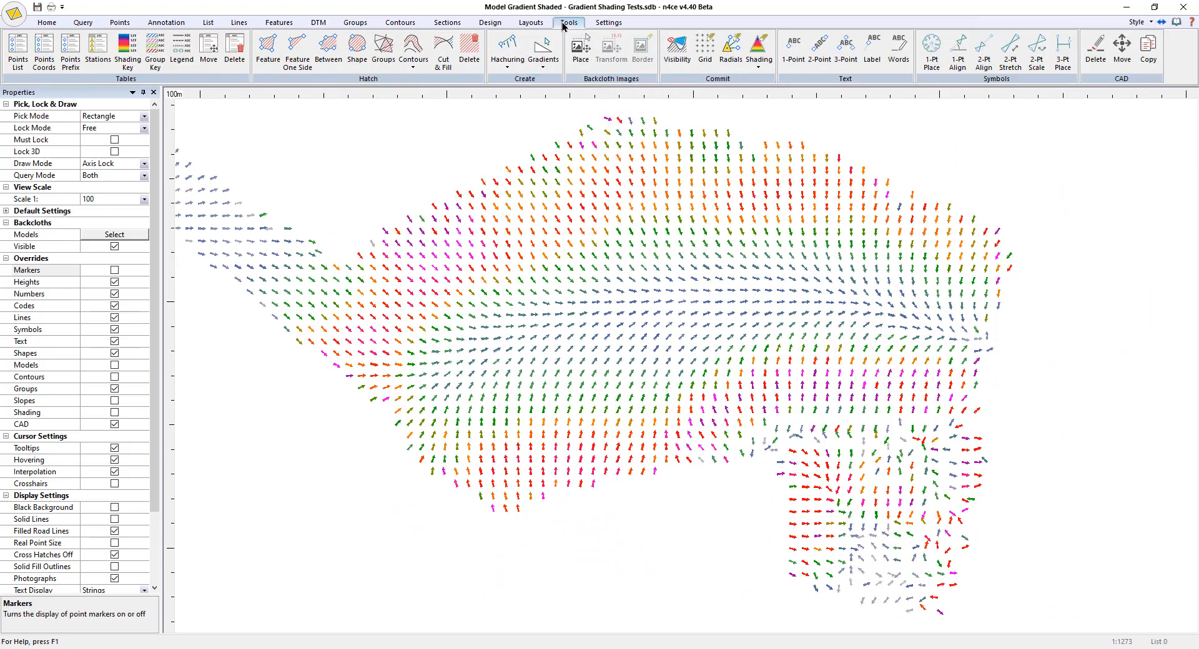
left_click(127, 47)
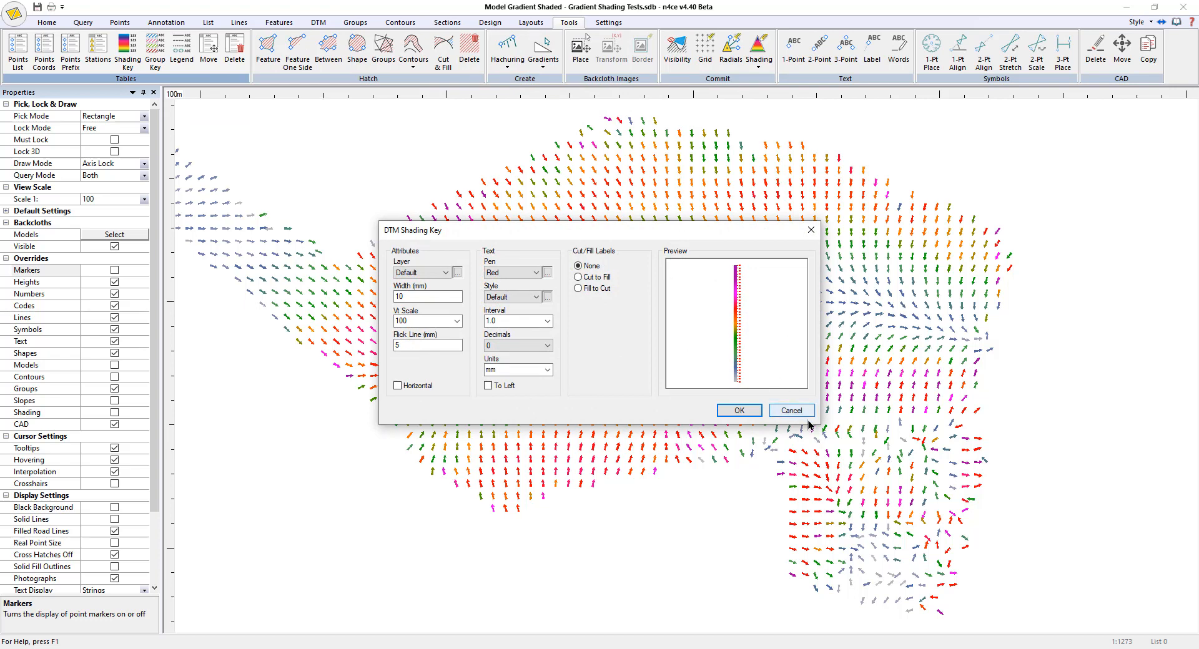
left_click(790, 411)
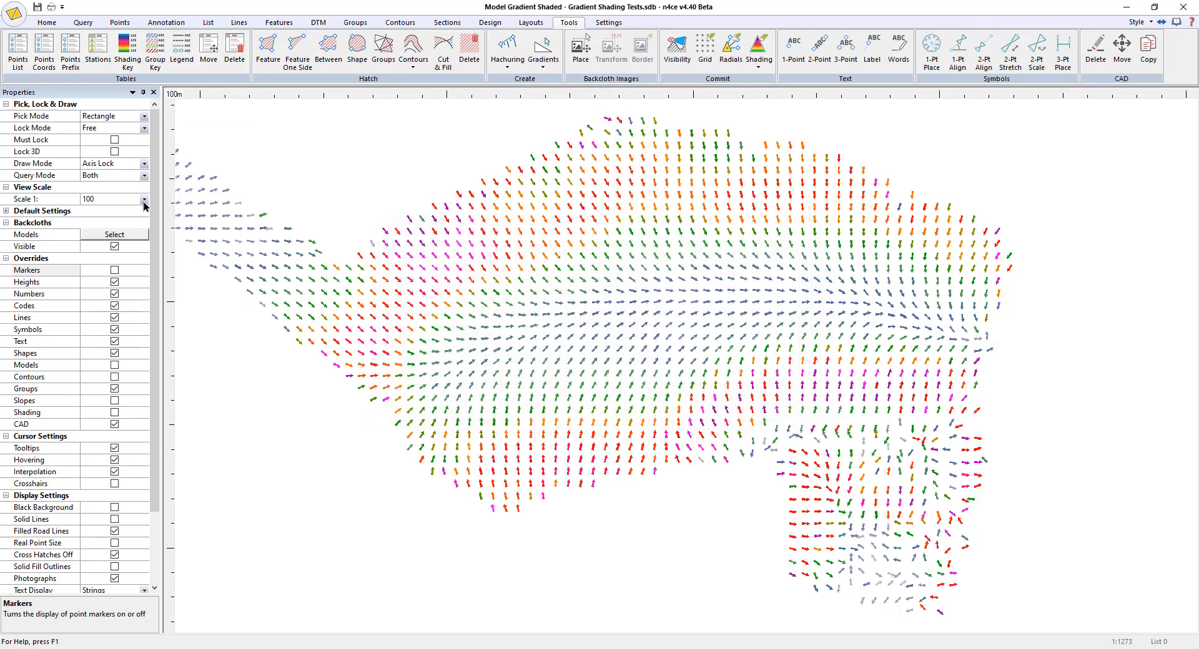
left_click(144, 199)
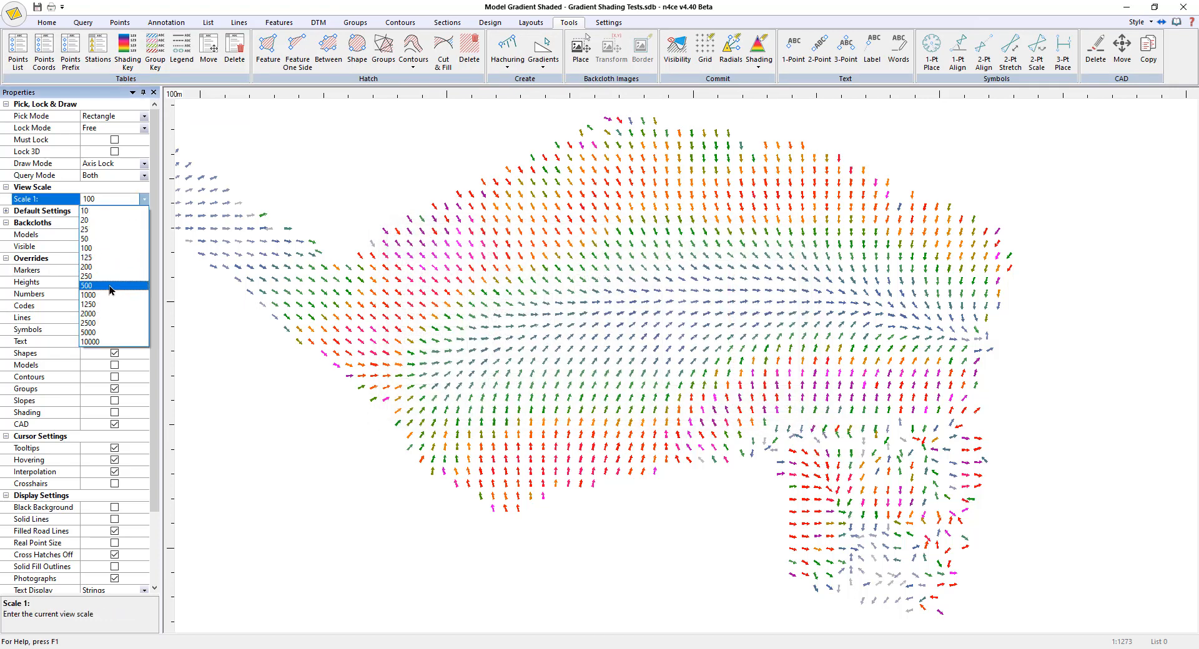
left_click(86, 286)
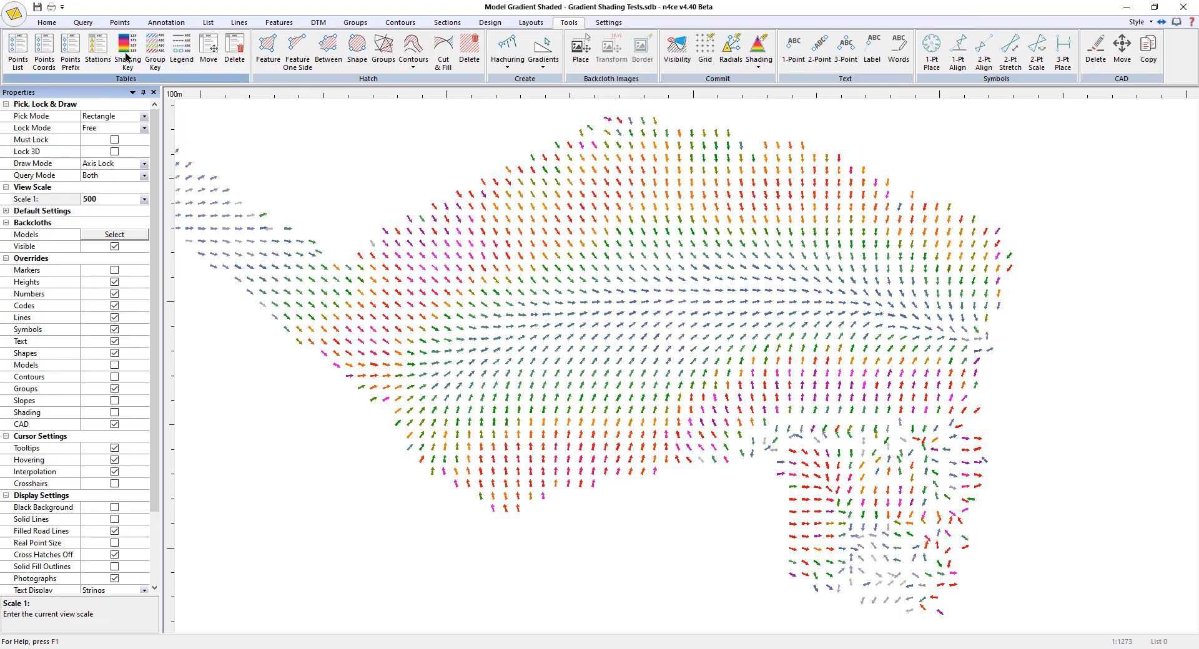
Step: Place a shading key with white pen labels at 1 decimal place
left_click(126, 50)
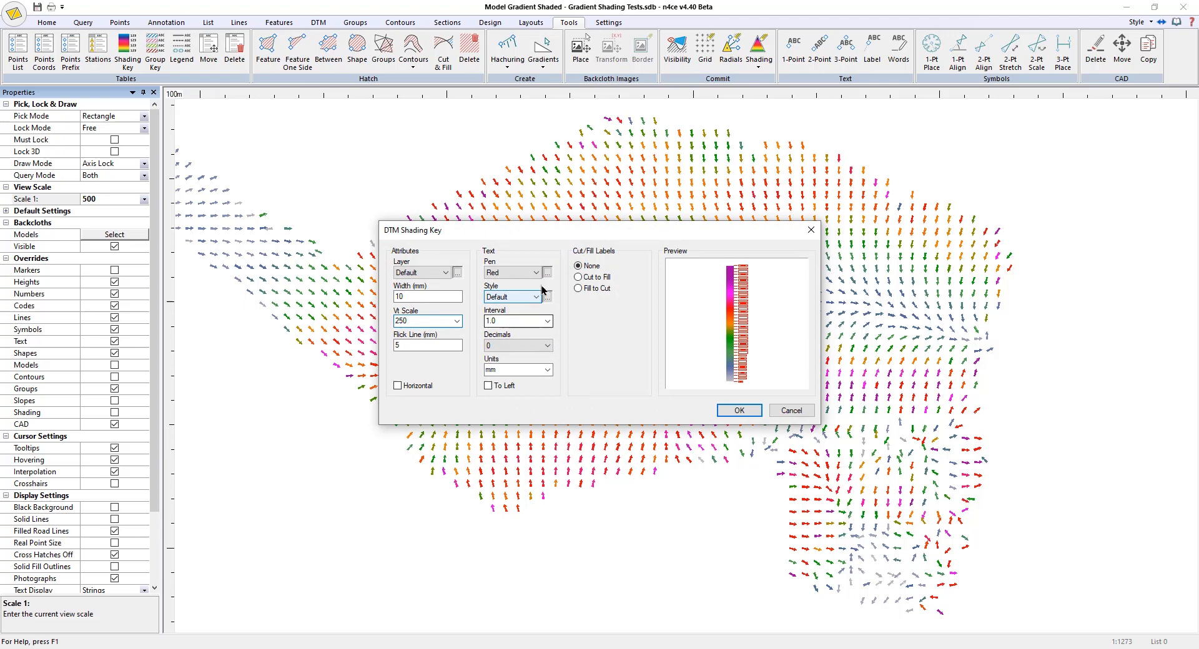
left_click(544, 273)
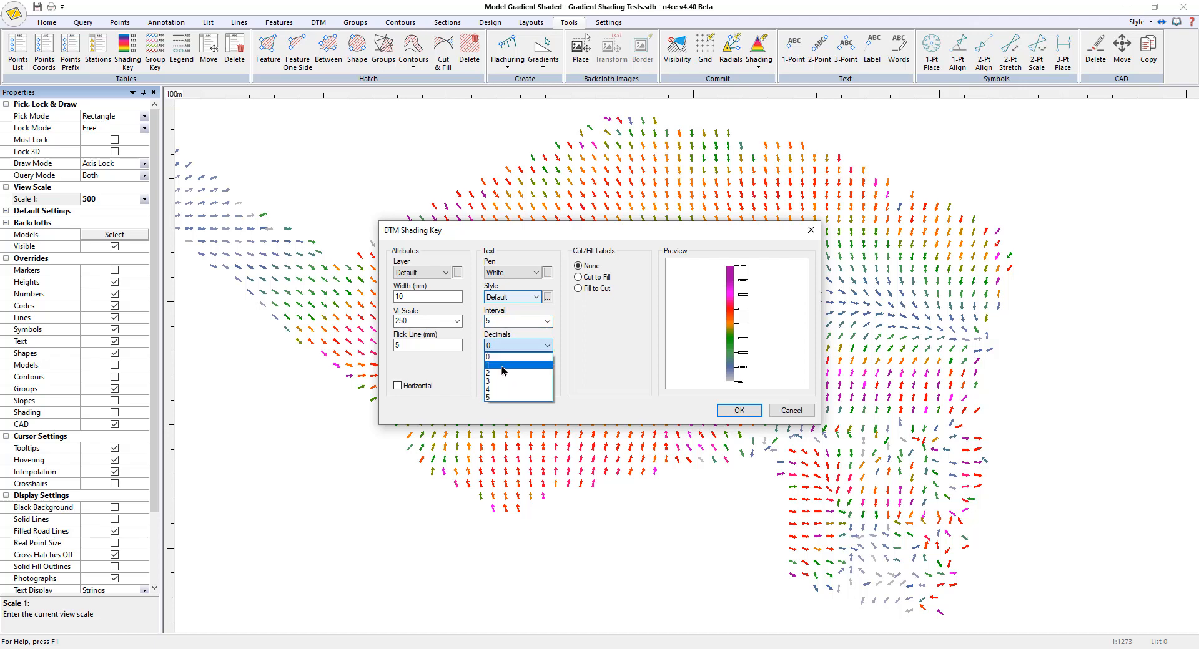
left_click(508, 364)
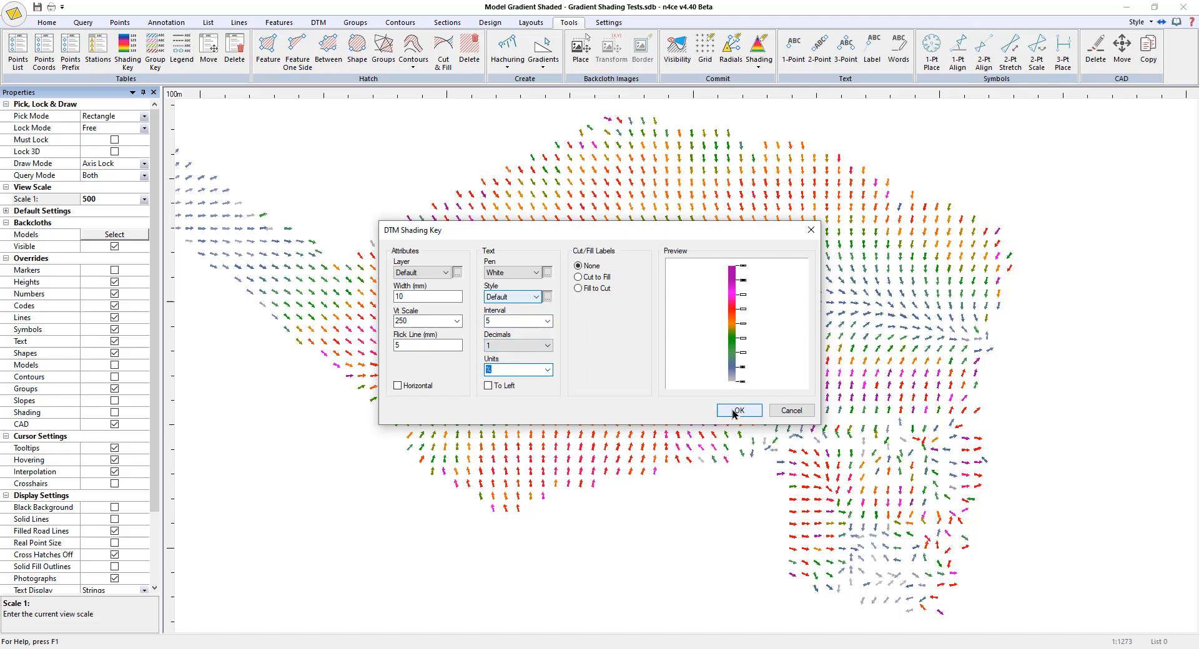
left_click(736, 410)
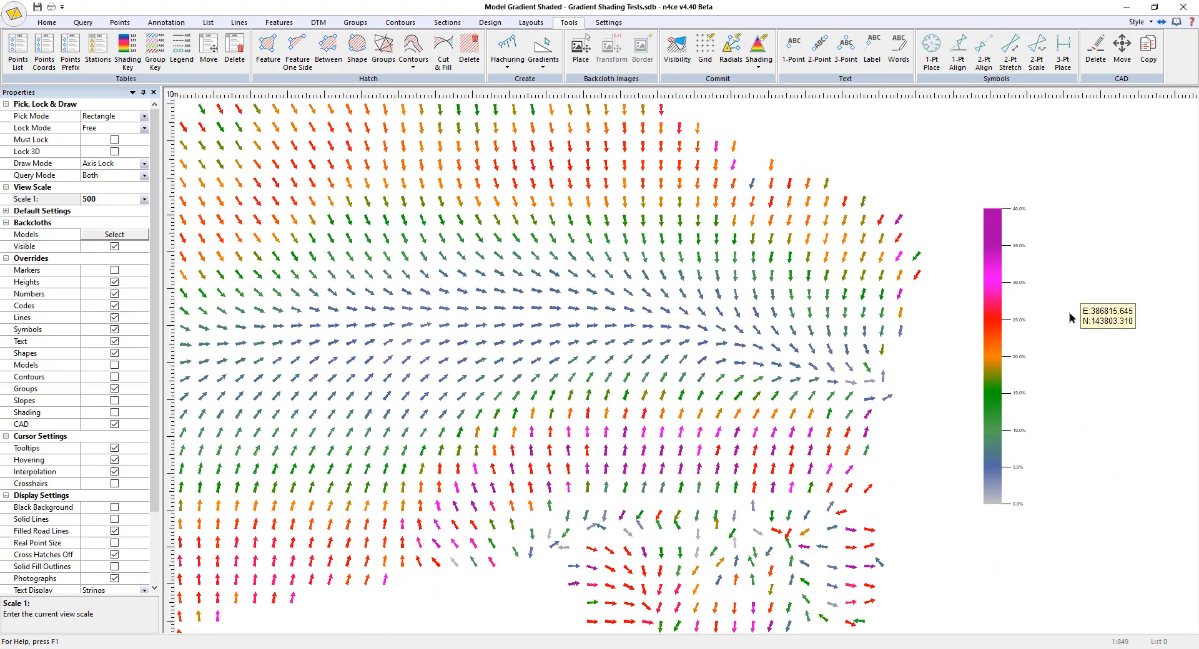
mouse_move(1079, 339)
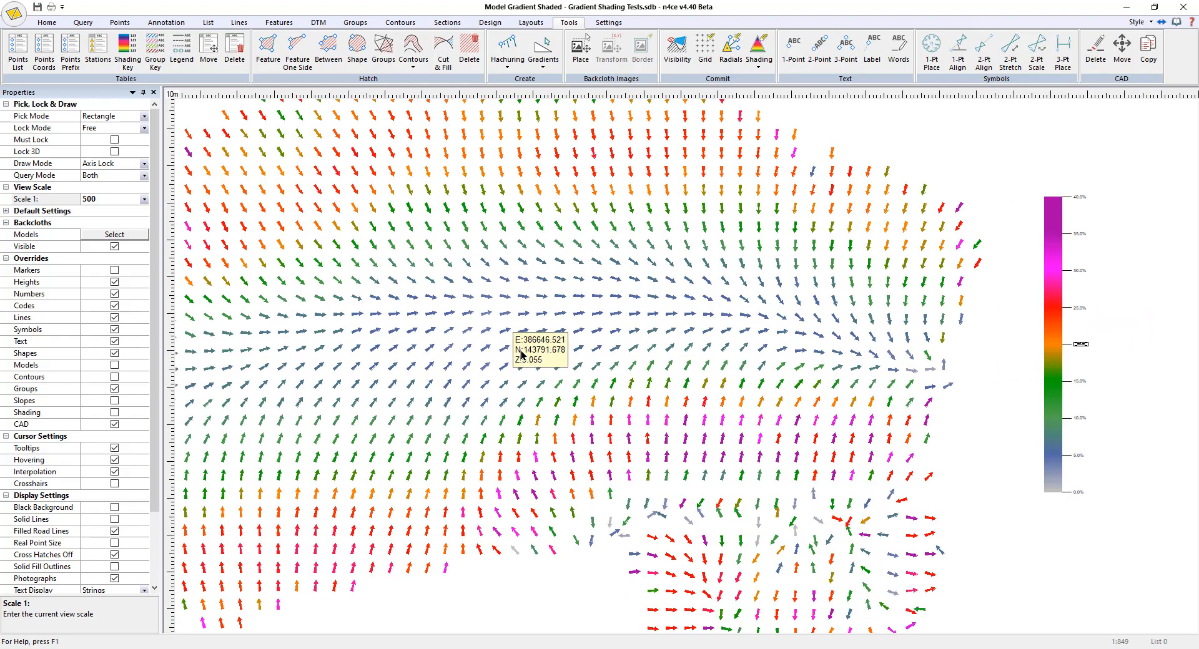
Step: Start an AutoCAD export to Gradient Shaded.dwg in the Gradient Shading Tests folder
scroll("down", 3)
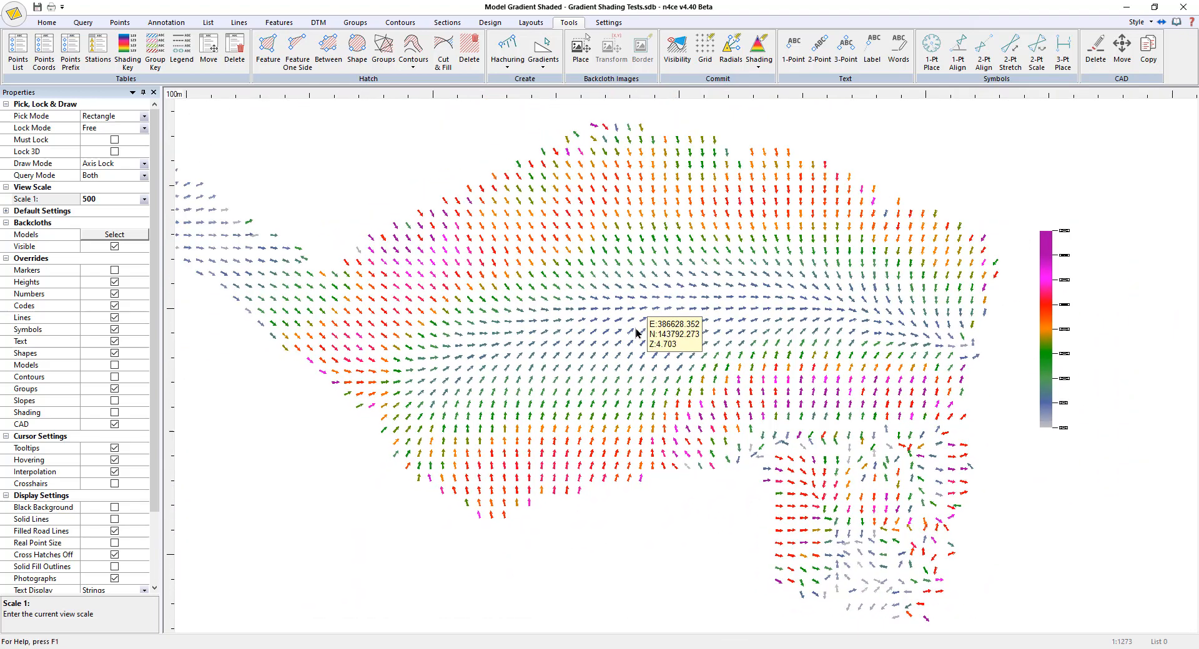
mouse_move(535, 296)
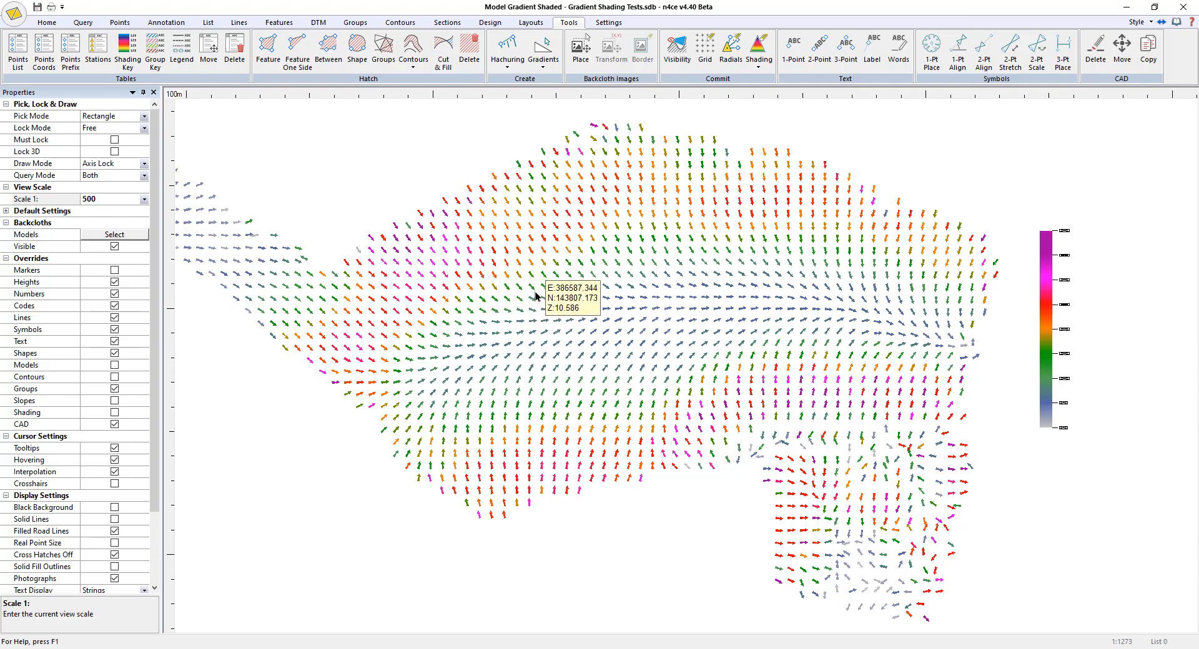
left_click(115, 234)
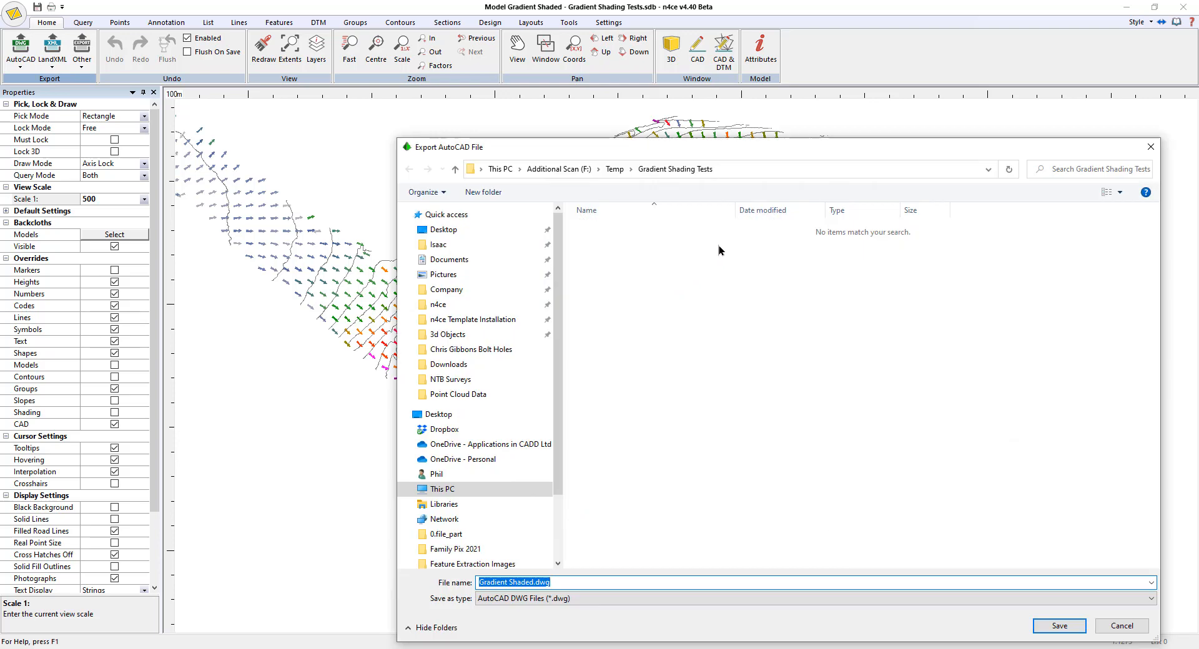
Step: Save Gradient Shaded.dwg in metres, AutoCAD 2010-2012 format
left_click(1058, 626)
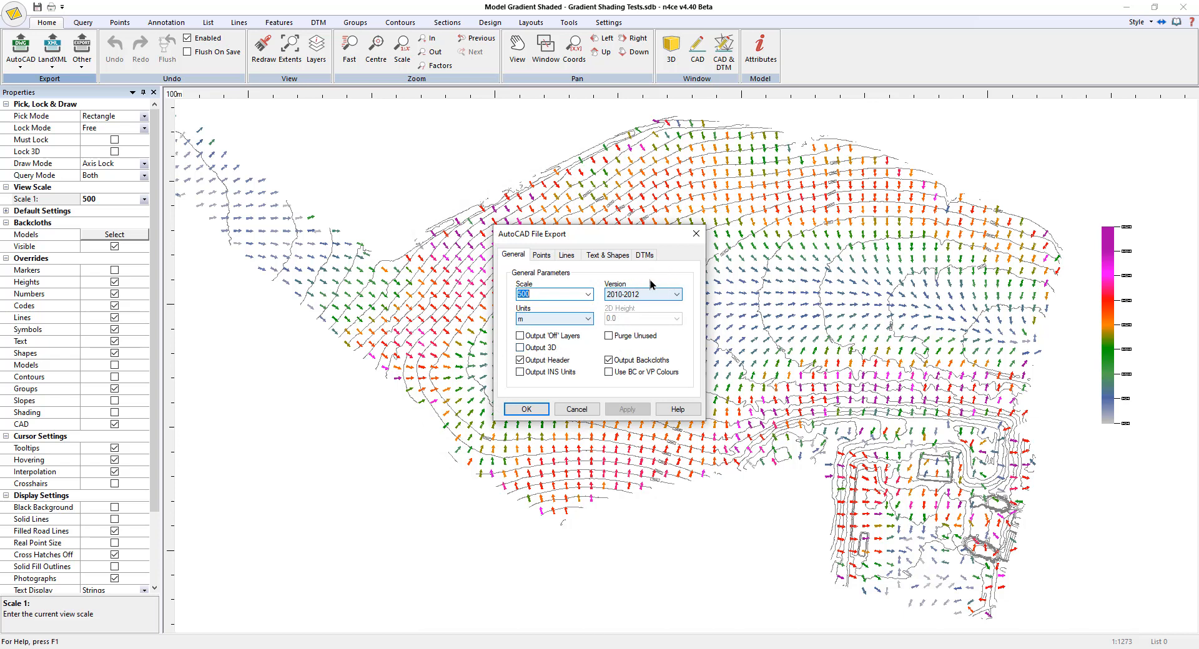
left_click(575, 409)
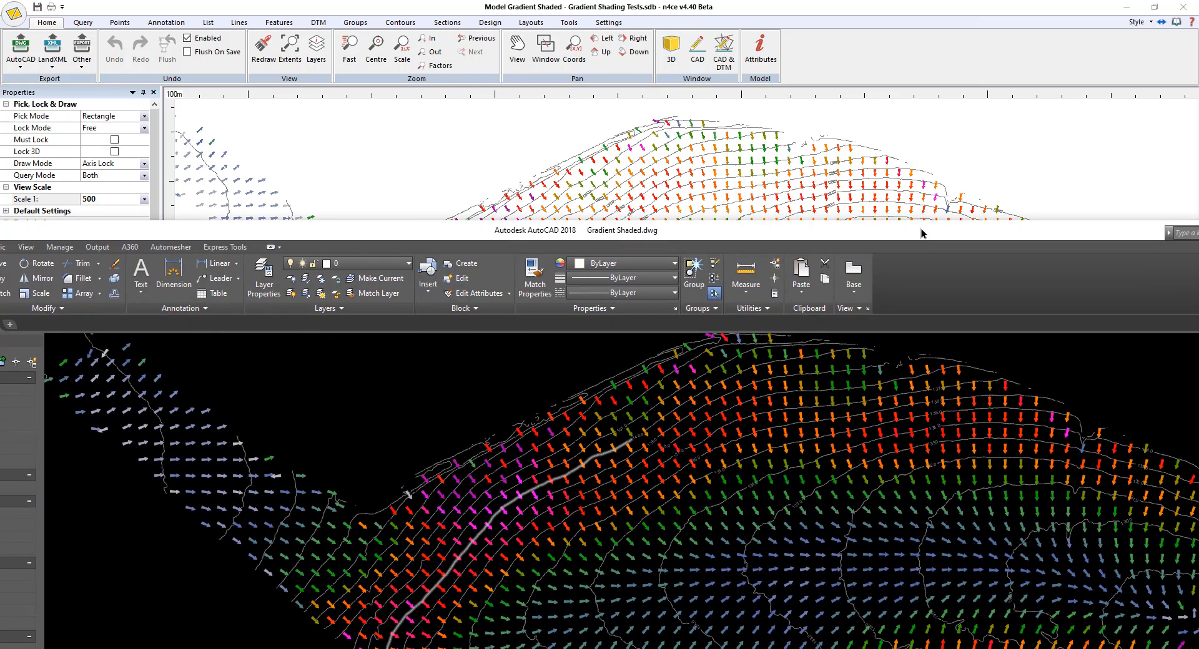
mouse_move(852, 239)
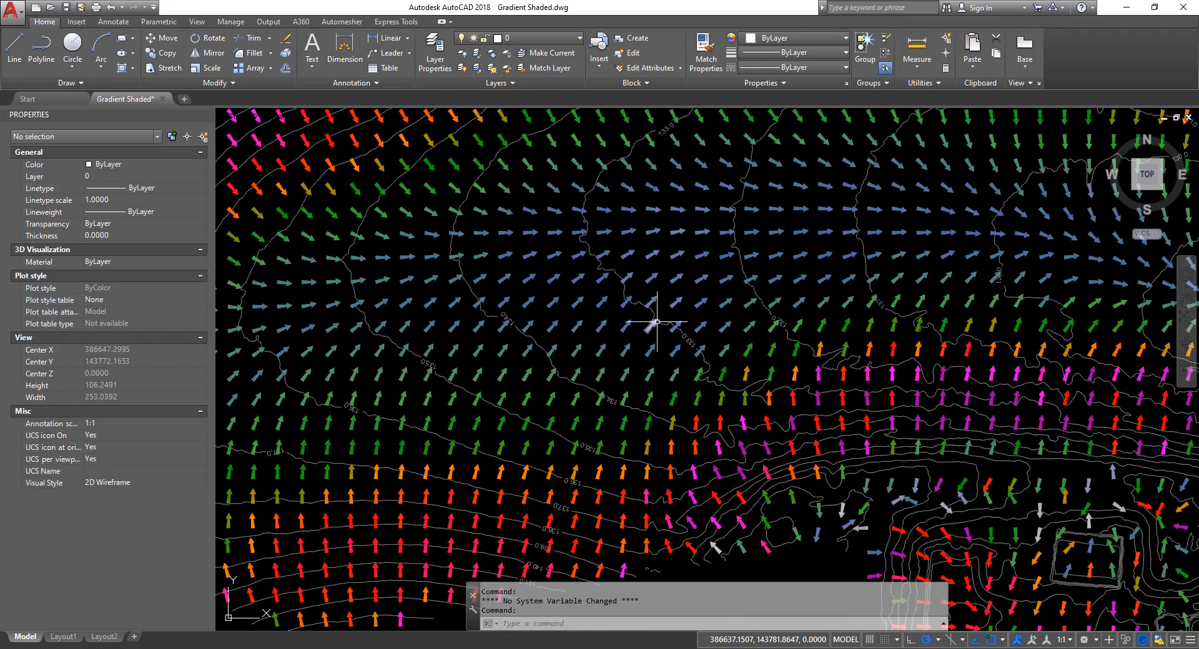
mouse_move(851, 249)
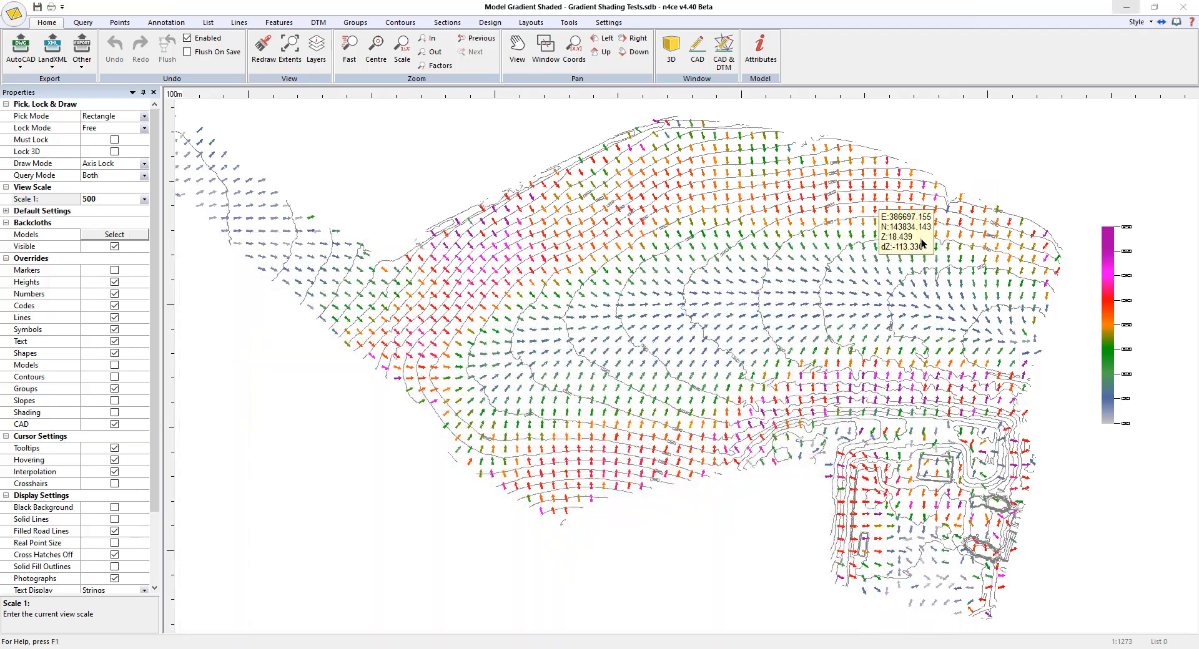
mouse_move(1109, 579)
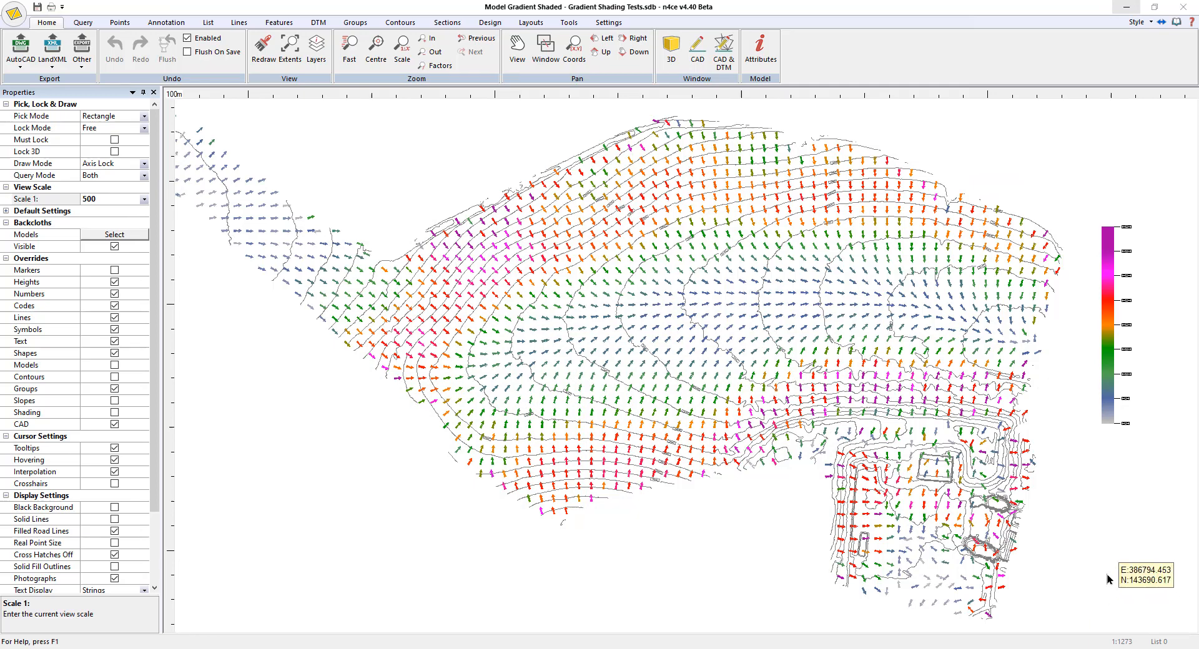